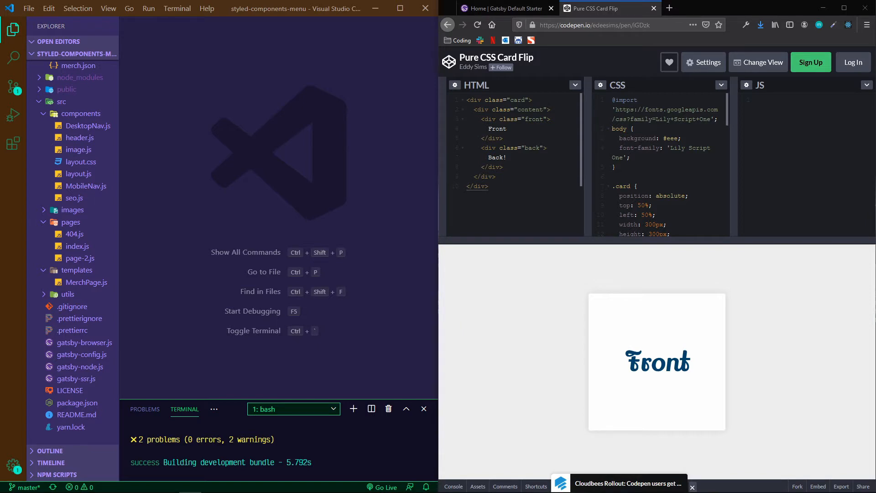
pyautogui.moveTo(550, 291)
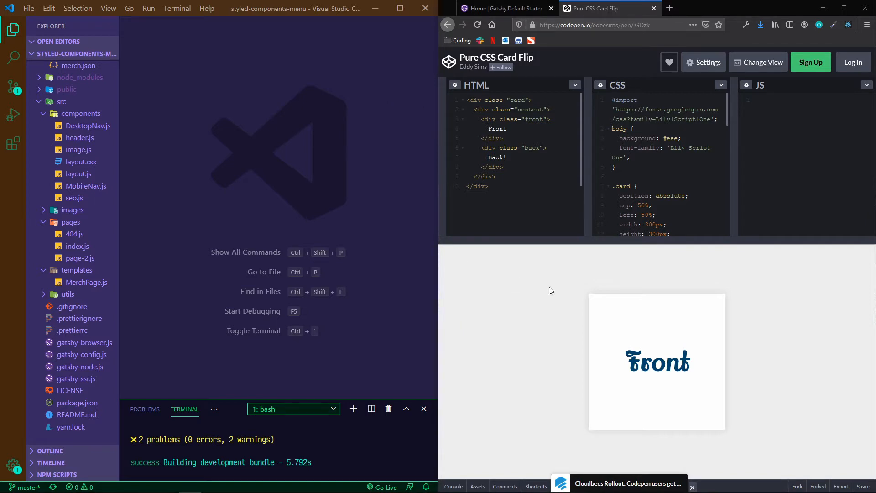
pyautogui.moveTo(530, 300)
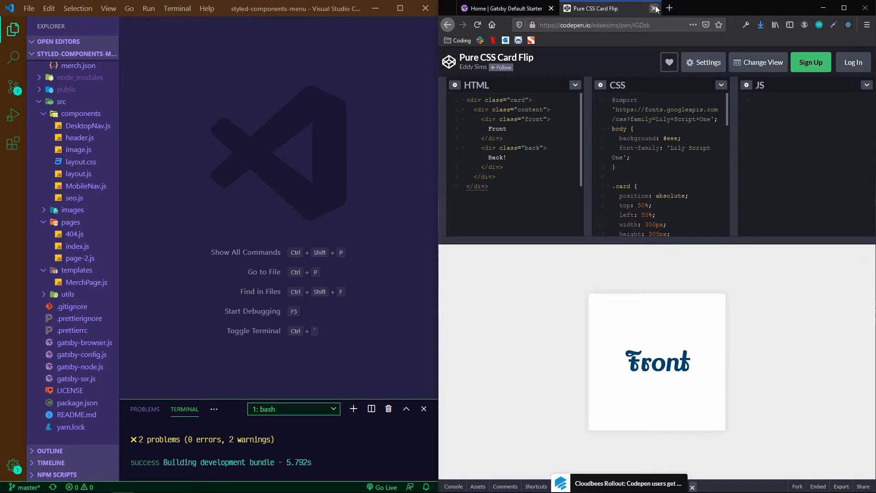
# Step: Close the CodePen flip-card demo tab and open package.json from the Explorer
pyautogui.click(654, 8)
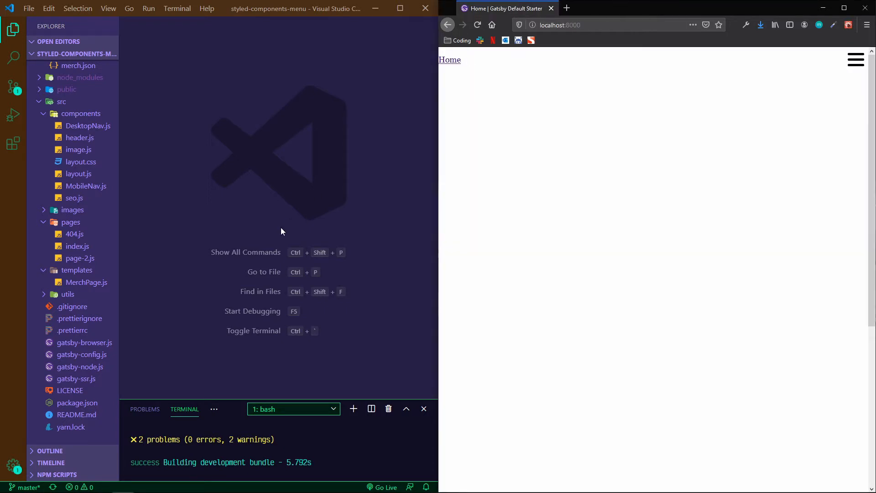
pyautogui.moveTo(199, 175)
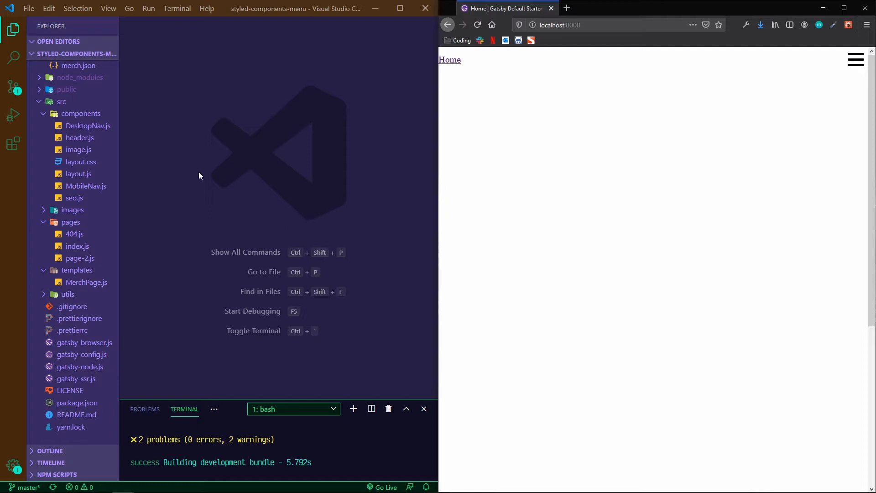
pyautogui.moveTo(205, 175)
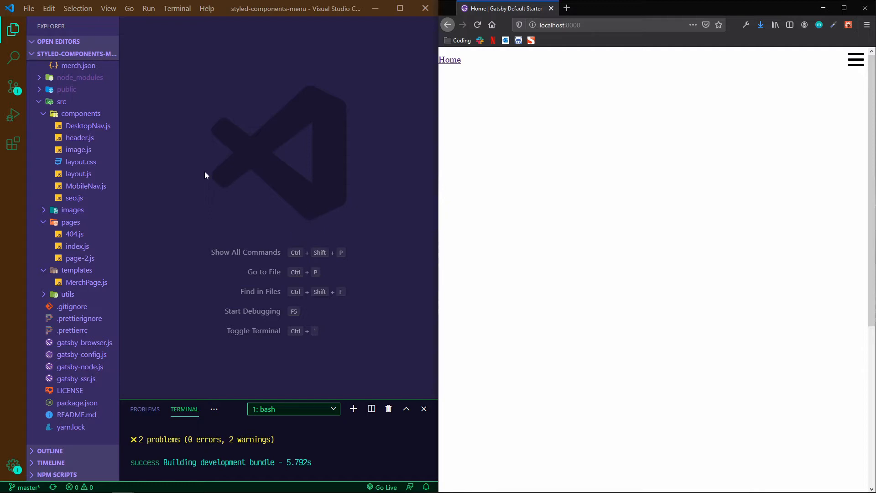
pyautogui.moveTo(169, 154)
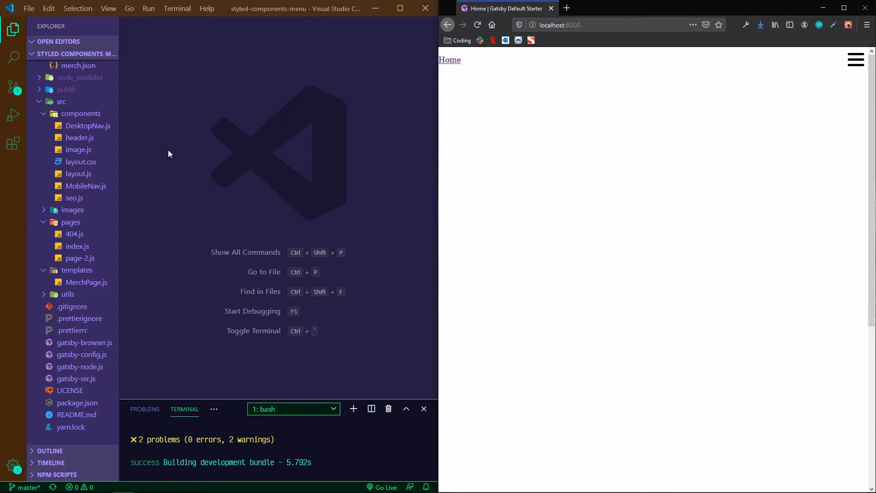
pyautogui.moveTo(174, 156)
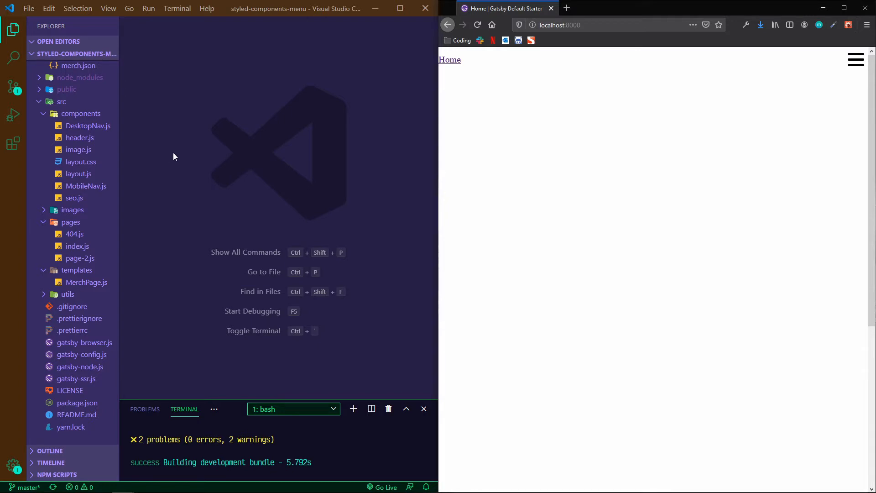
pyautogui.moveTo(278, 332)
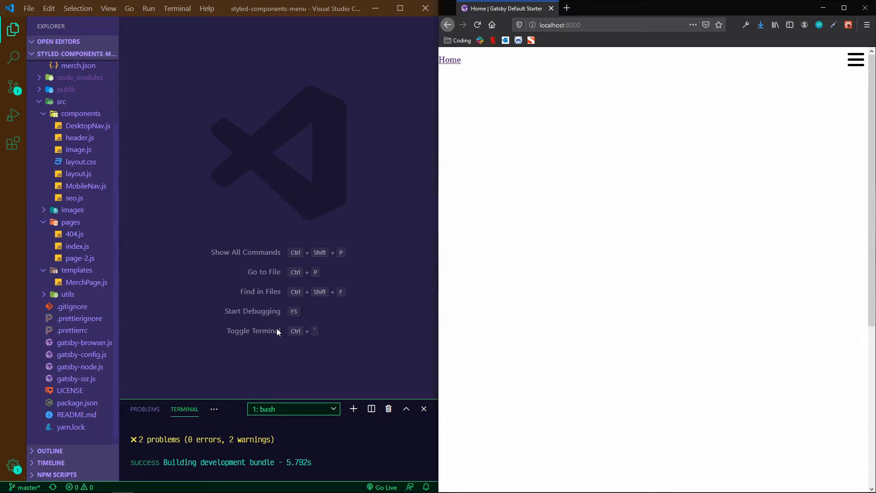
pyautogui.click(83, 354)
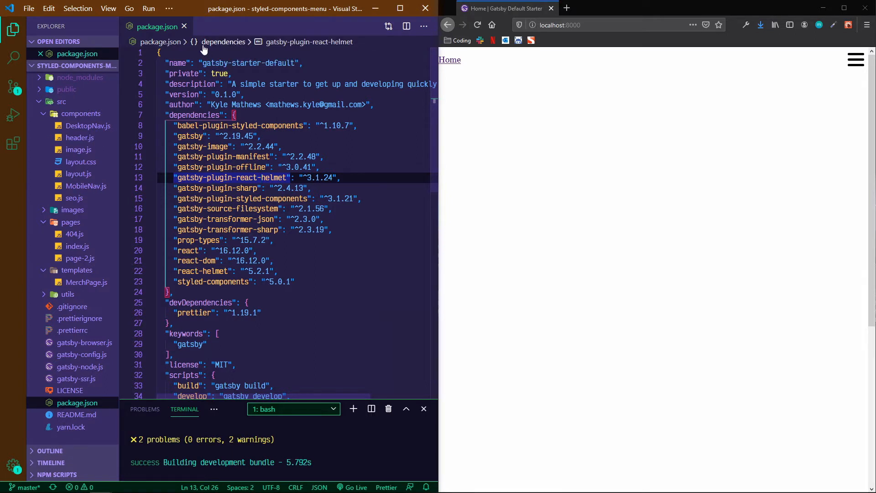
# Step: Close the package.json tab, leaving the src folder tree showing in the Explorer
pyautogui.click(184, 26)
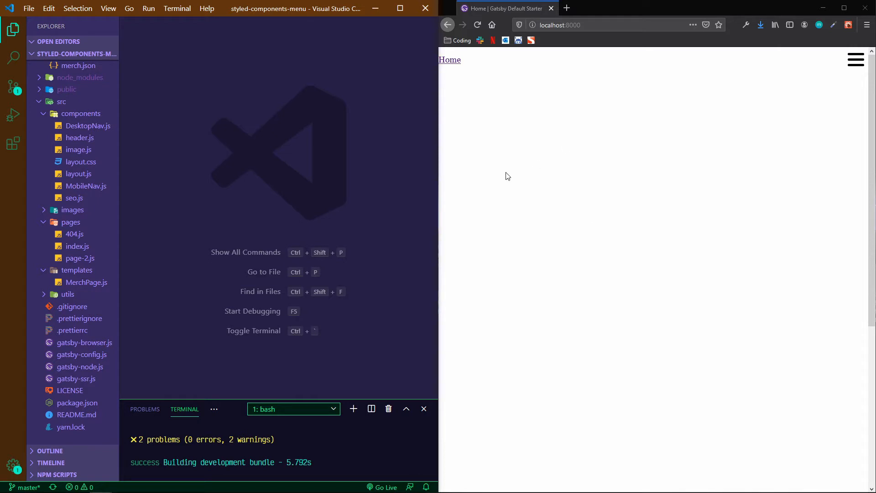
pyautogui.moveTo(188, 195)
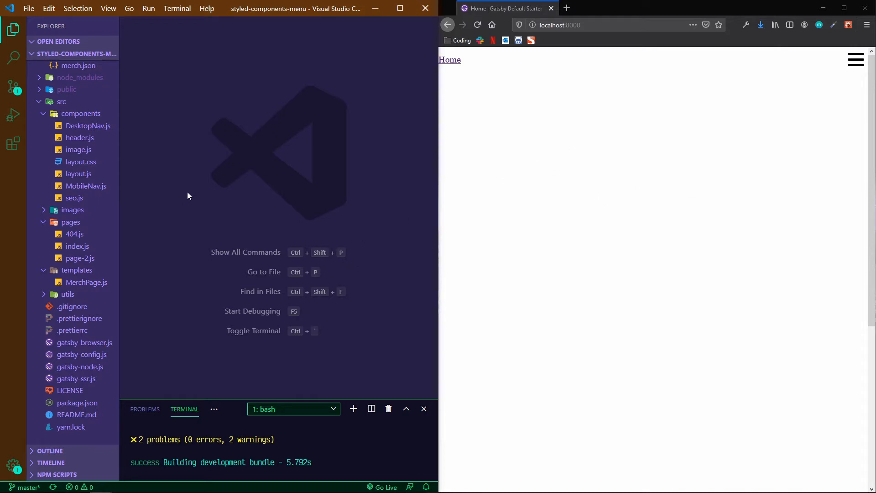
pyautogui.click(71, 222)
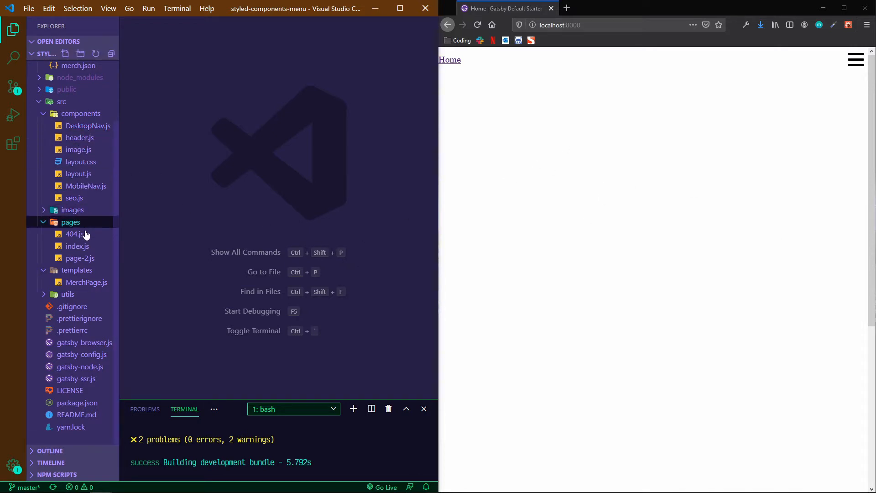
# Step: In index.js, render <Card /> inside a div and import Card from '../components/Card'
pyautogui.click(77, 246)
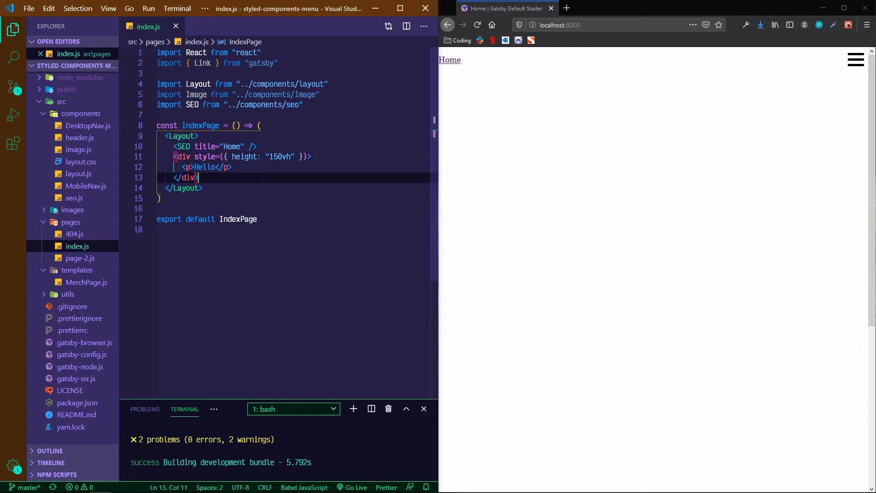
pyautogui.write('<di')
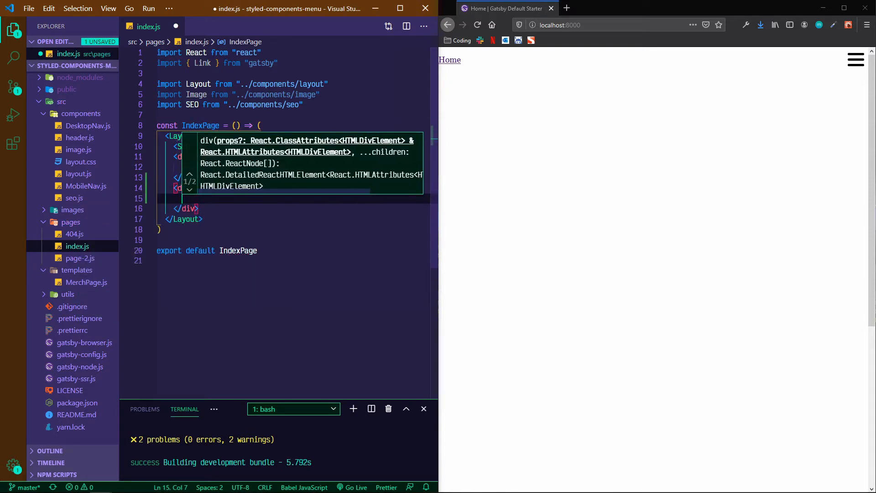
pyautogui.write('<Card />')
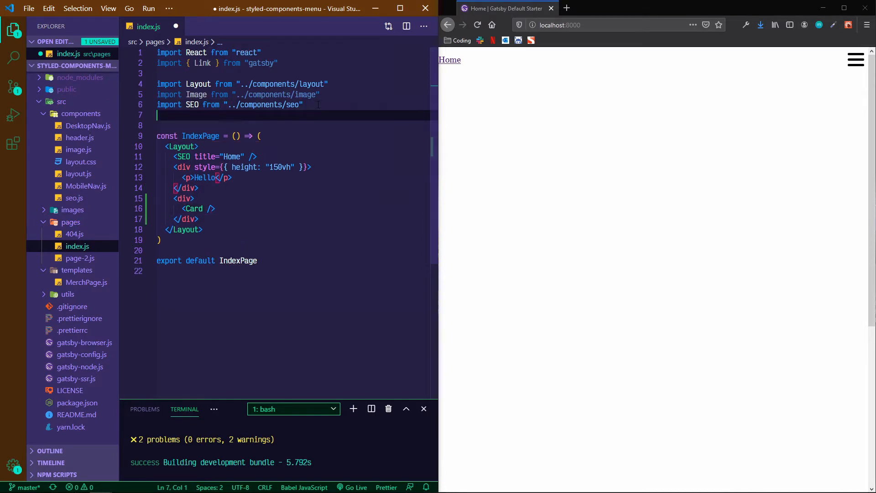
pyautogui.write('import Card from "../components/Card')
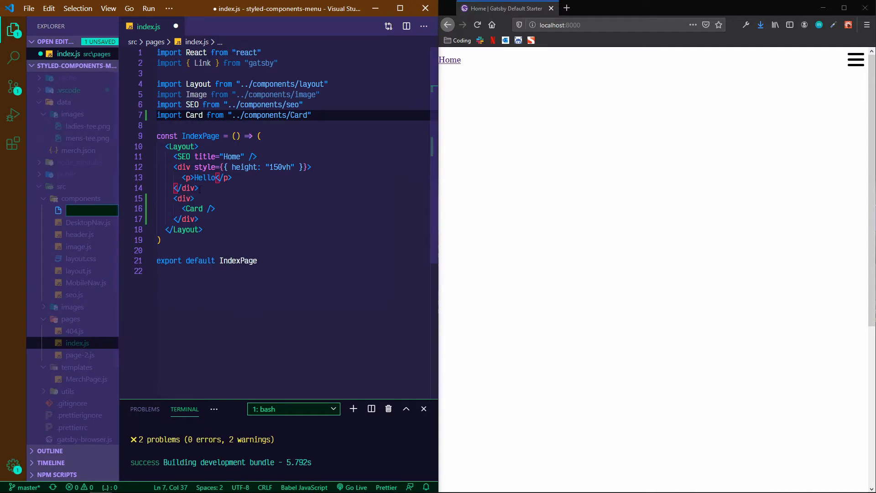
# Step: Create Card.js with a React component snippet and import styled from 'styled-components'
pyautogui.write('Card.js')
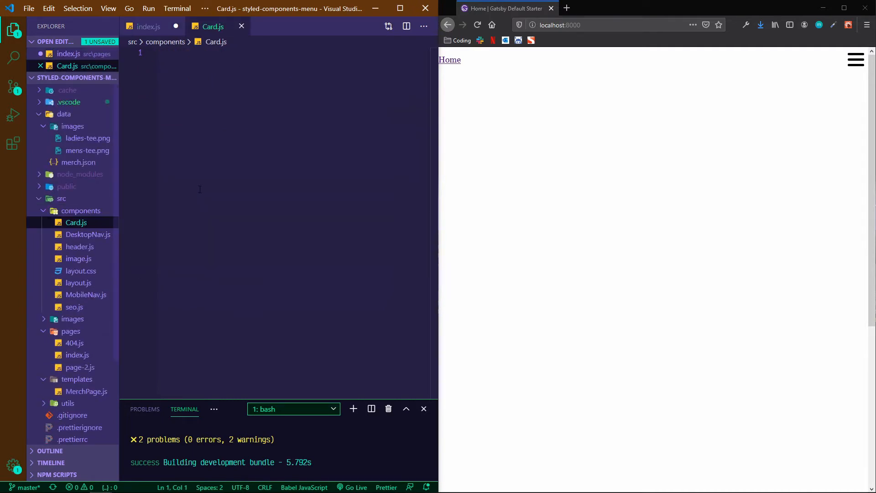
pyautogui.write('racf')
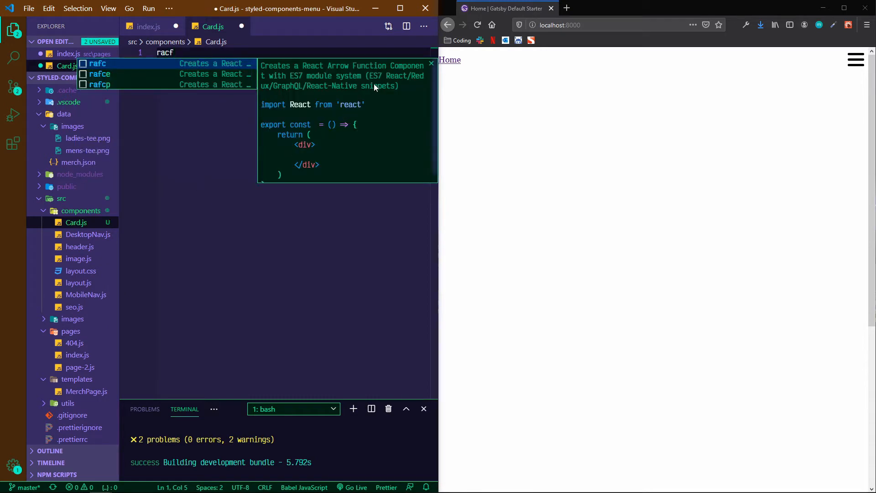
pyautogui.moveTo(353, 88)
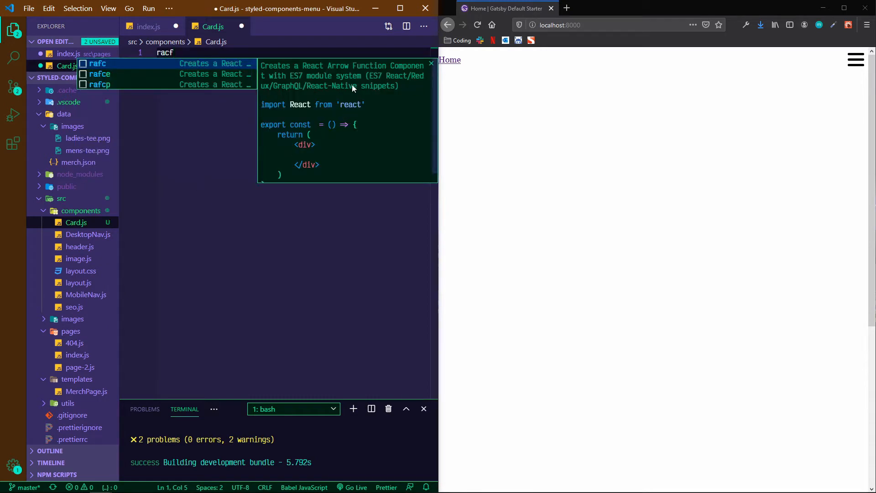
pyautogui.moveTo(374, 93)
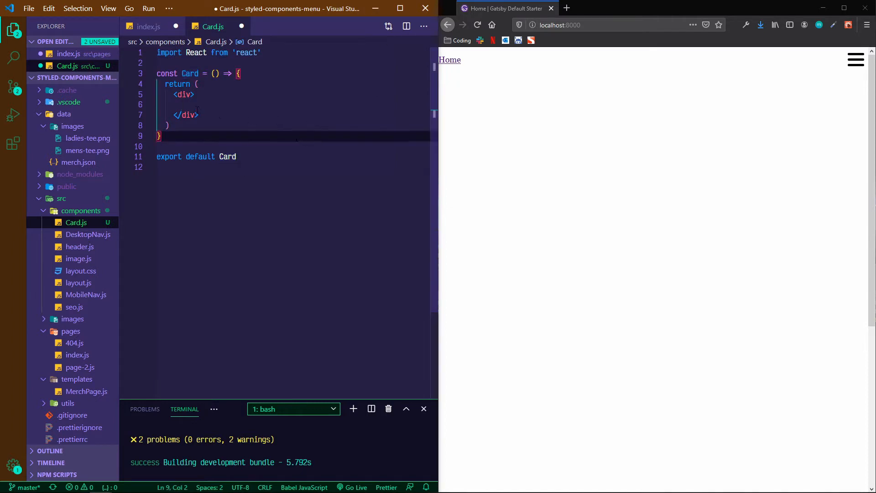
pyautogui.write('import styled fr')
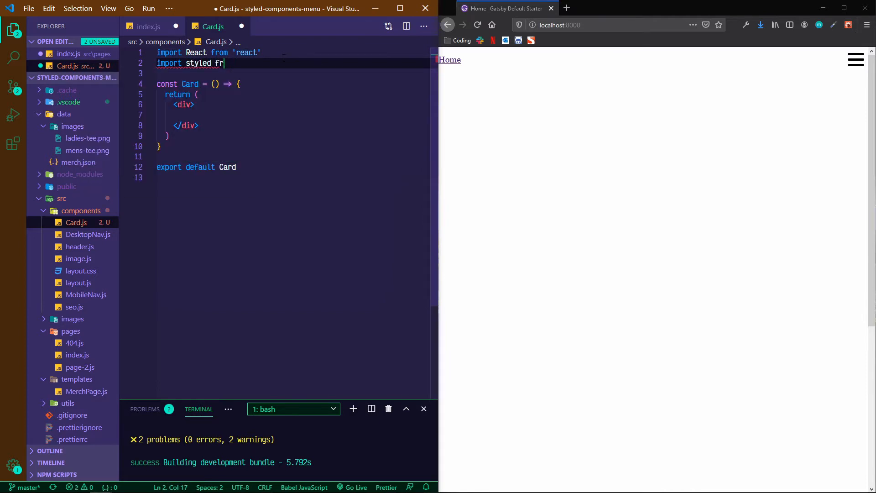
pyautogui.write("om 'styled-components'")
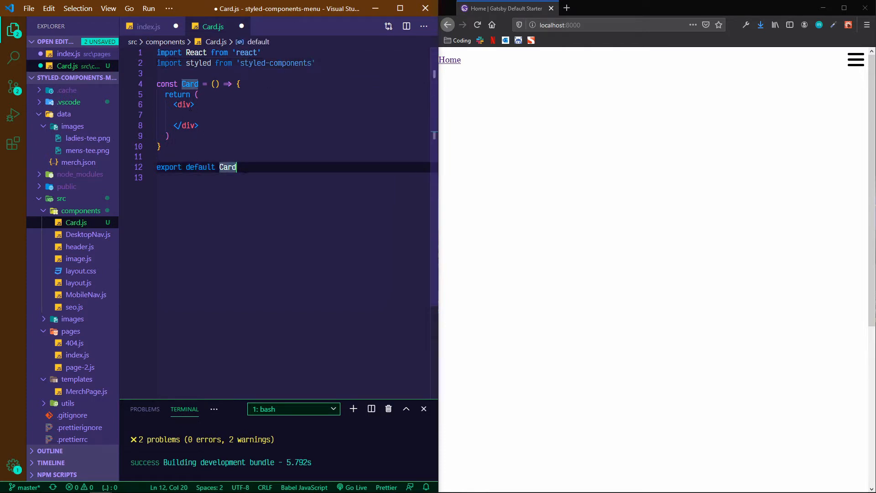
# Step: Define CardContainer as a styled.div with display: flex
pyautogui.write('const')
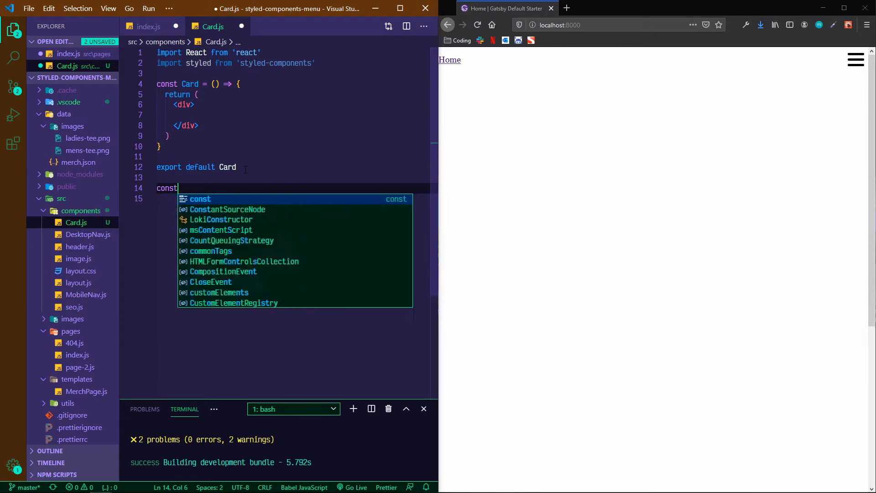
pyautogui.write('Card')
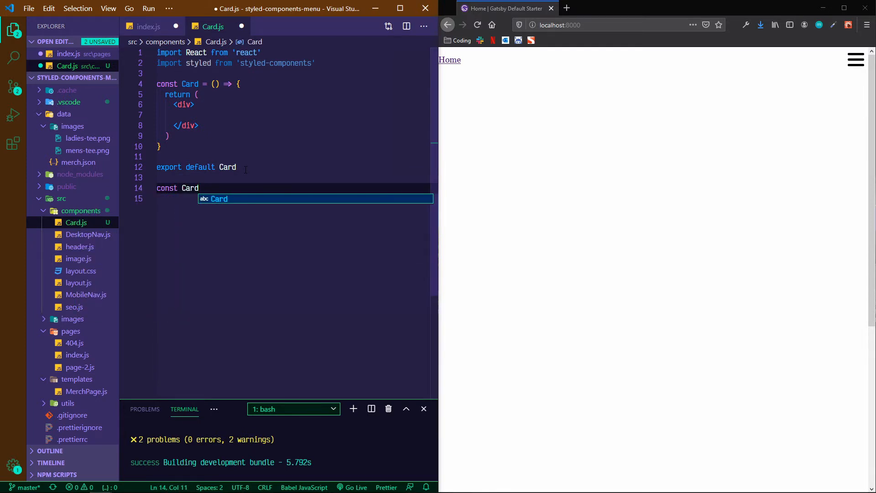
pyautogui.write('Container =')
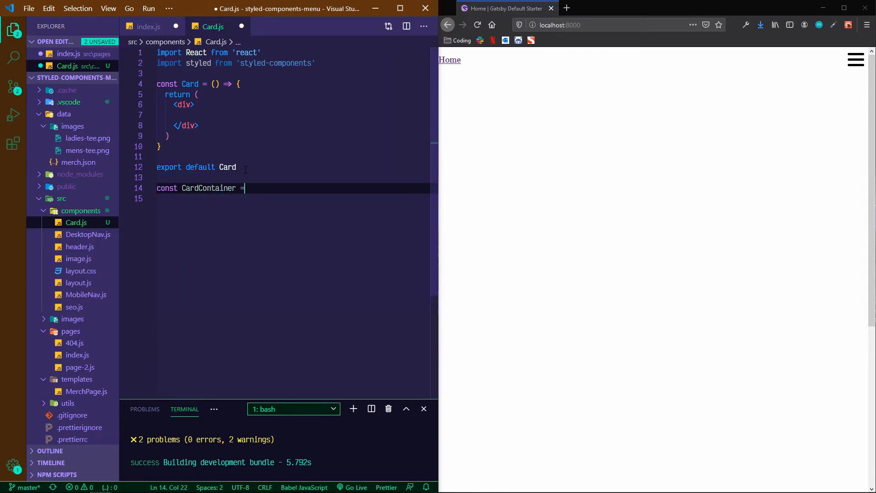
pyautogui.write('styled.div')
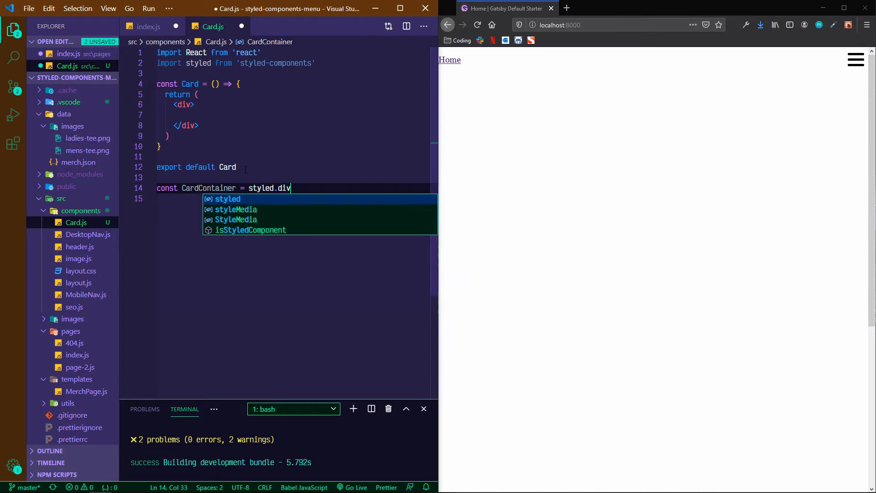
pyautogui.write('`')
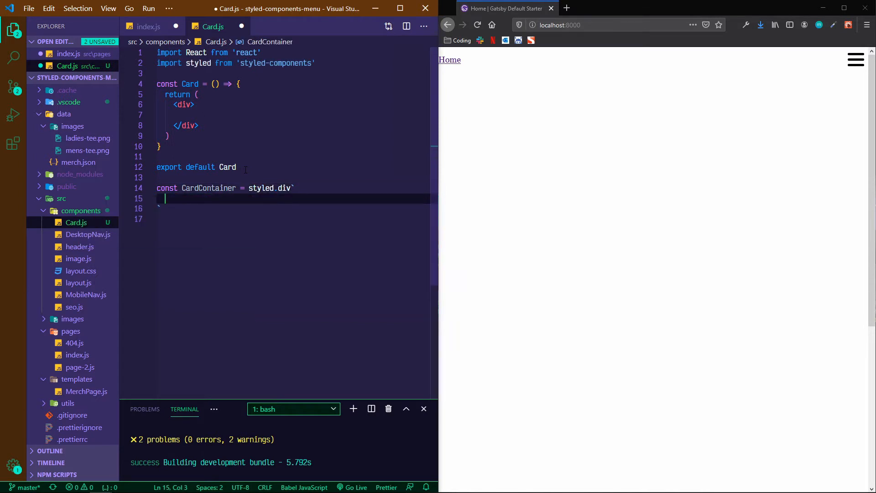
pyautogui.write('displa')
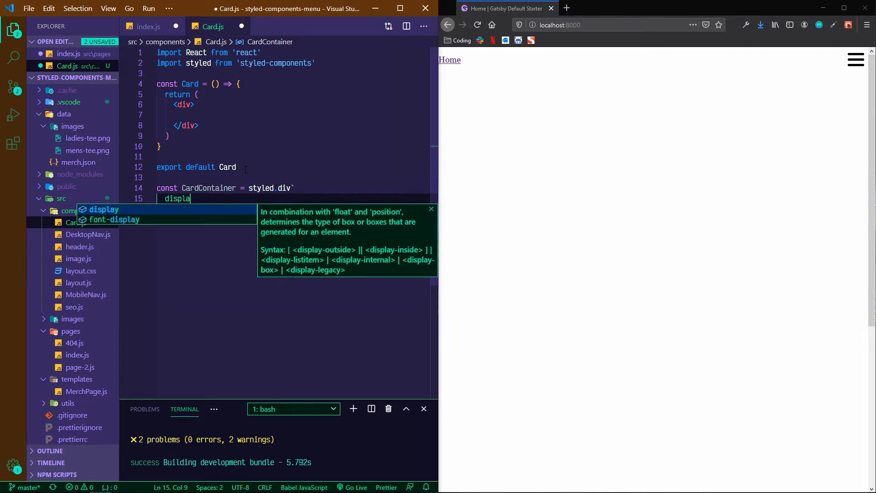
pyautogui.write(': flex;')
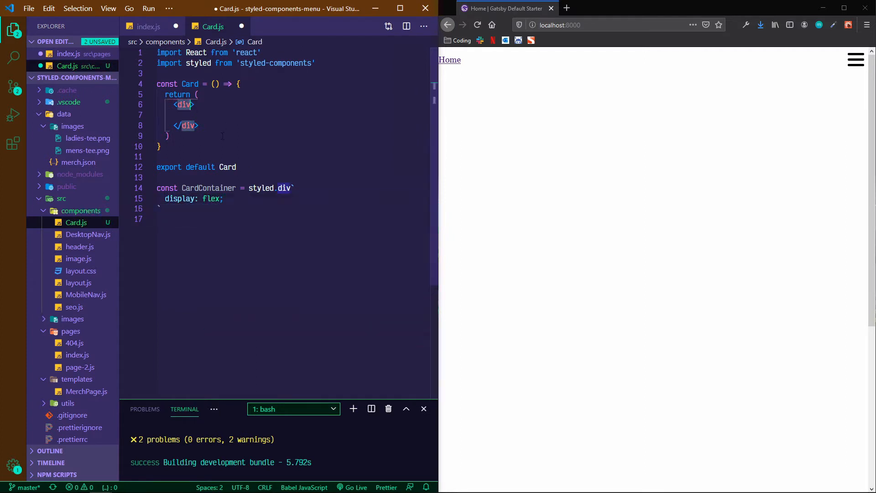
# Step: Make the Card component render a <p>Card</p> paragraph, then switch back to index.js
pyautogui.write('Car')
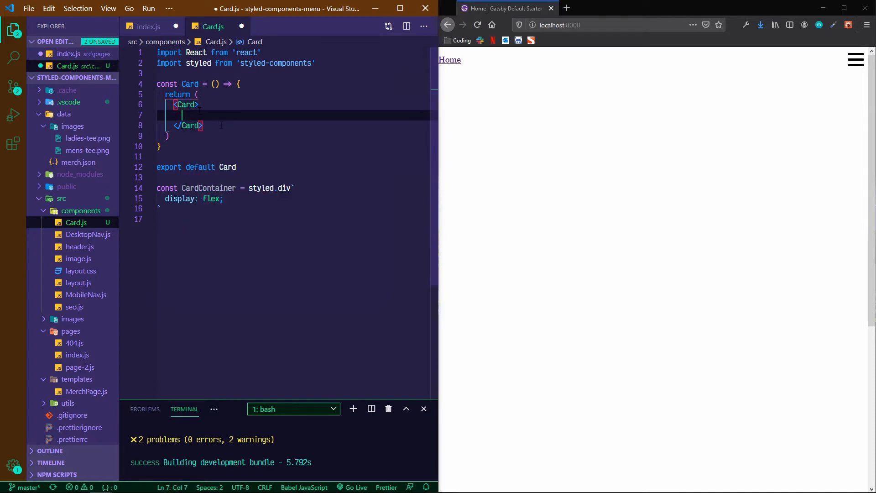
pyautogui.write('<p>')
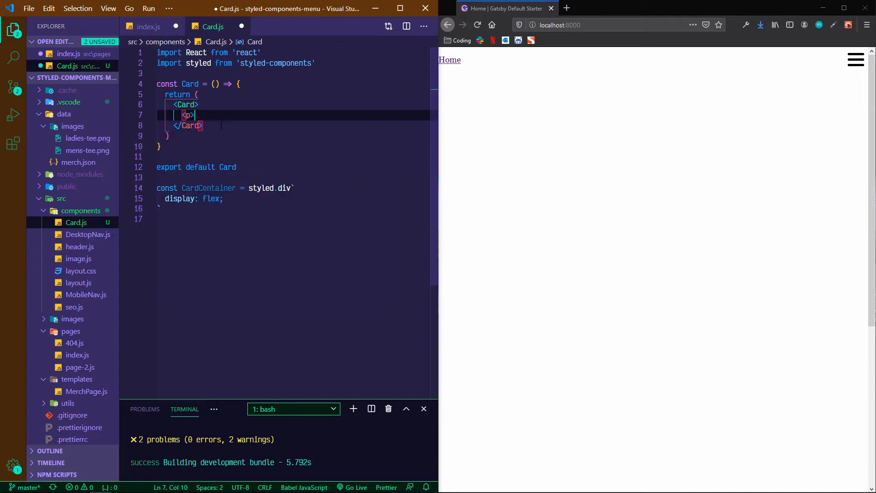
pyautogui.write('Card</p>')
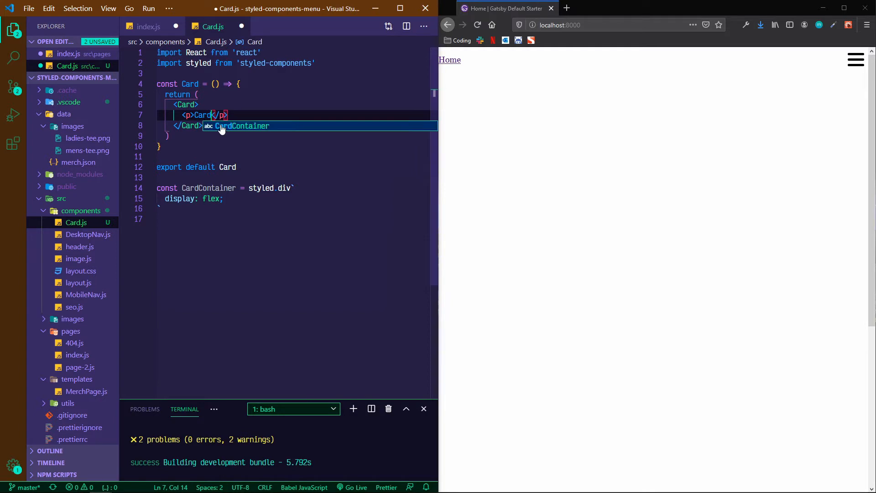
pyautogui.click(149, 26)
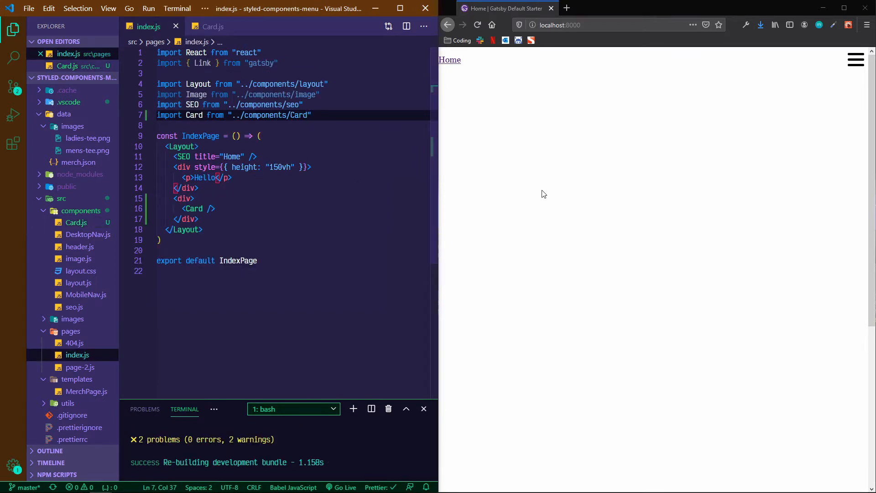
# Step: Wrap the Card paragraph in CardContainer, reload localhost to see Card, and open layout.js
pyautogui.click(212, 27)
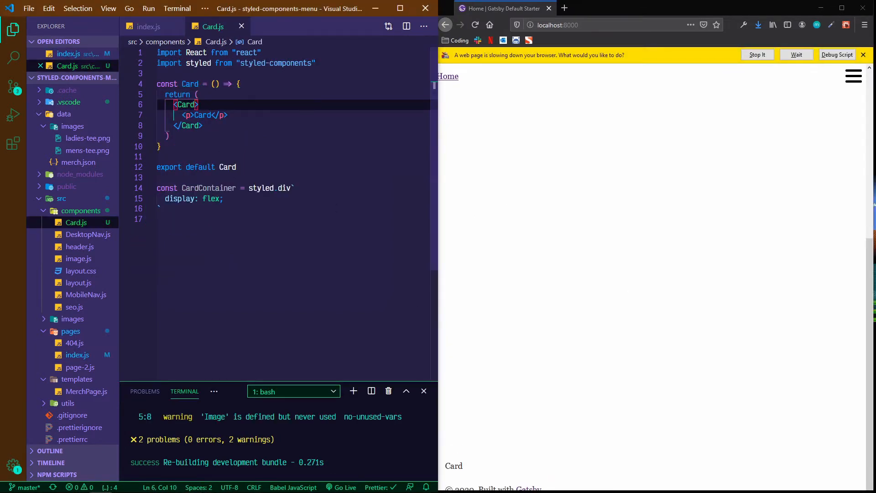
pyautogui.write('CardContainer')
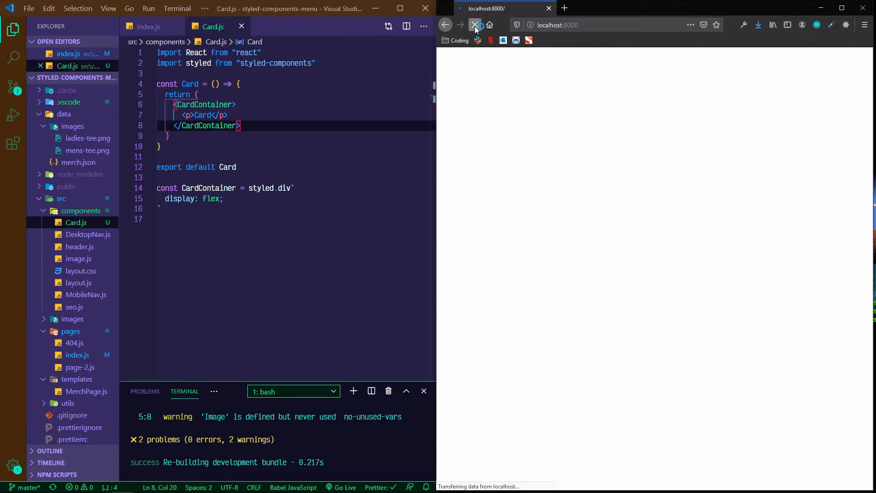
pyautogui.click(474, 25)
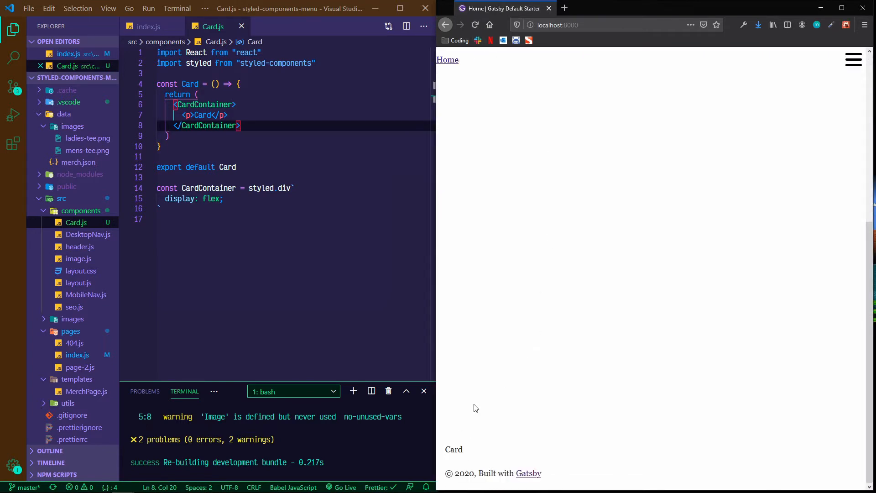
pyautogui.click(86, 294)
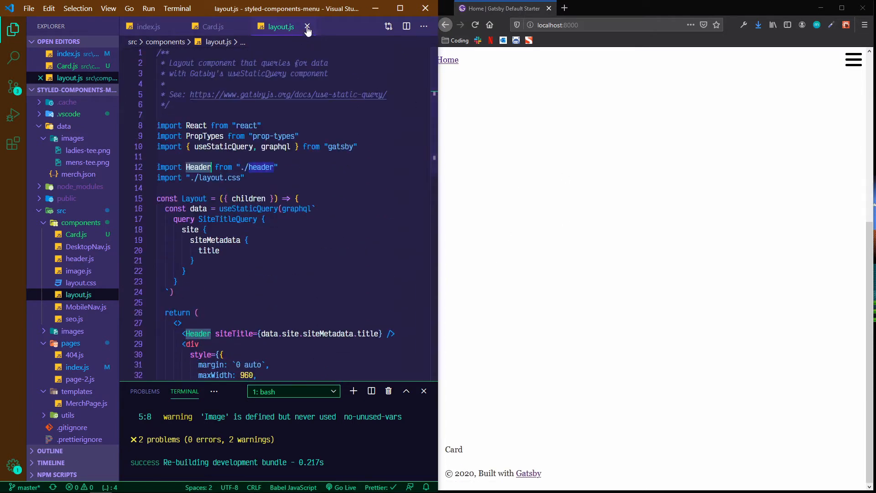
# Step: Close layout.js and remove the <p>Card</p> paragraph from CardContainer in Card.js
pyautogui.click(307, 26)
pyautogui.write('display: ')
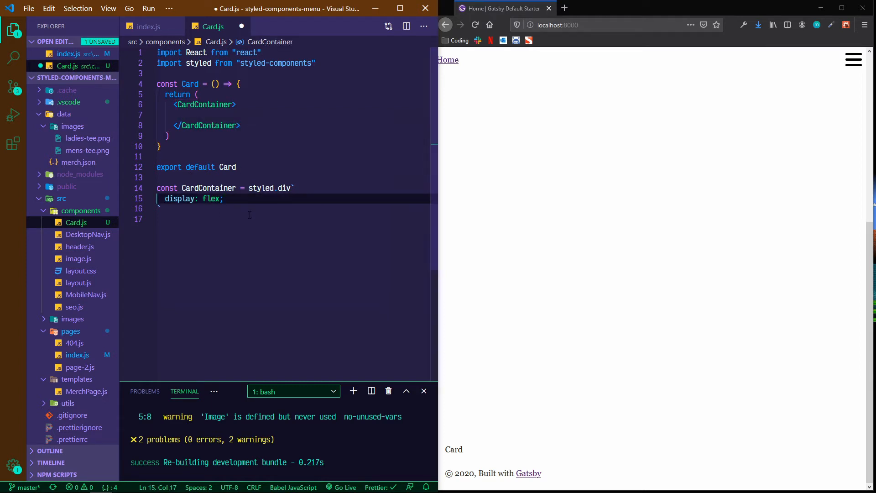
# Step: Add a column flex-direction and a 500ms z-index and transform transition to CardContainer
pyautogui.write('flex')
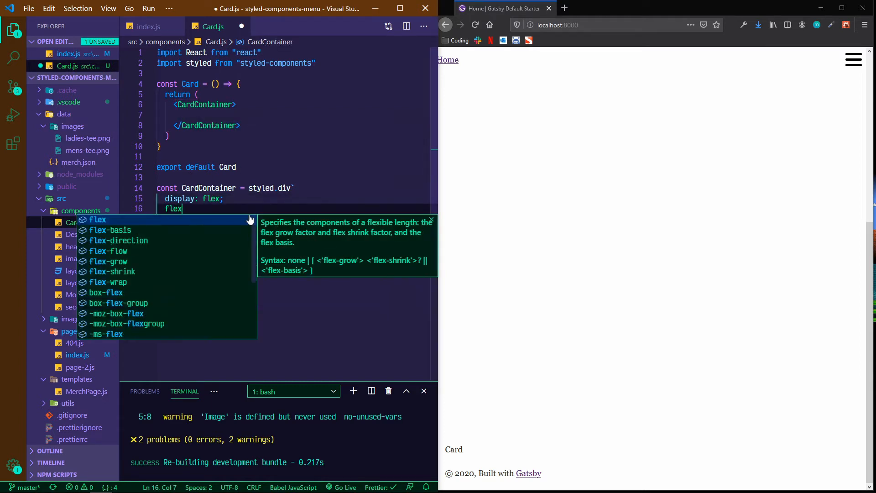
pyautogui.write('-direction: column;')
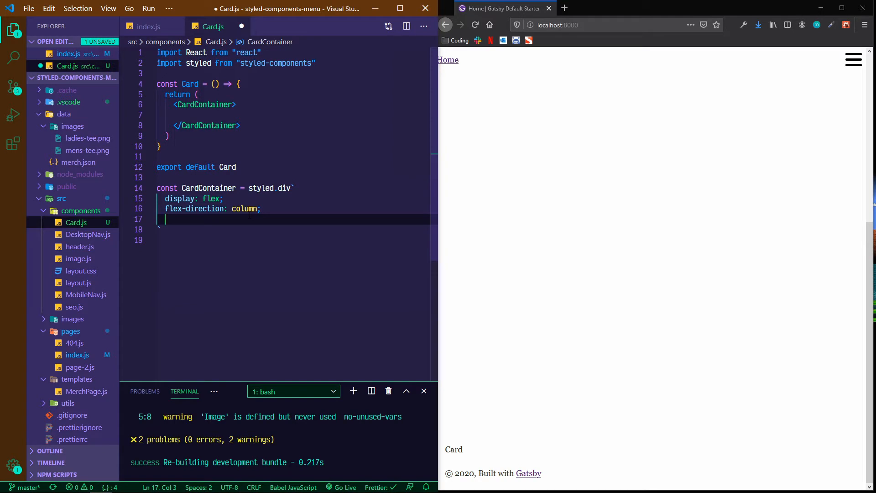
pyautogui.write('tran')
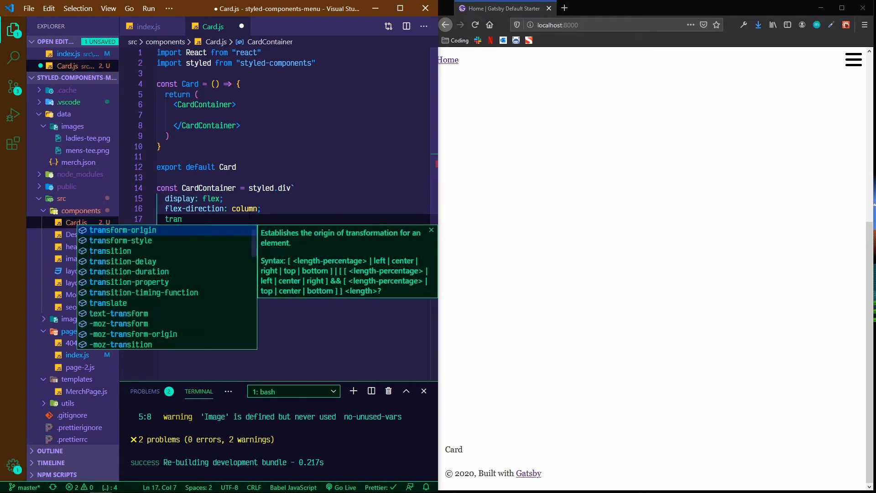
pyautogui.write('sition:')
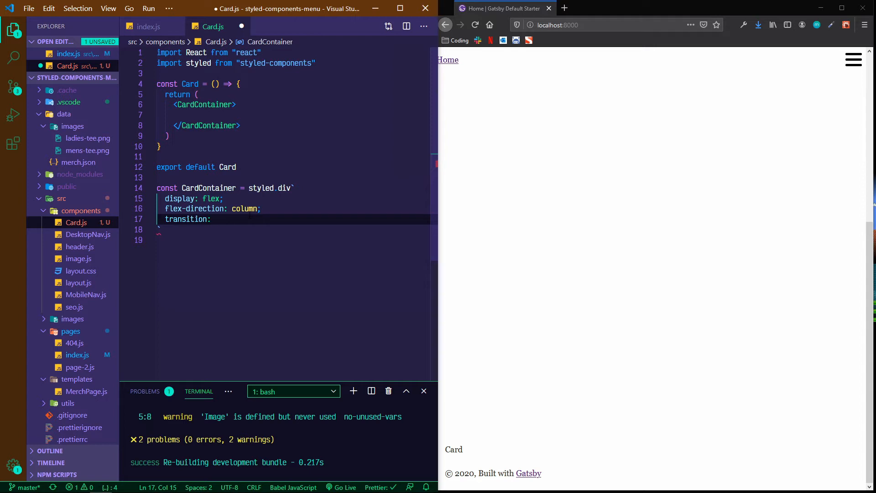
pyautogui.write('z-ind')
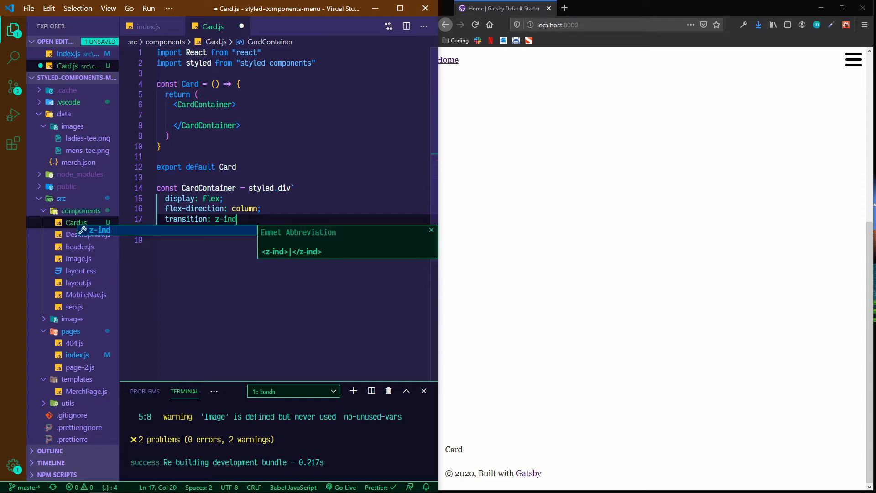
pyautogui.write('ex')
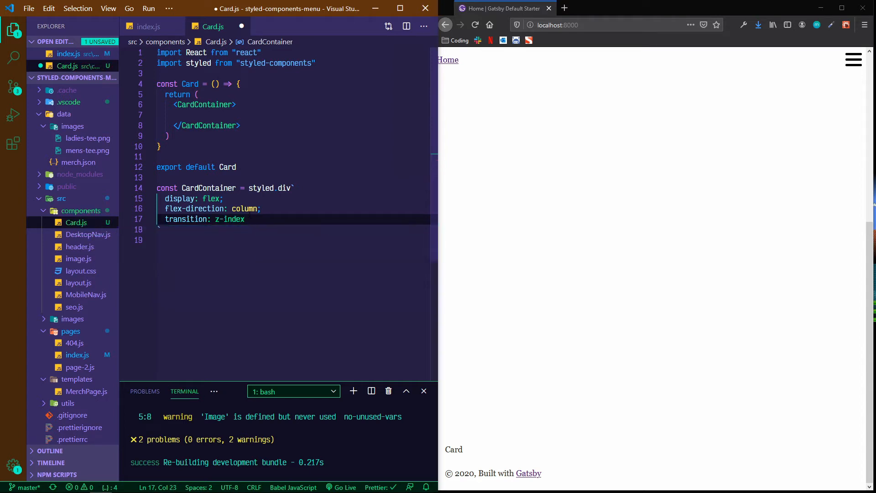
pyautogui.write('500ms')
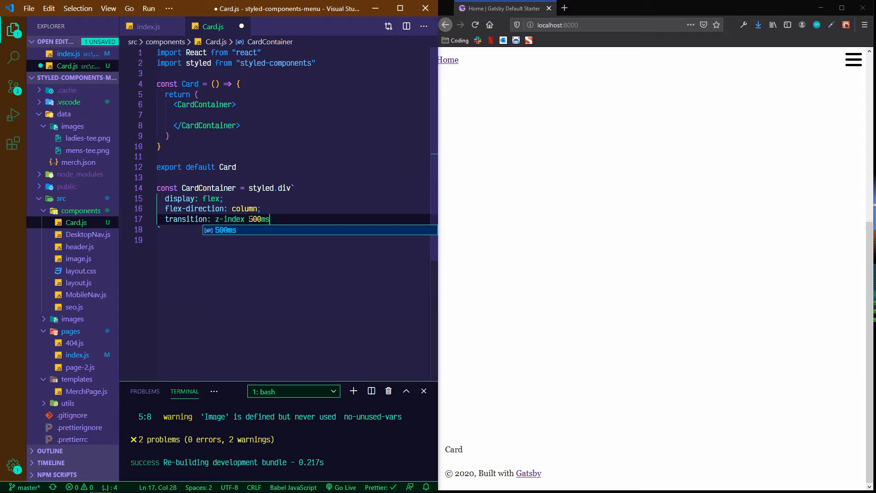
pyautogui.write(', tran')
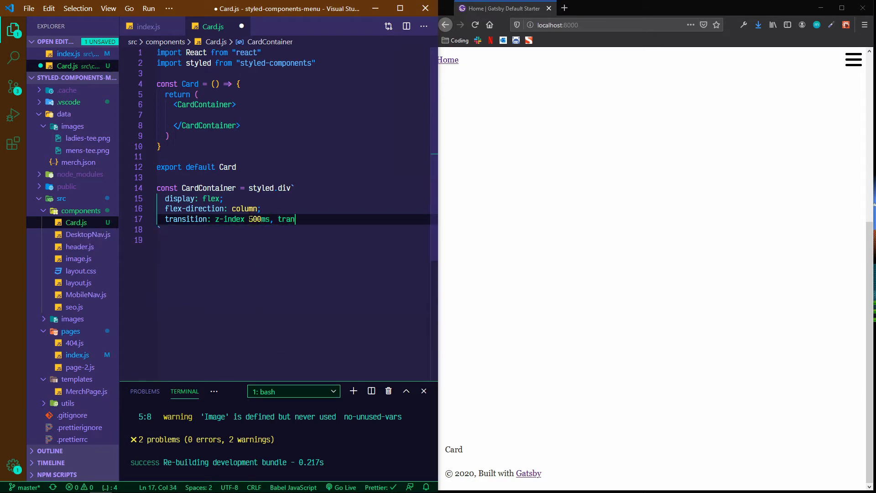
pyautogui.write('sform 500ms;')
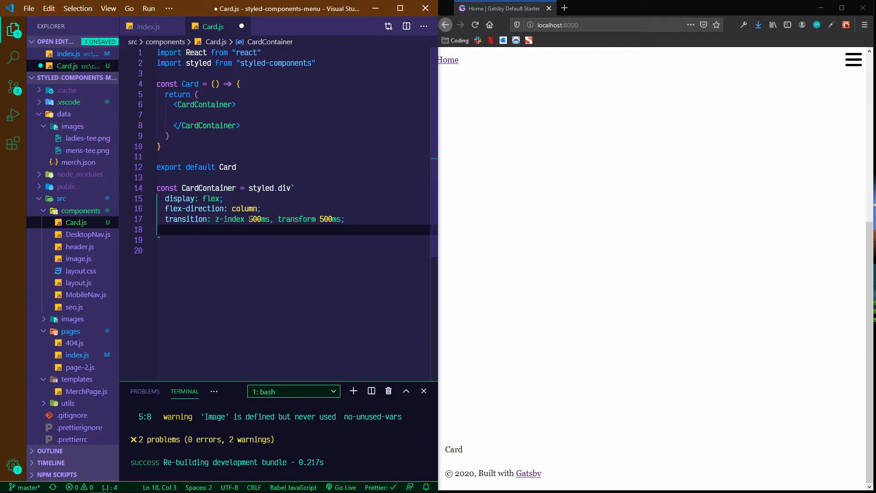
# Step: Remove the mistaken delay transition line and set z-index: 0
pyautogui.write('trna')
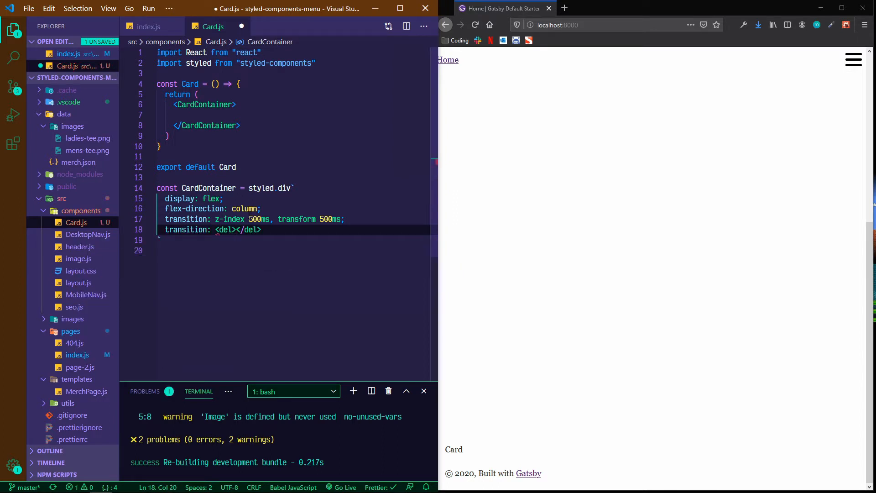
pyautogui.write('delay')
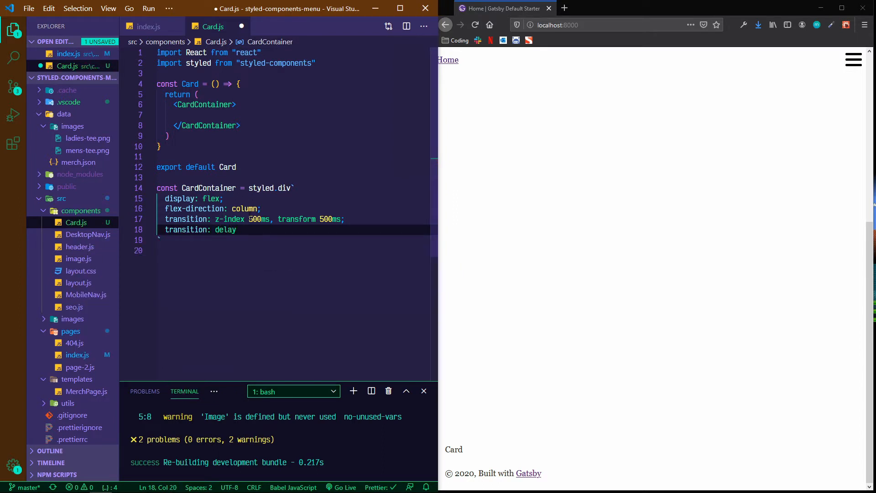
pyautogui.press('Backspace')
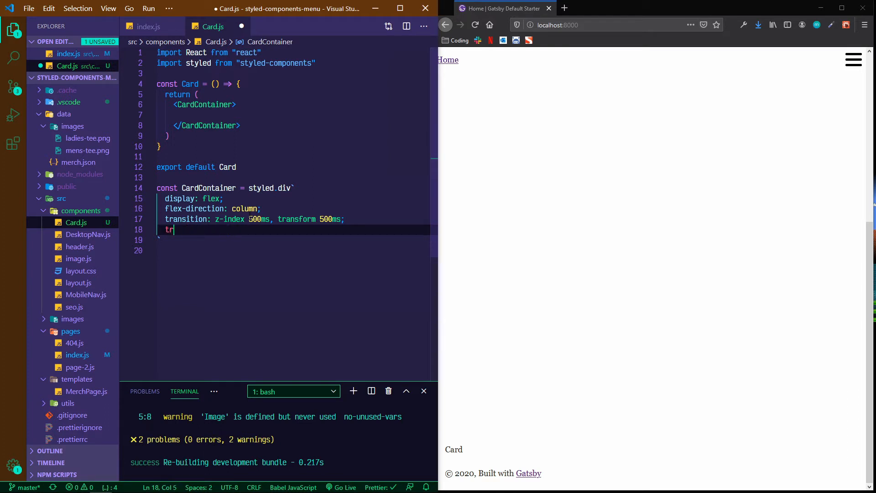
pyautogui.write('z-index: 0;')
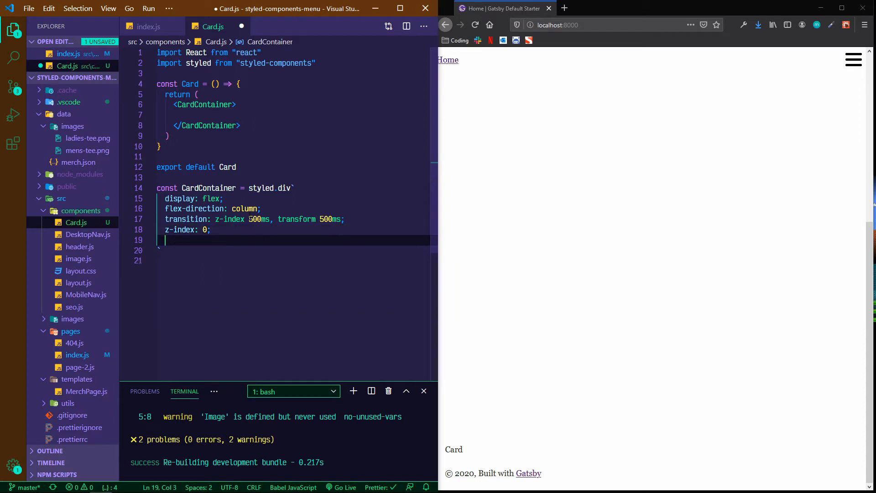
# Step: Add -webkit-perspective and perspective of 1000px and transform-style: preserve-3d
pyautogui.write('-web')
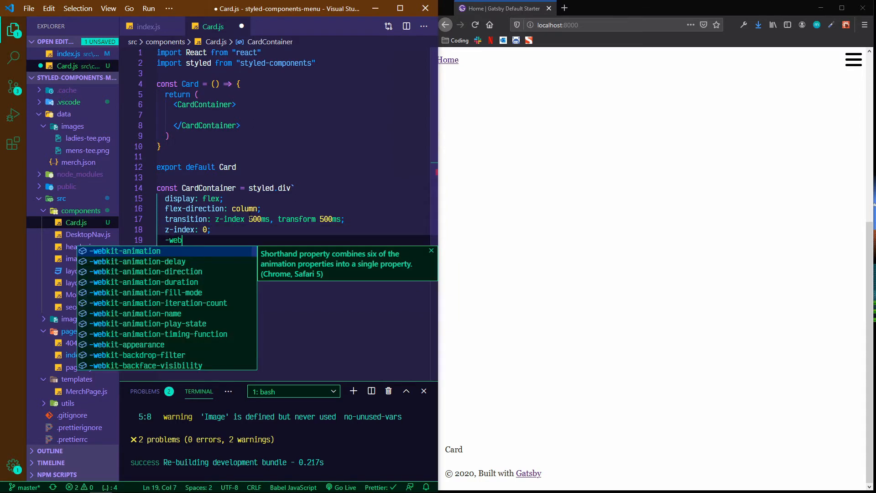
pyautogui.write('kit')
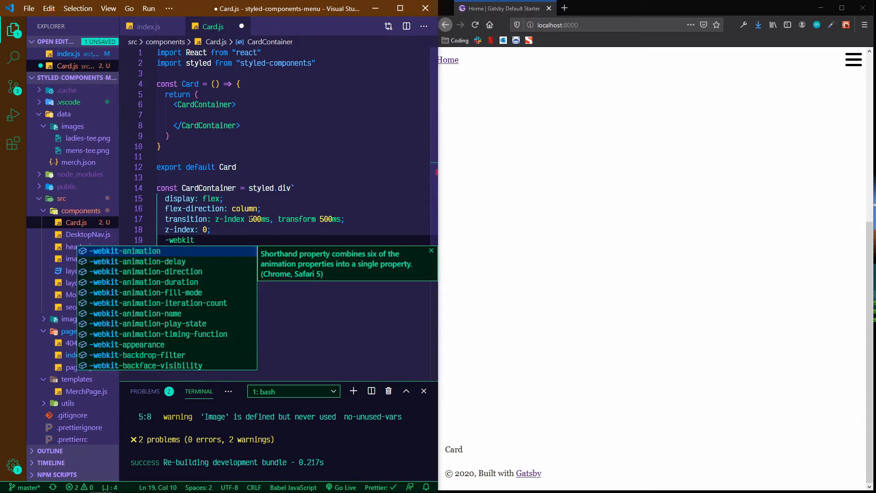
pyautogui.write('pr')
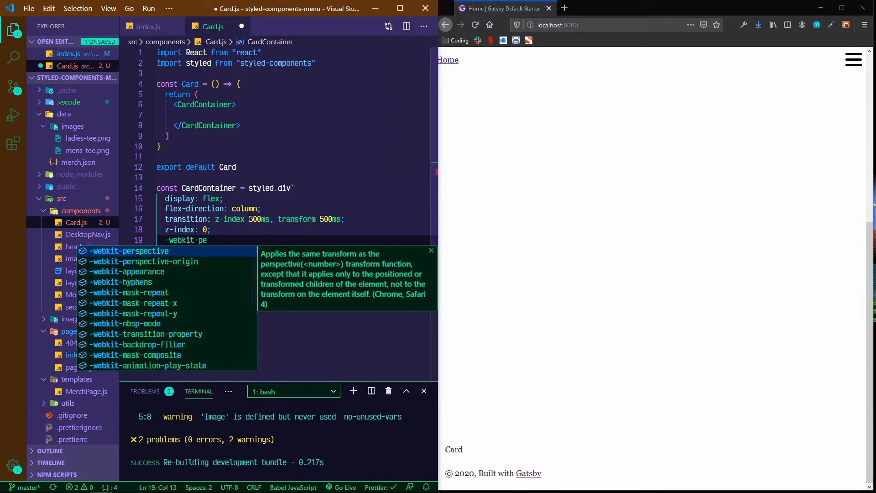
pyautogui.press('Enter')
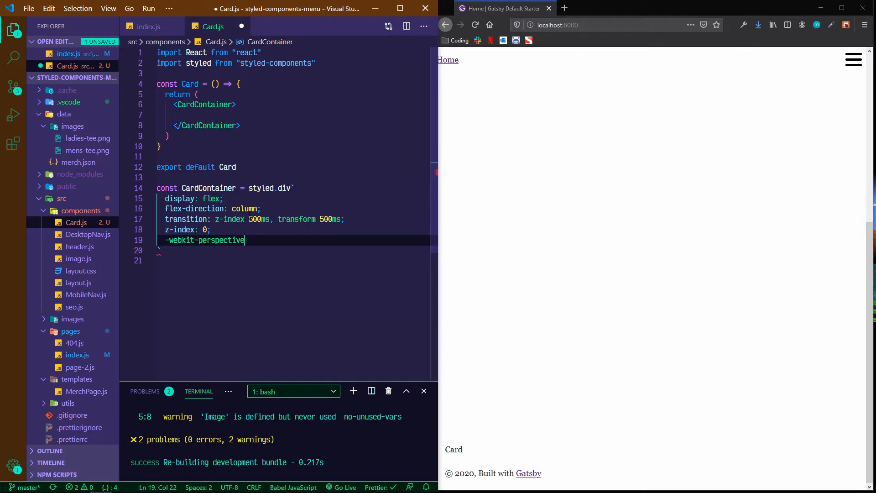
pyautogui.write(': 1000px;')
pyautogui.write('perspective: 1')
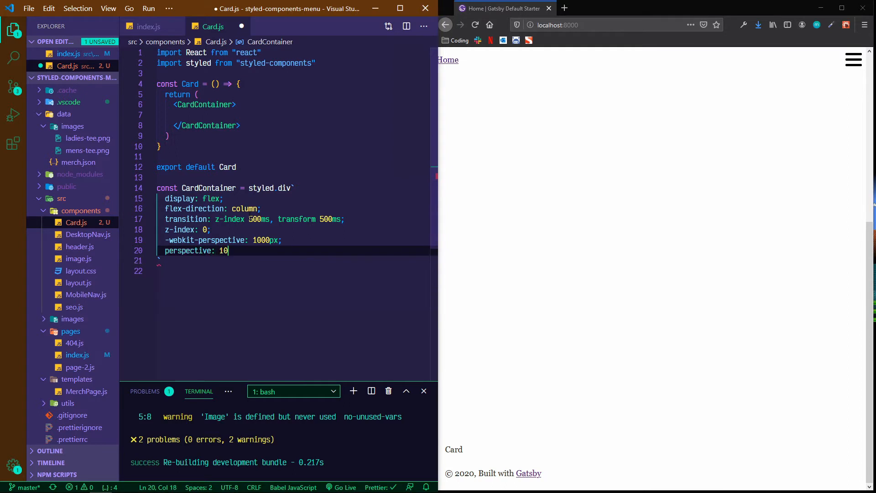
pyautogui.write('00px;')
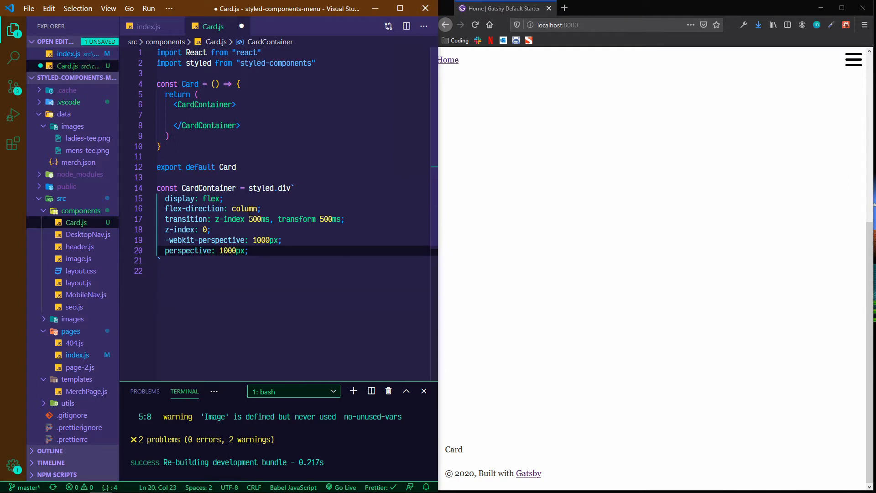
pyautogui.write('t')
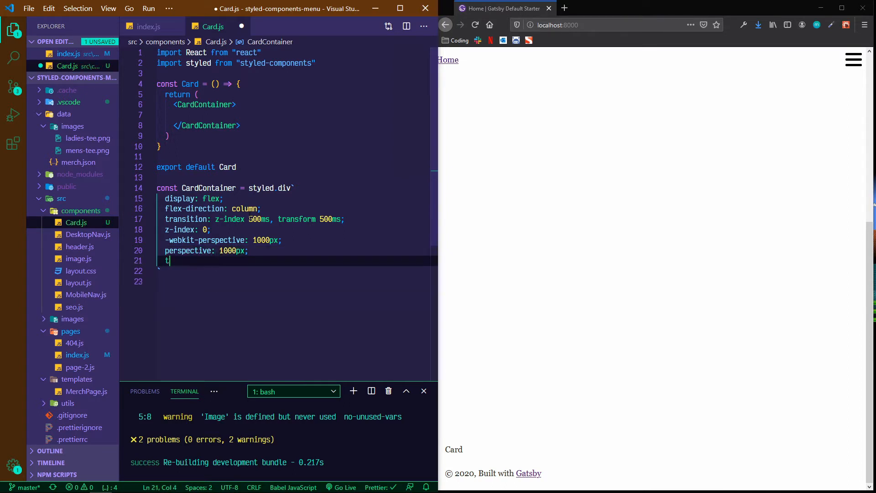
pyautogui.write('ransform-style: p')
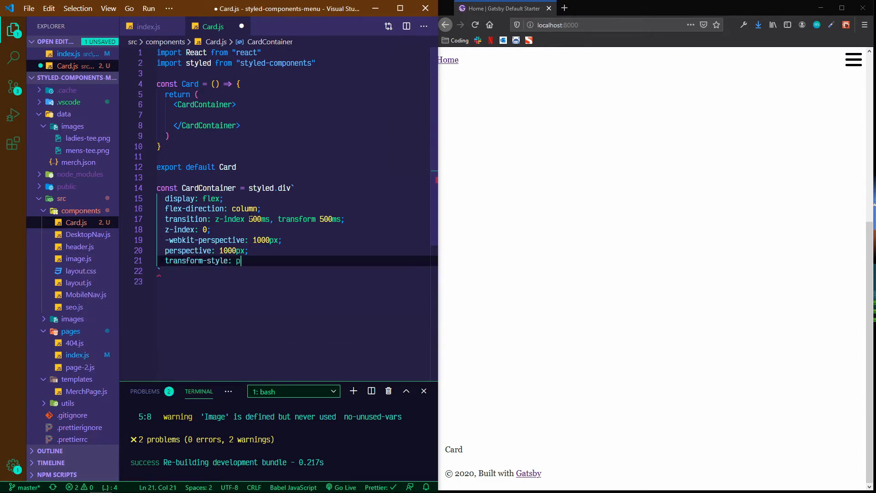
pyautogui.write('reserve-3d;')
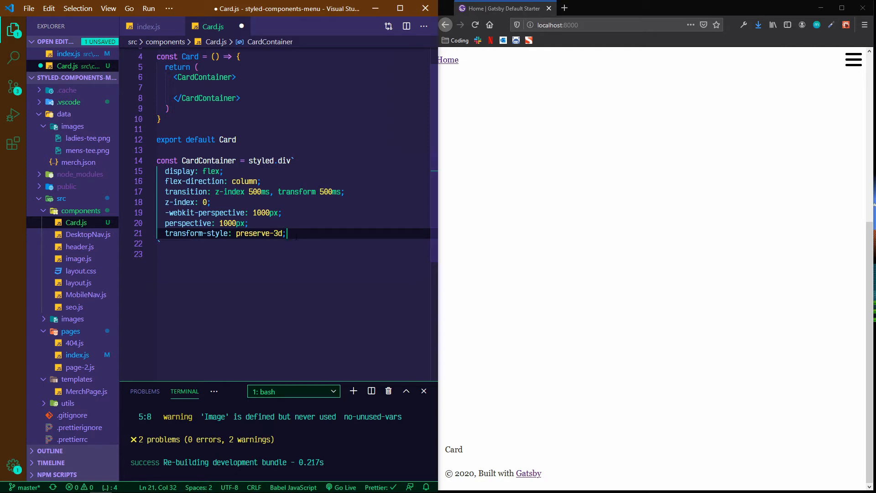
# Step: Add a nested &.flipped { z-index: 1; } rule to CardContainer's styles
pyautogui.press('enter')
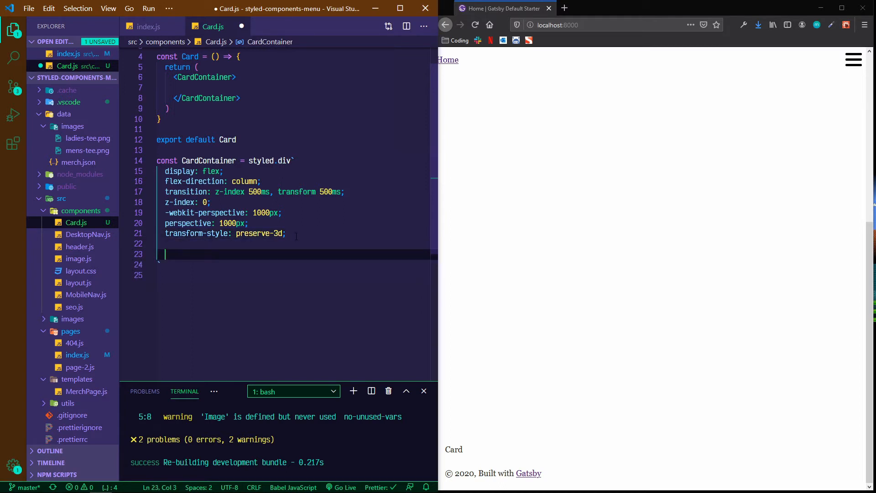
pyautogui.write('&.')
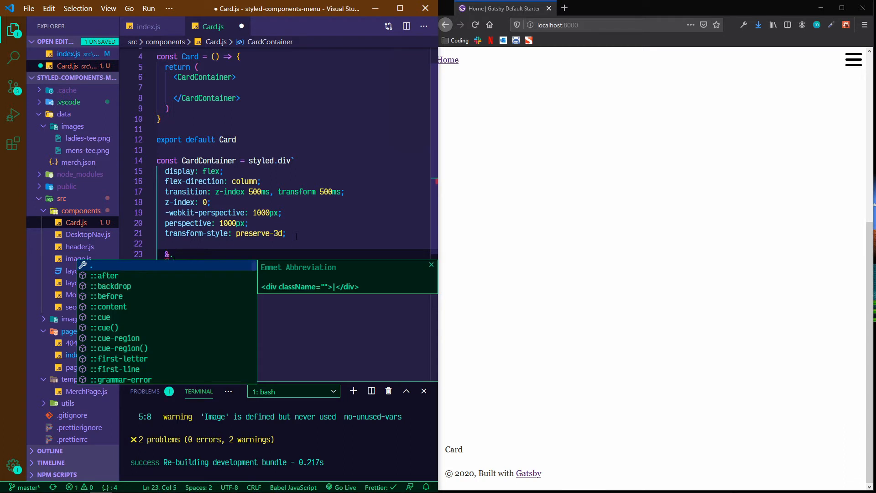
pyautogui.write('flipped')
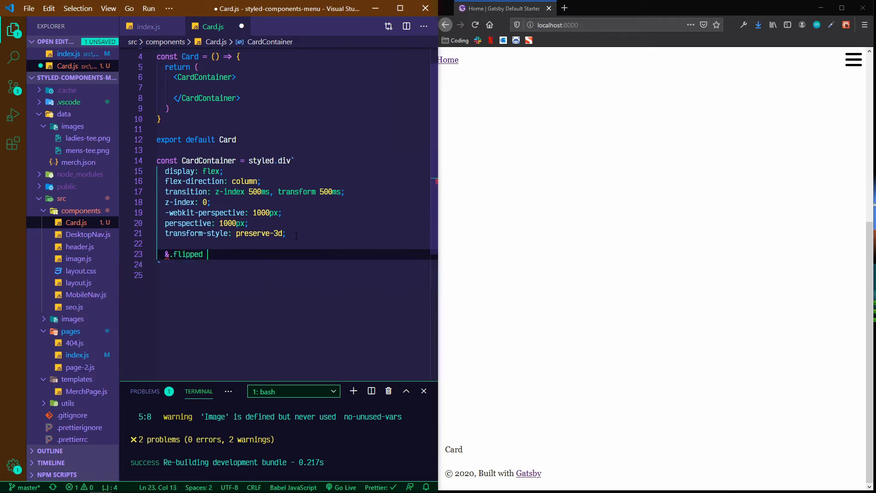
pyautogui.write('{')
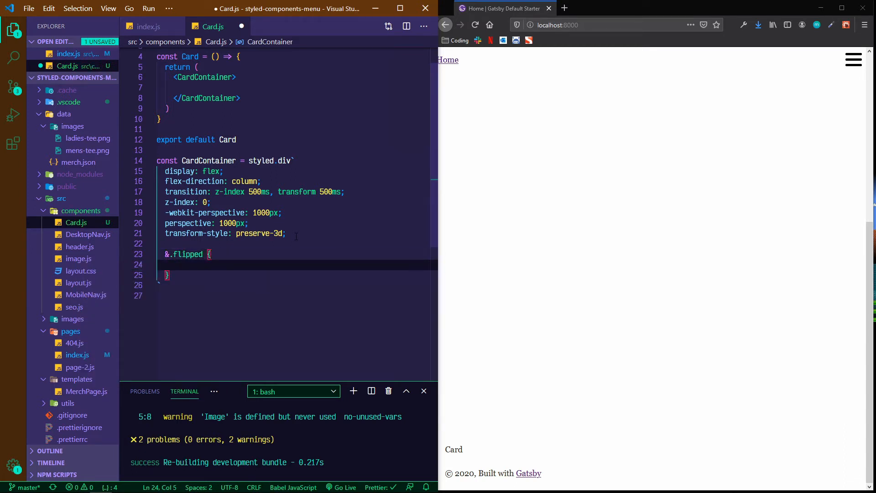
pyautogui.write('z-ind')
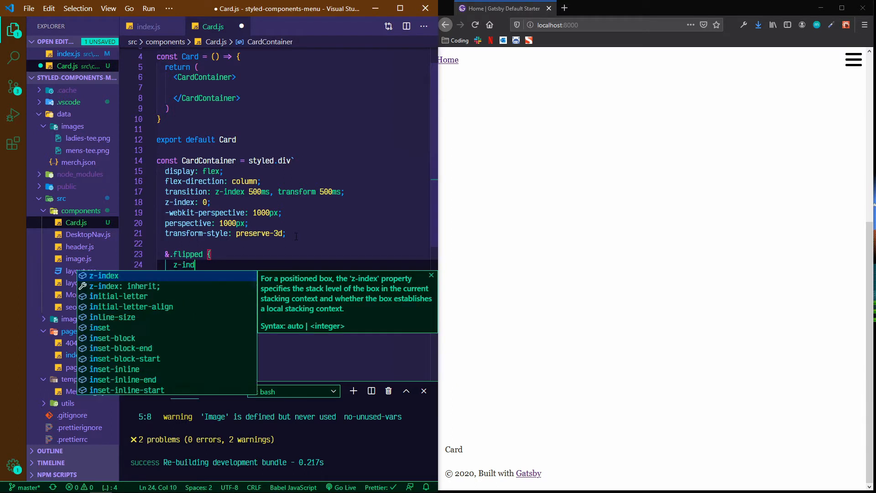
pyautogui.write('ex: 1')
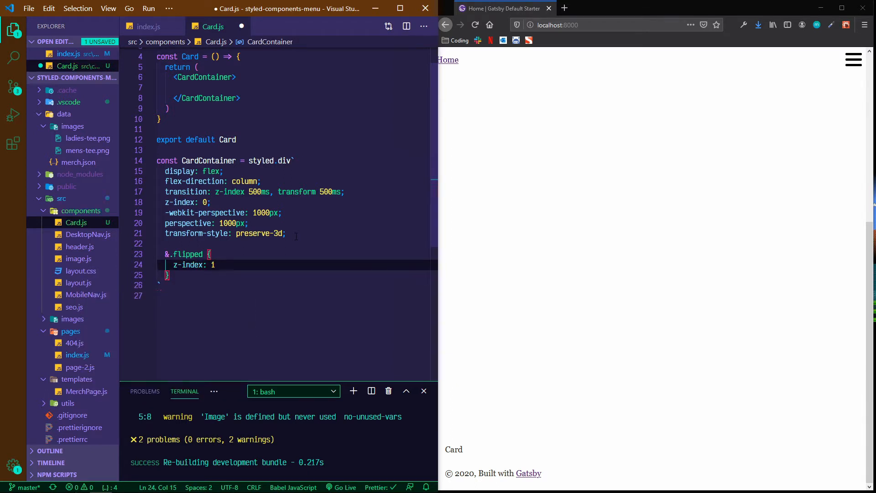
pyautogui.write(';')
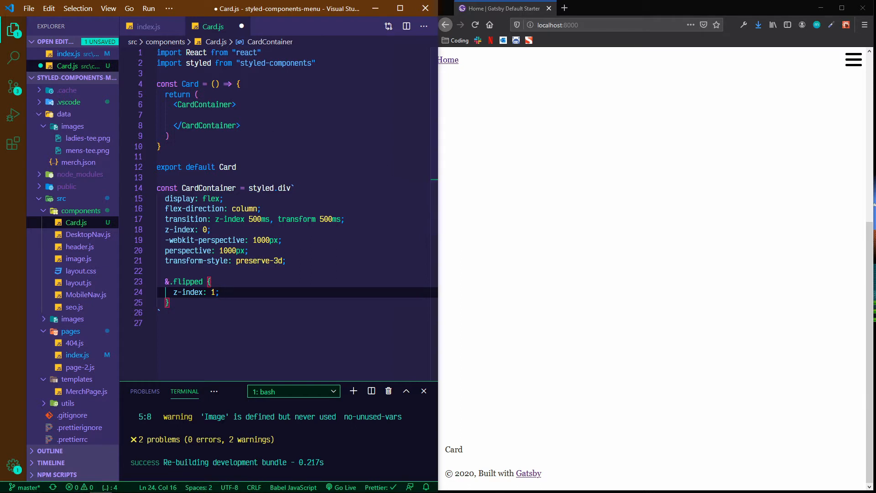
# Step: Add <CardInner className={flipped ? "flipped" : ""}> inside CardContainer
pyautogui.click(182, 115)
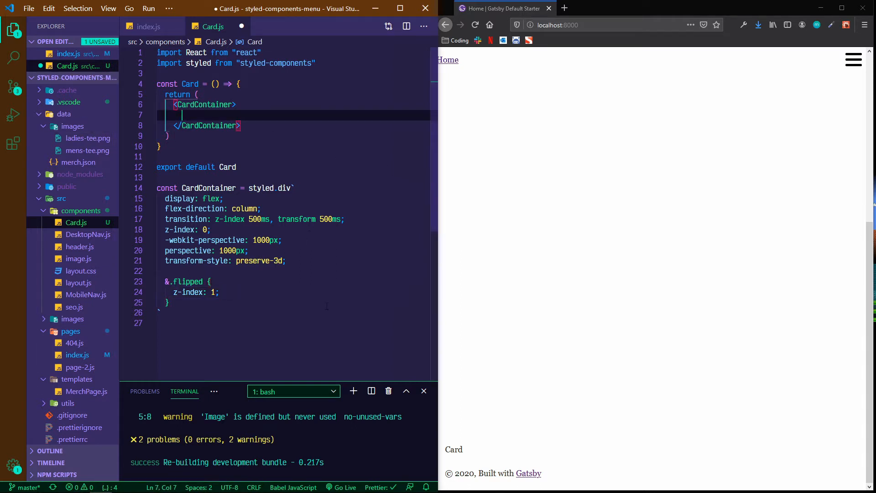
pyautogui.write('CardInner>')
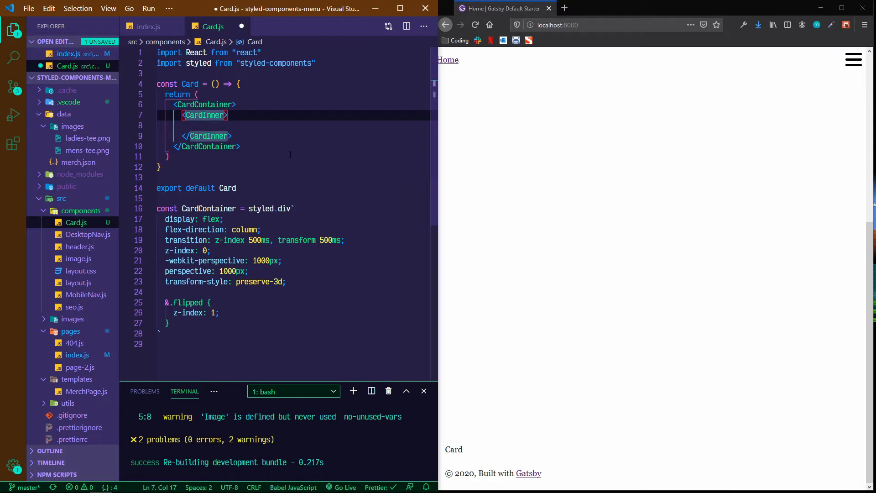
pyautogui.write('className={')
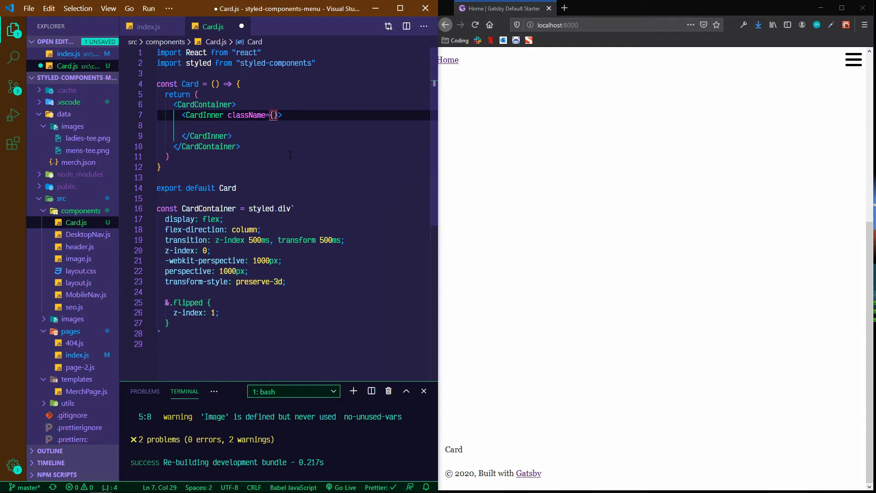
pyautogui.write('flipped ? "flipped" :')
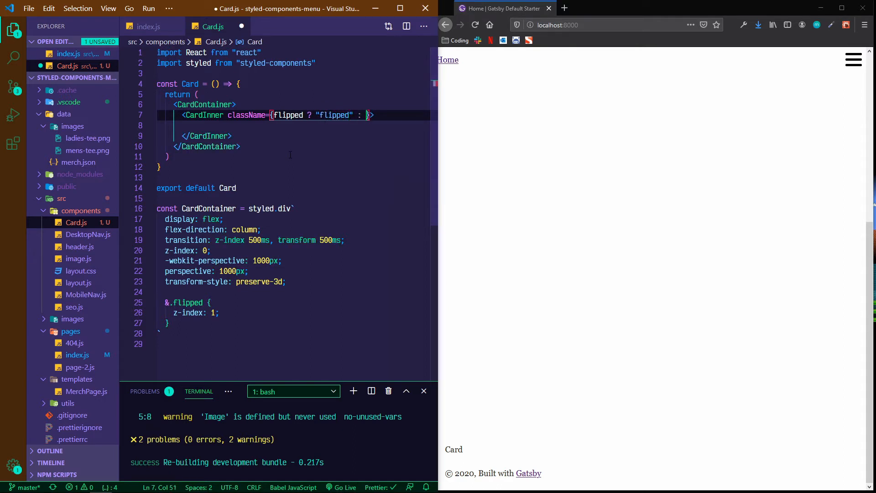
pyautogui.write('"')
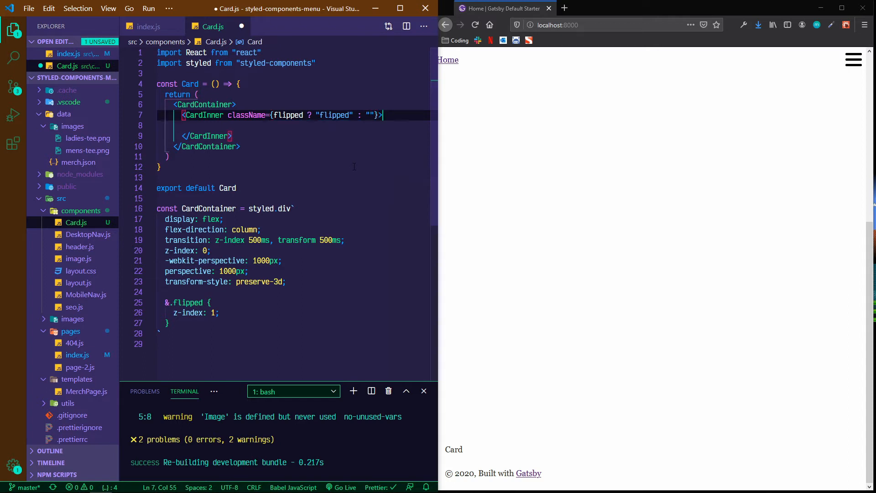
# Step: Inside CardInner, add a CardFront with an h2 'Title' and a front paragraph
pyautogui.write('<Card')
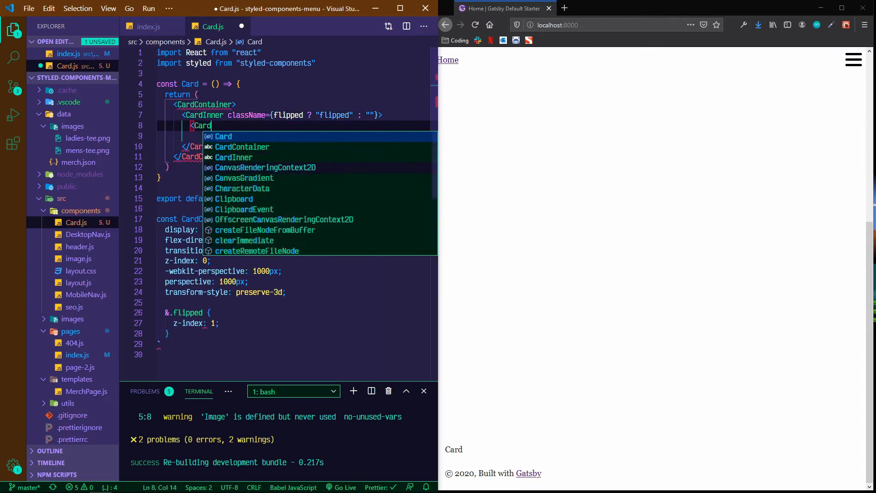
pyautogui.write('Front>')
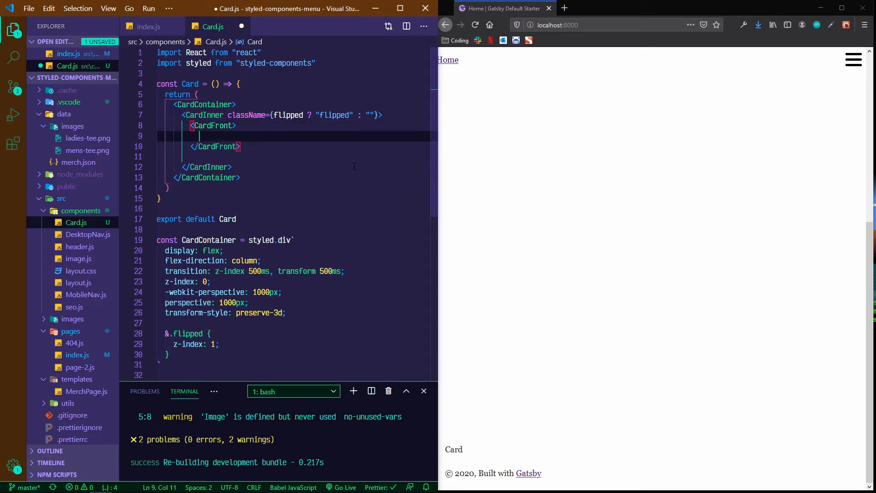
pyautogui.write('<h2></h2>')
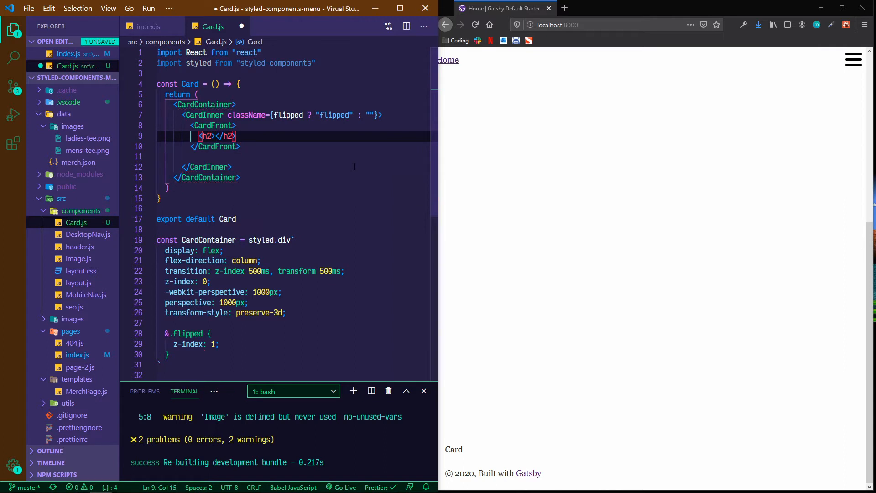
pyautogui.write('Title')
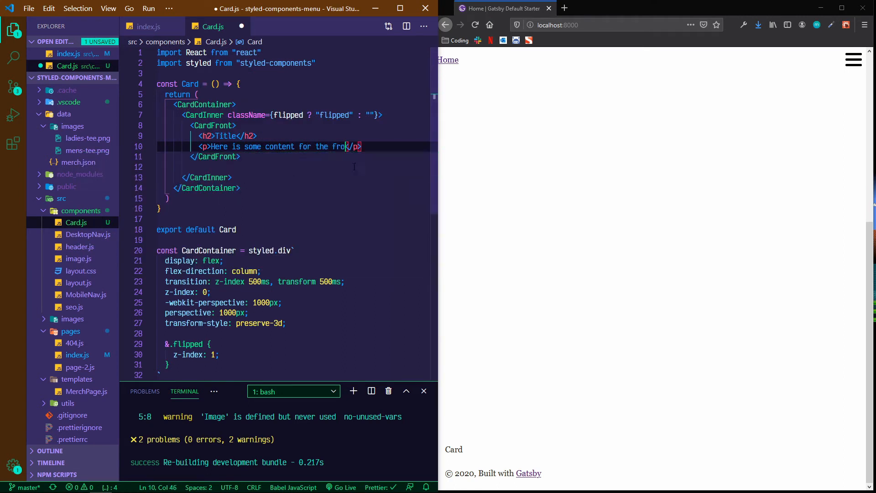
pyautogui.write('nt')
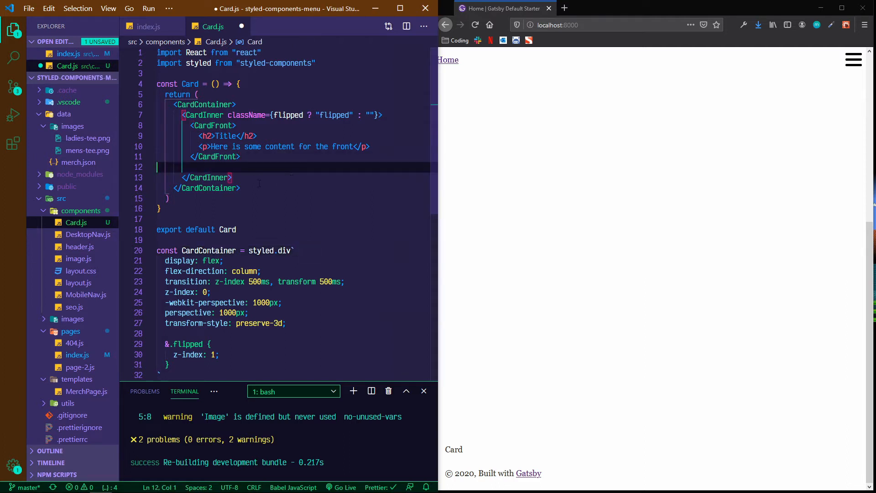
# Step: Add a CardBack with an h2 'Back side title' and a paragraph about the back
pyautogui.write('<CardBack>')
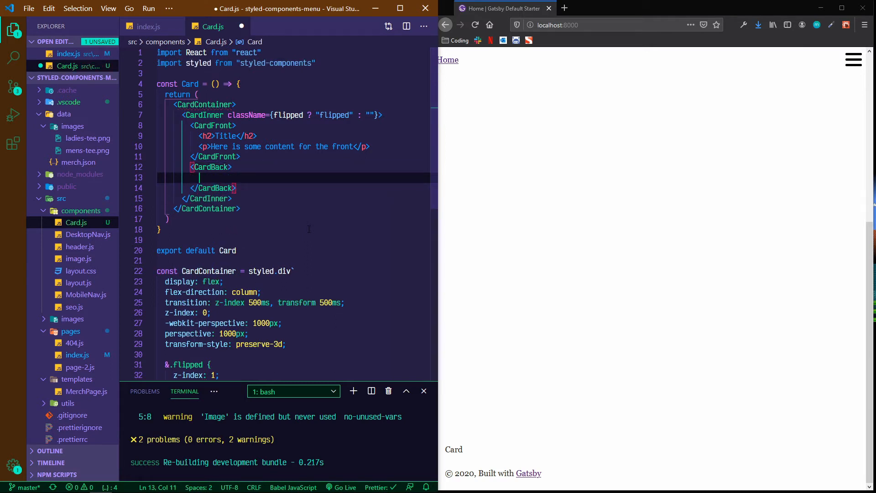
pyautogui.write('<h2>Back </h2>')
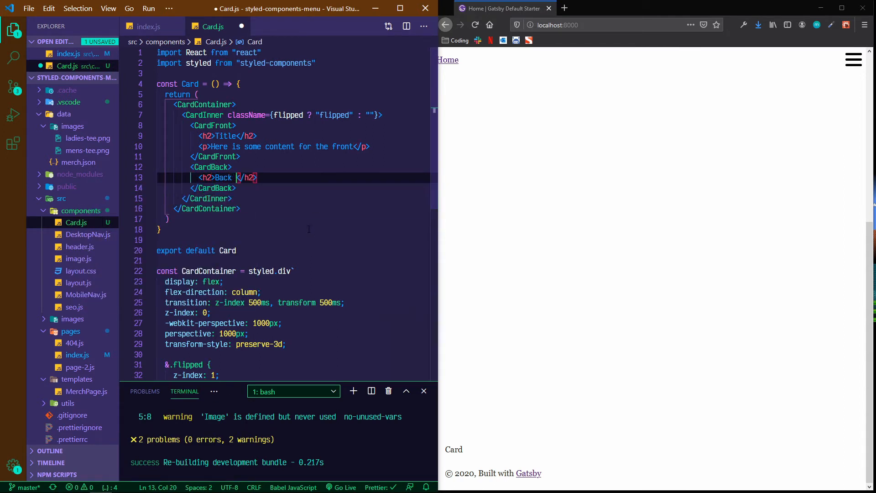
pyautogui.write('side title')
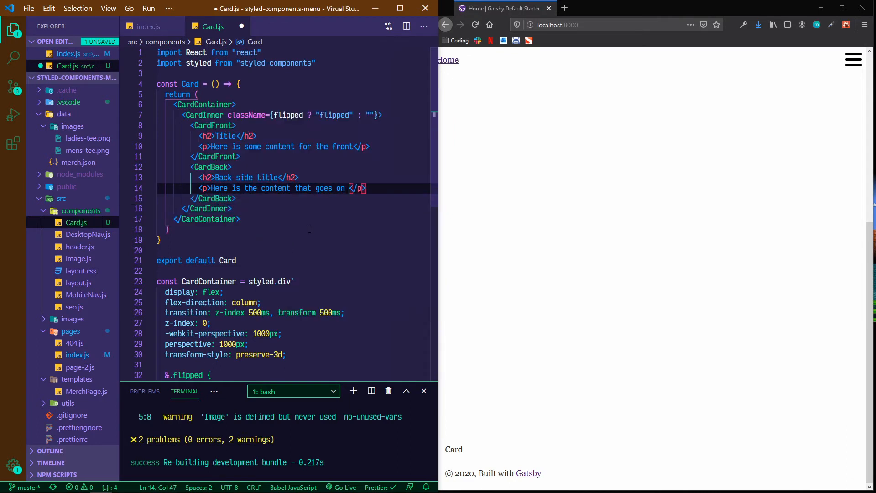
pyautogui.write('the back')
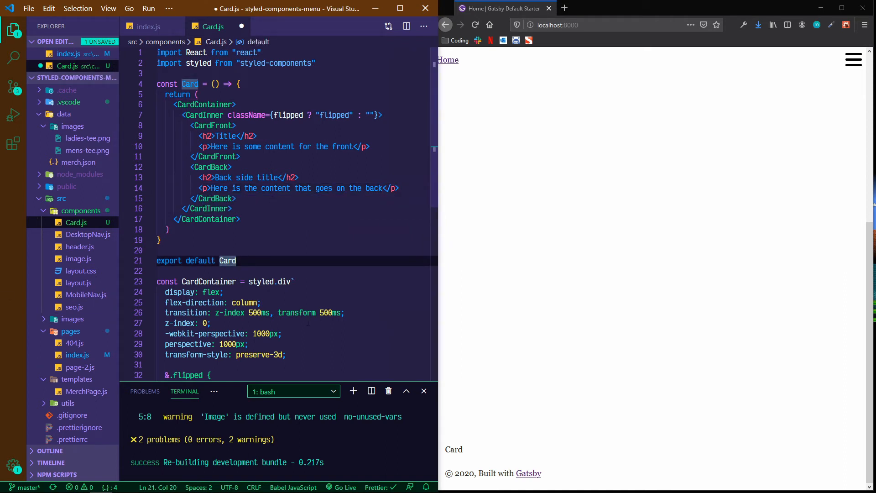
# Step: Scroll up to change the import to styled, { css } from 'styled-components', then return to CardContainer
pyautogui.scroll(-3)
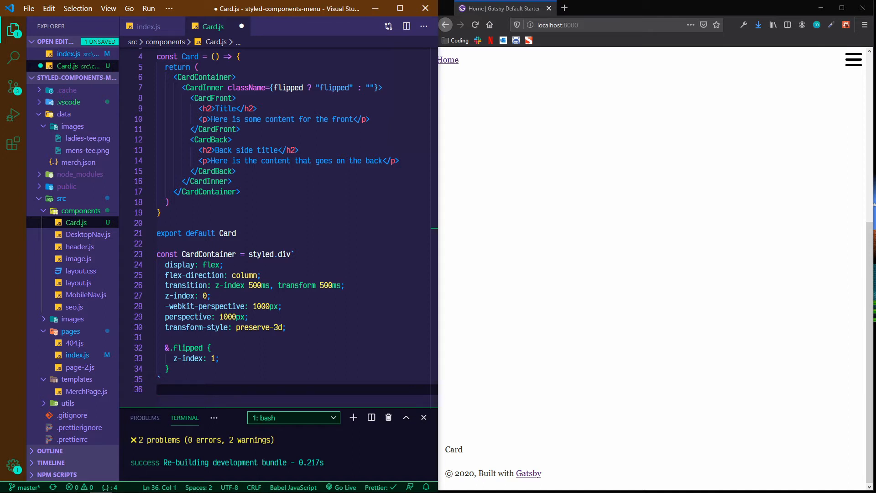
pyautogui.scroll(3)
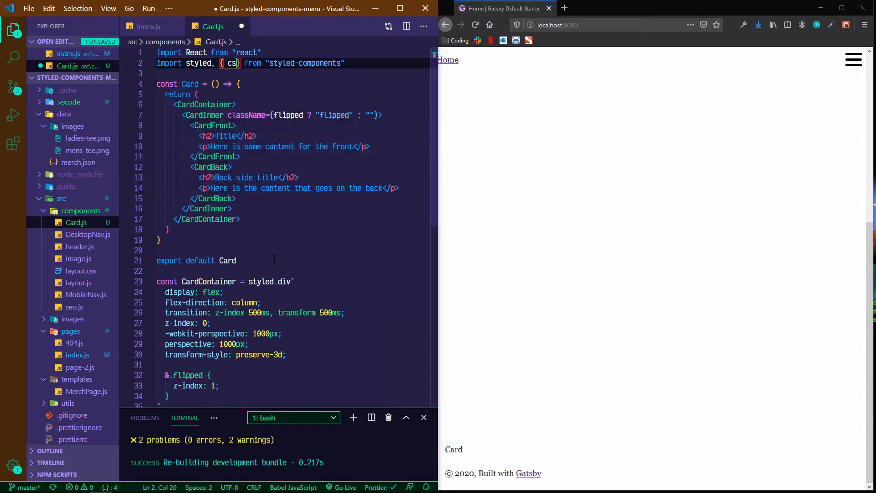
pyautogui.scroll(-3)
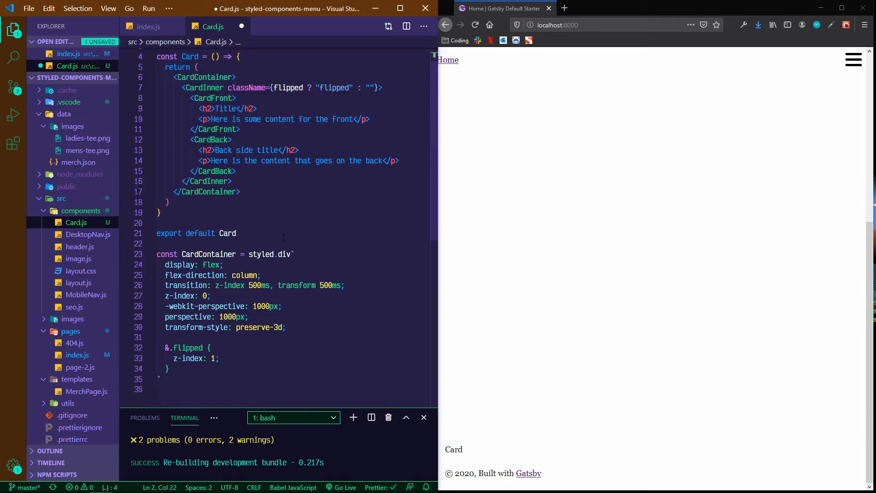
pyautogui.scroll(-3)
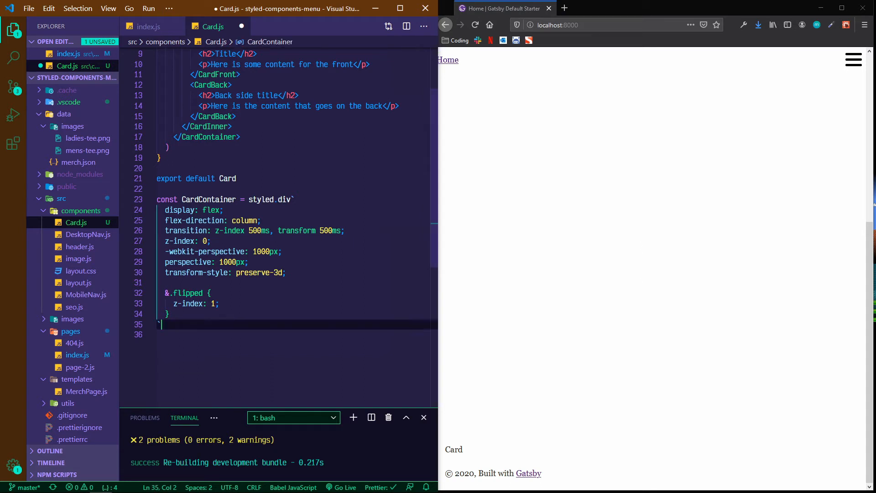
# Step: Declare a CardSide css block with width and min-width of 100%
pyautogui.write('c')
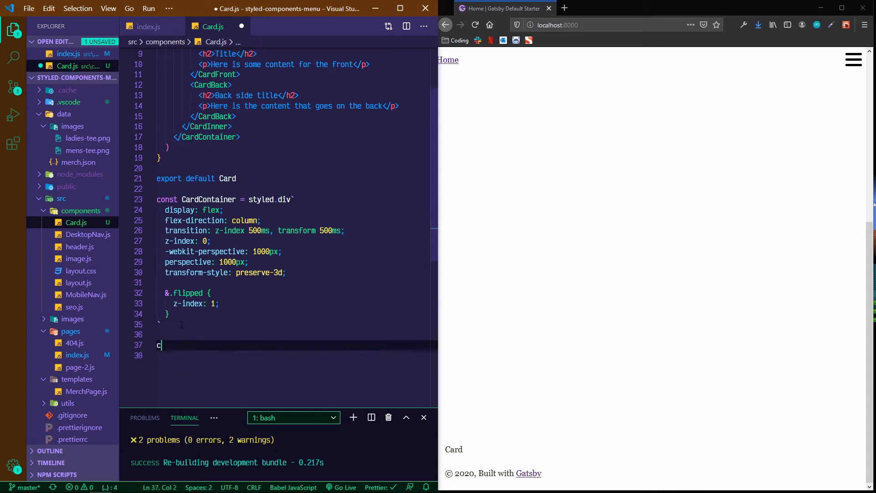
pyautogui.write('onst Card')
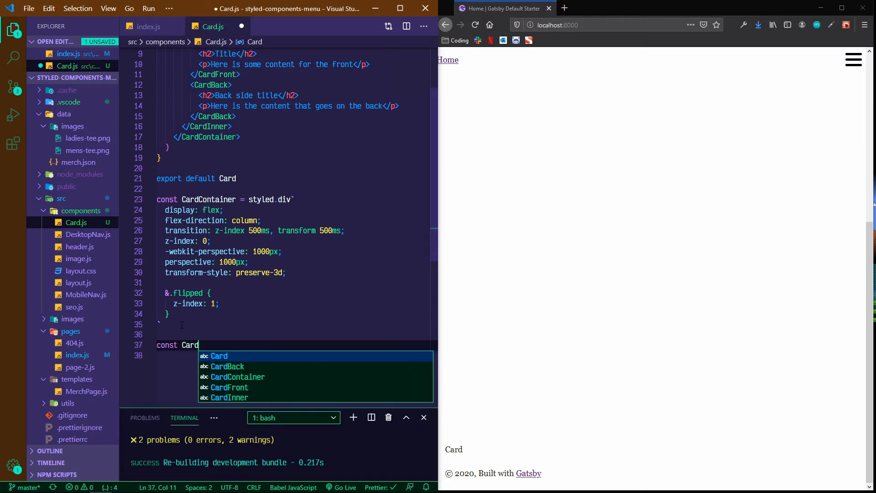
pyautogui.write('Side')
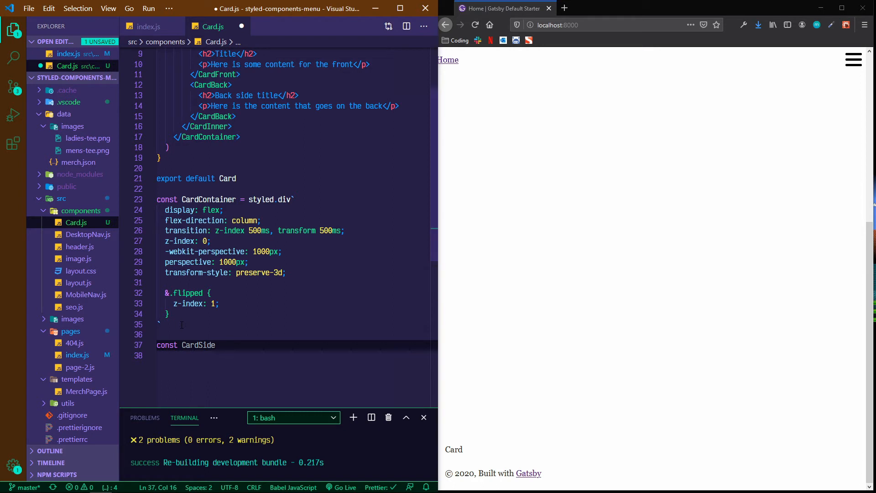
pyautogui.write('= css`')
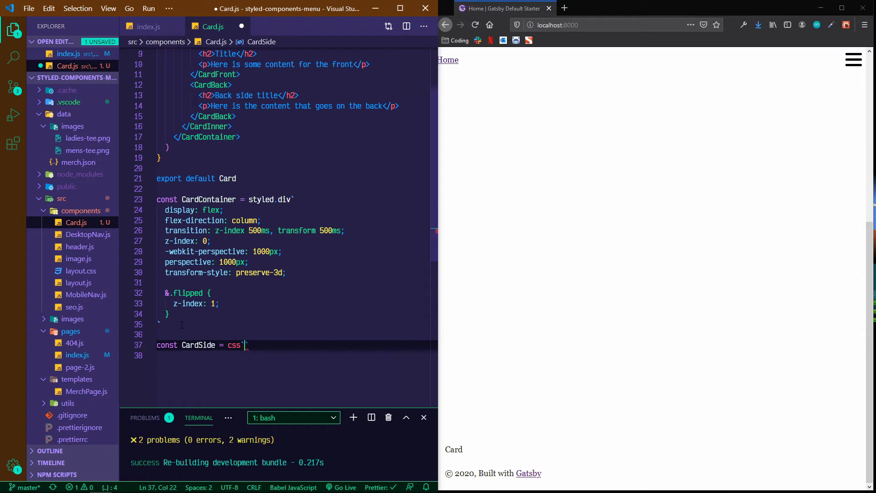
pyautogui.press('enter')
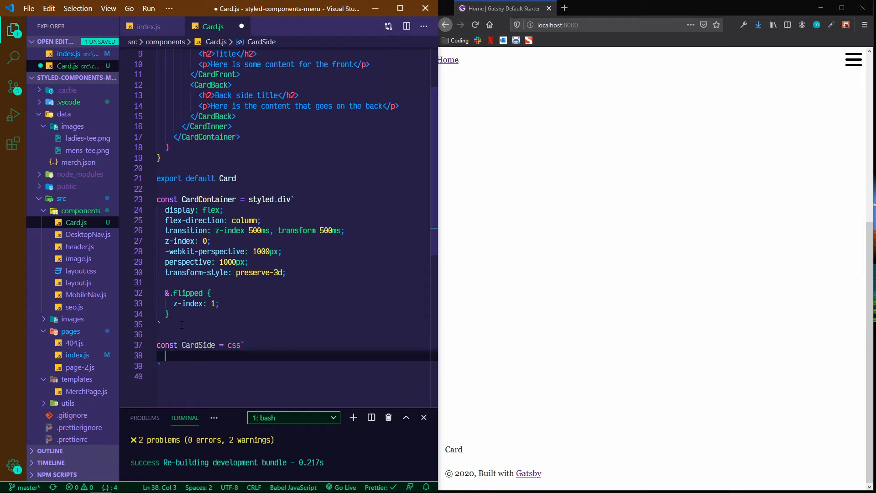
pyautogui.write('width: 1')
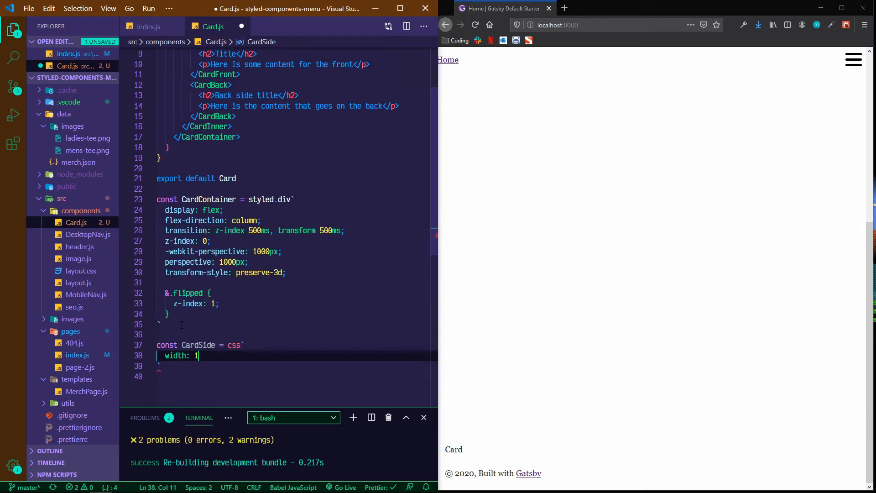
pyautogui.write('00%;')
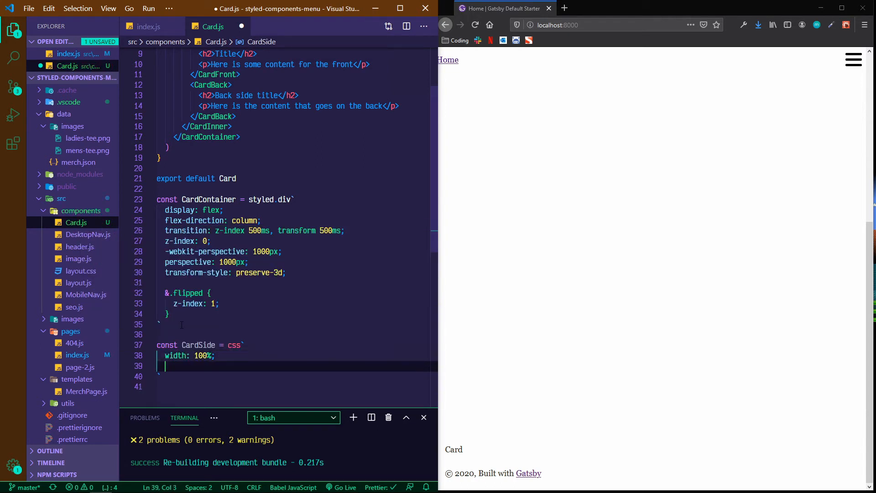
pyautogui.write('min-width:')
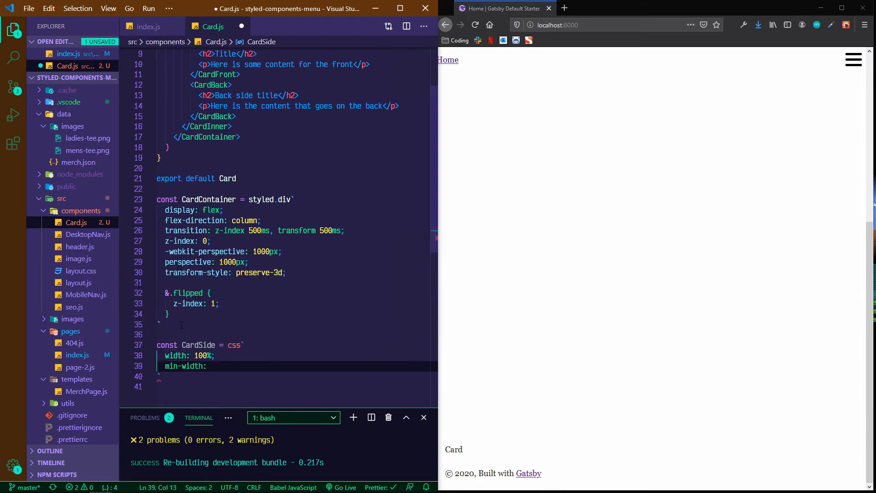
pyautogui.write('100%')
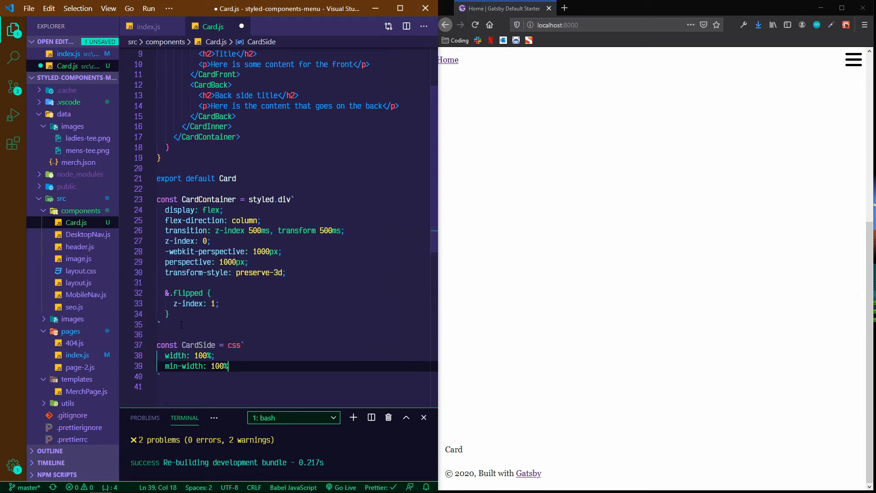
pyautogui.press('Enter')
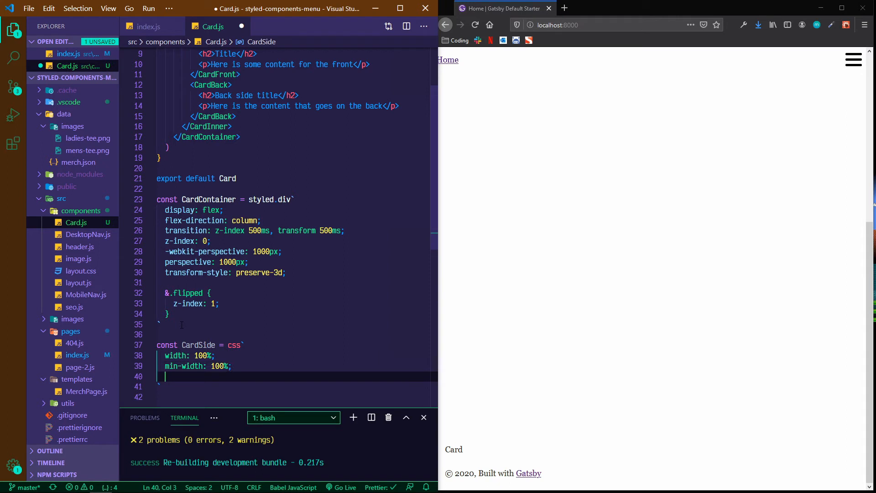
# Step: Add display flex, flex-direction column and justify-content space-between to CardSide
pyautogui.write('display:')
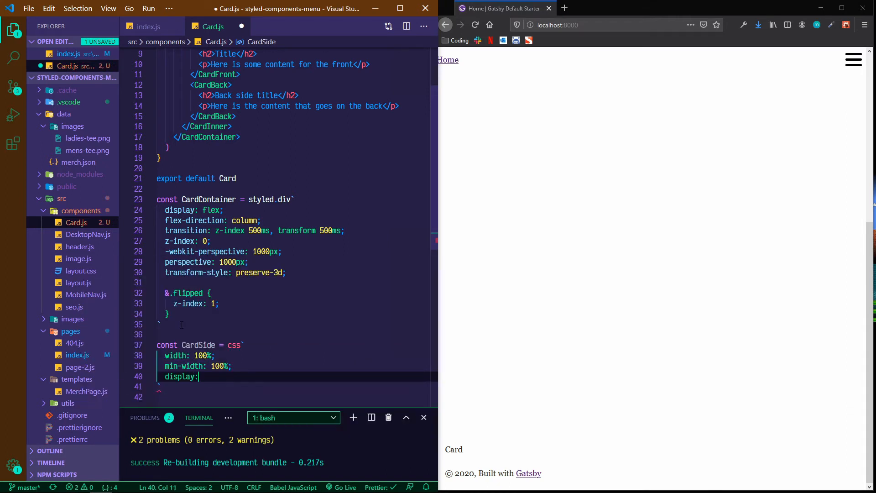
pyautogui.write('flex;')
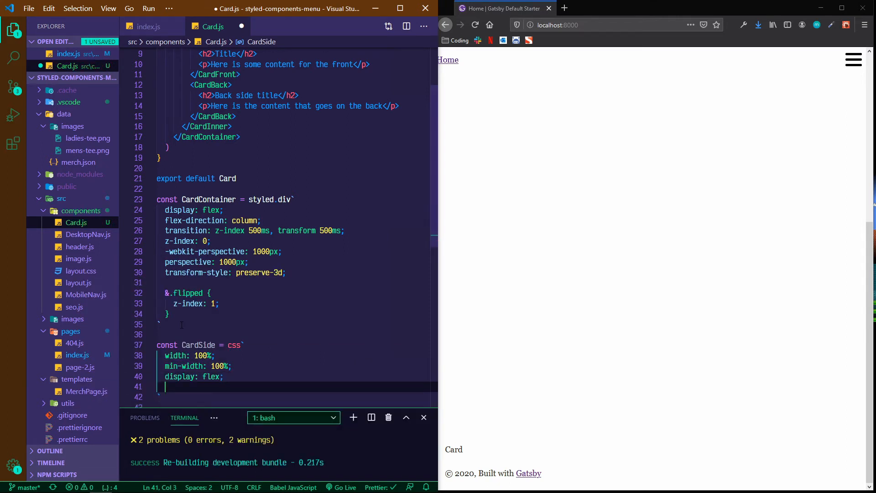
pyautogui.write('flex-col')
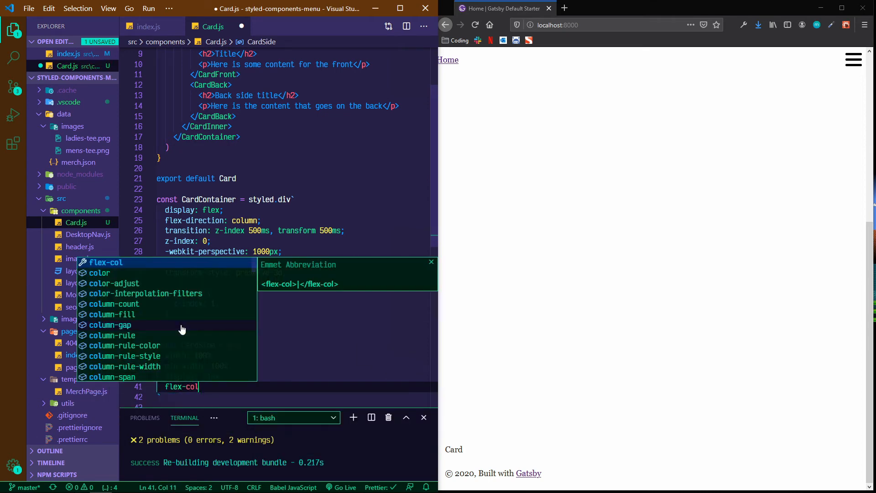
pyautogui.press('BackSpace')
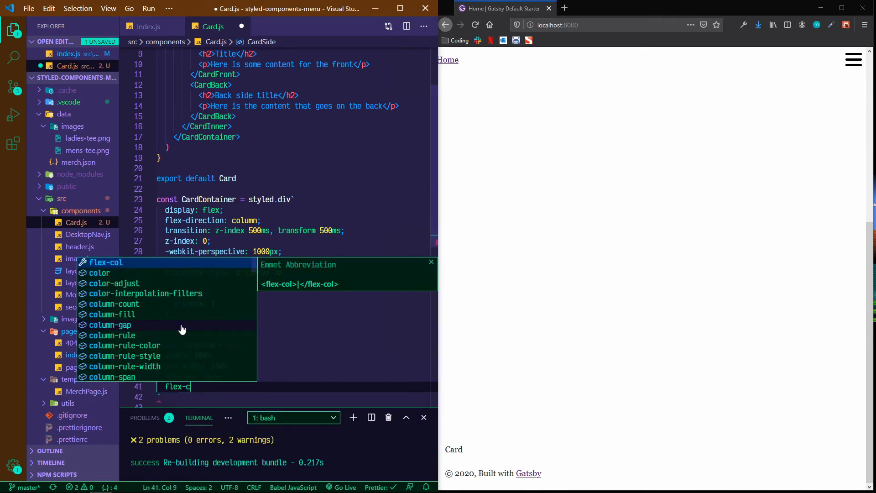
pyautogui.write('rection: column;')
pyautogui.click(297, 396)
pyautogui.write('j')
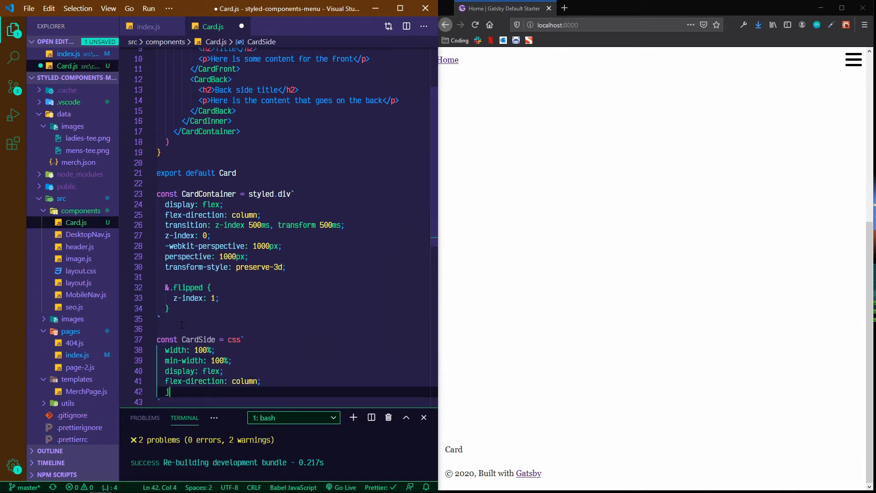
pyautogui.write('ustify-content:')
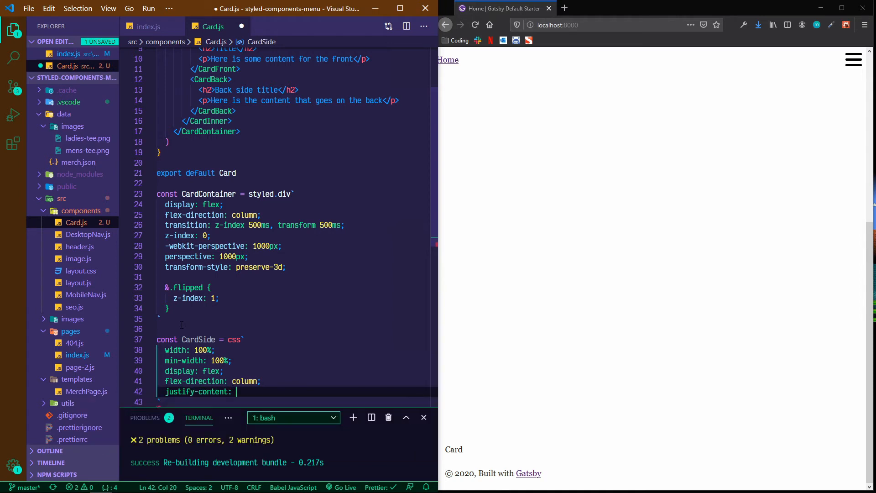
pyautogui.write('space-between;')
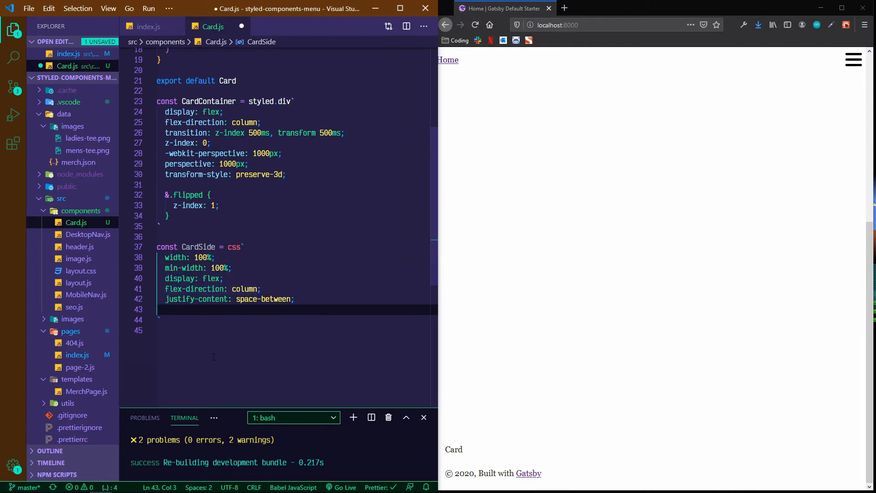
# Step: Set backface-visibility hidden on CardSide, including -moz and -webkit prefixed versions
pyautogui.write('backface-visibility: none;')
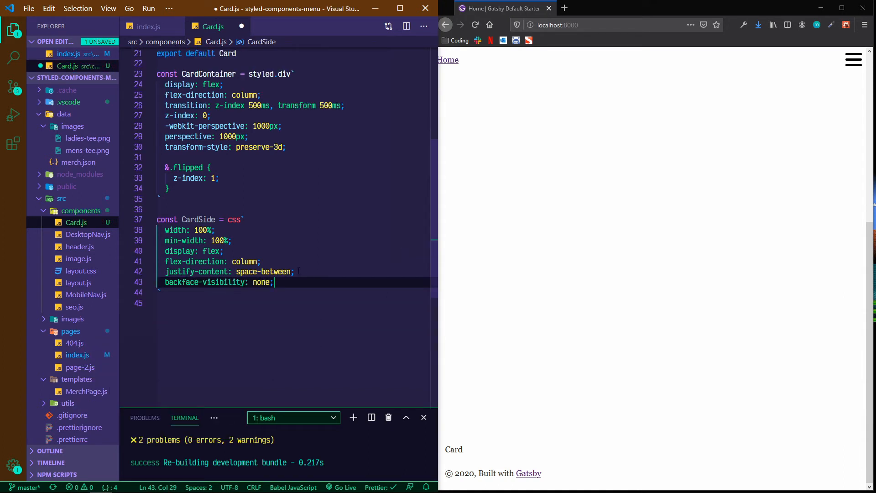
pyautogui.press('Enter')
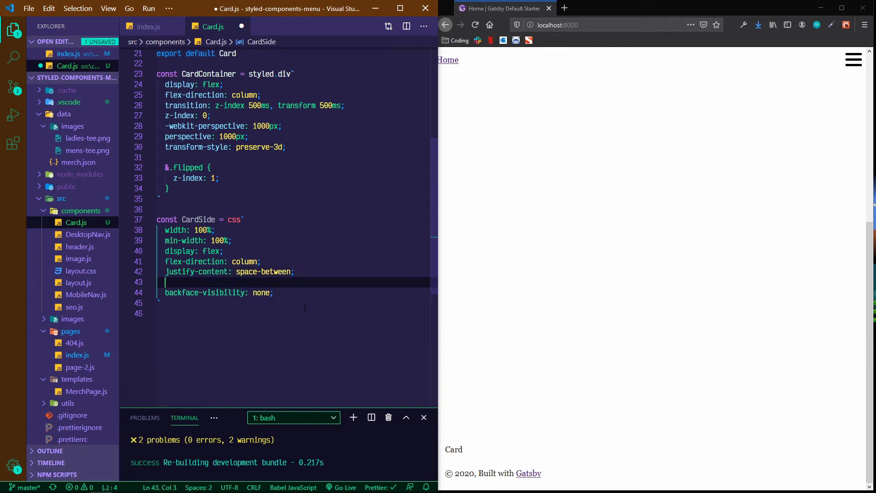
pyautogui.write('-moz')
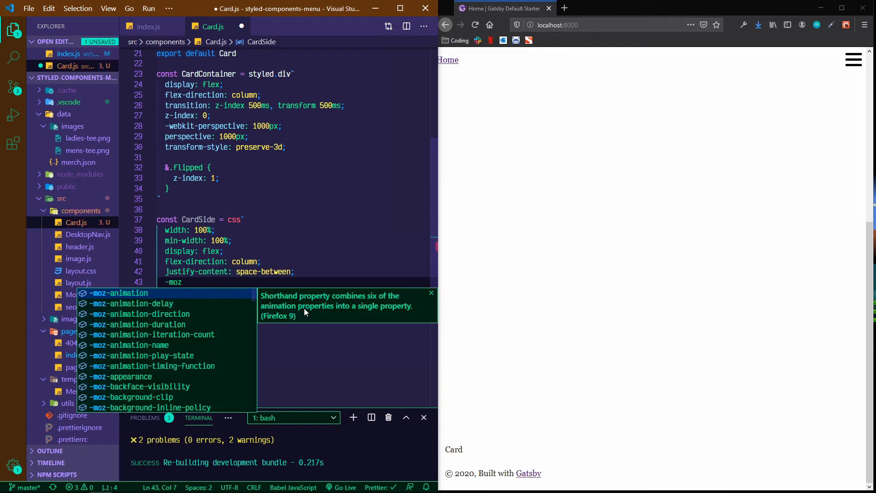
pyautogui.write('backface-visibility: none;')
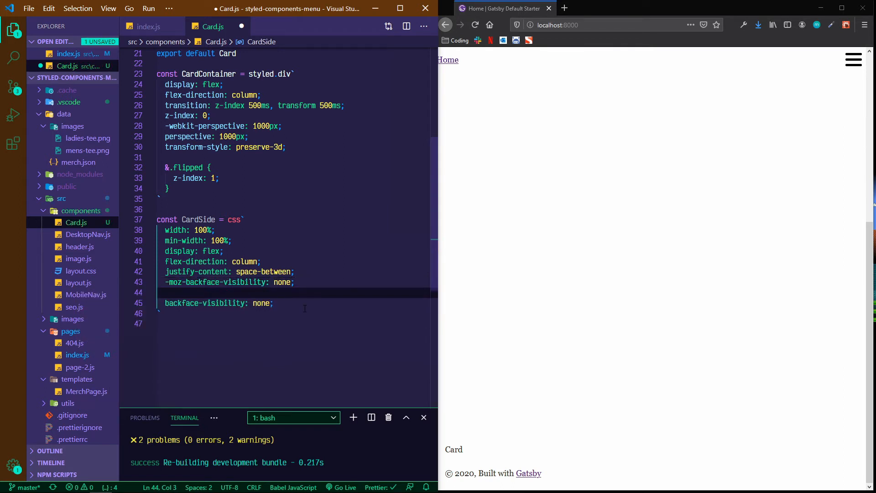
pyautogui.write('-webkit-backface-visibility: hidden;')
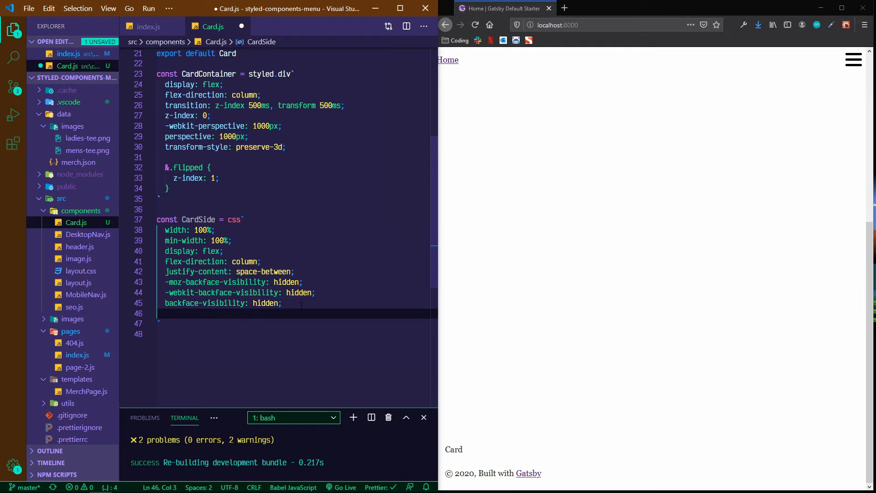
# Step: Add border: 2px solid #0d0d0d to CardSide and begin a new const declaration below
pyautogui.write('border:')
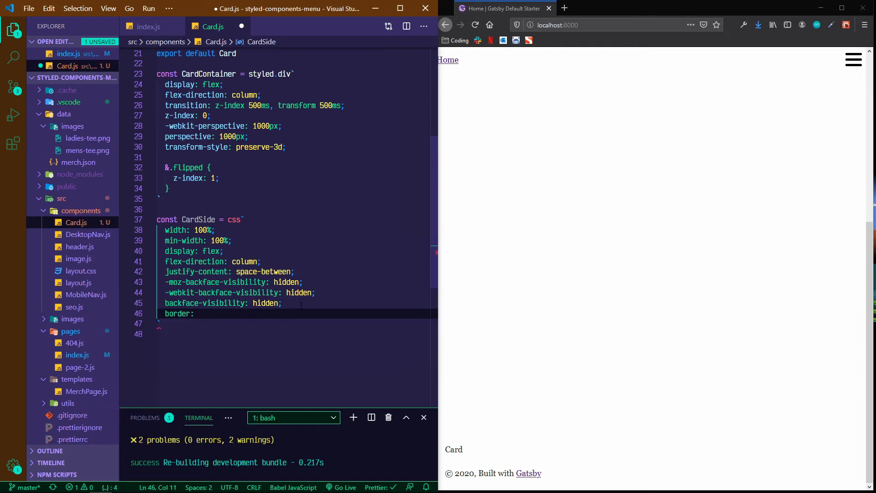
pyautogui.write('2px solid')
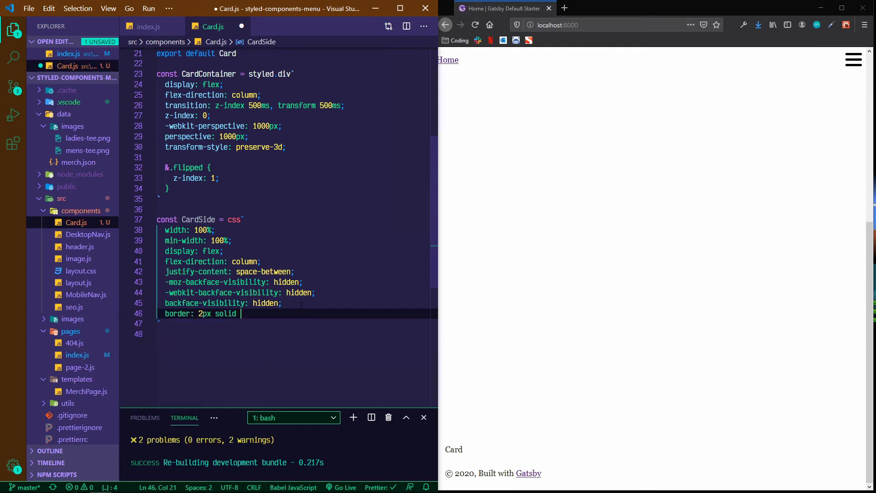
pyautogui.write('#')
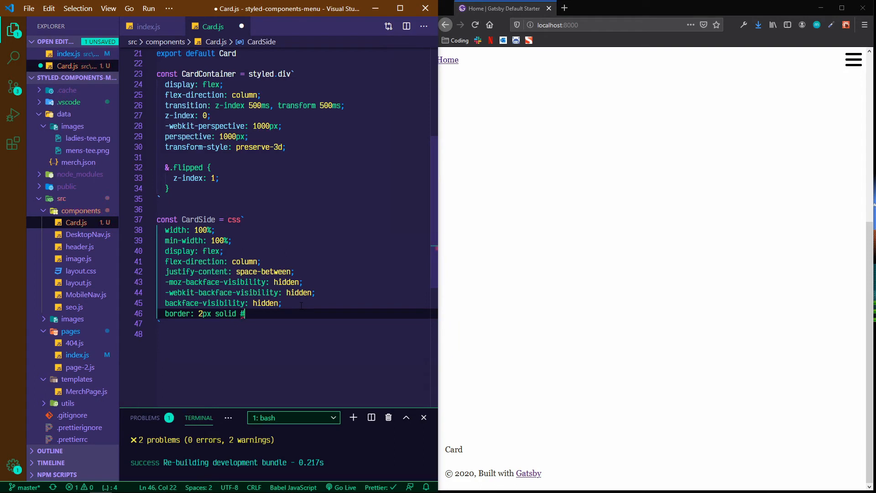
pyautogui.write('0d0d00')
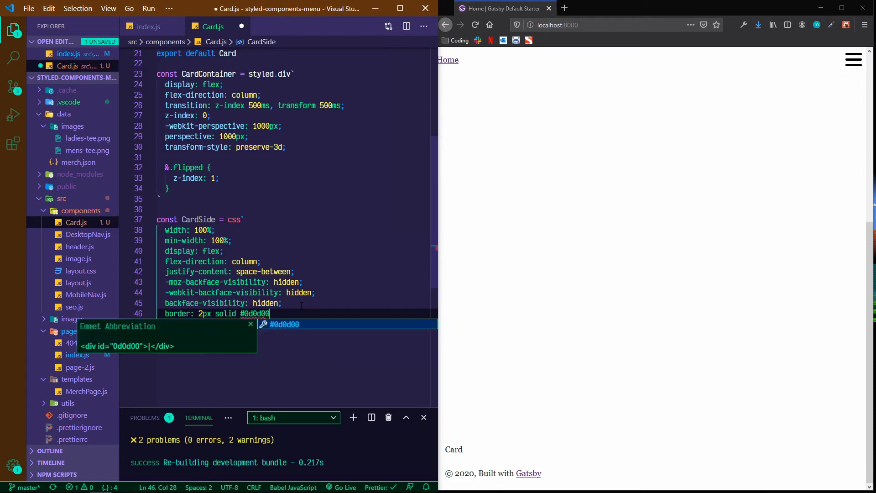
pyautogui.write('d;')
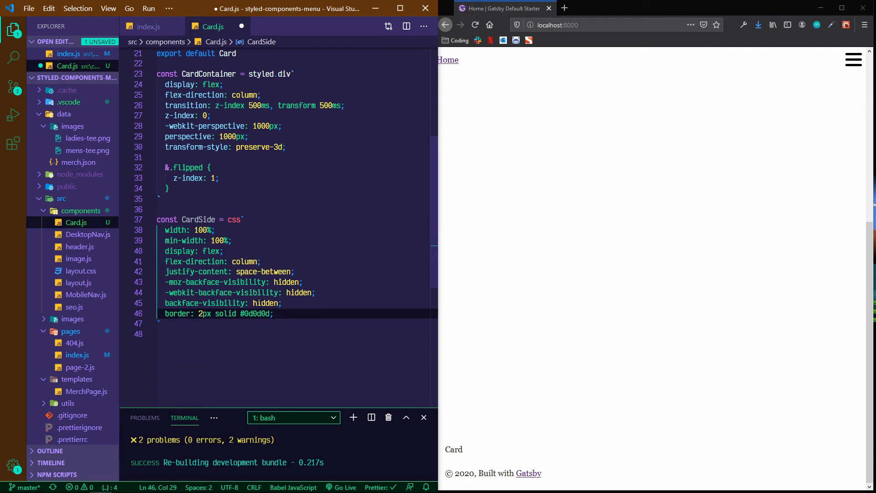
pyautogui.scroll(-3)
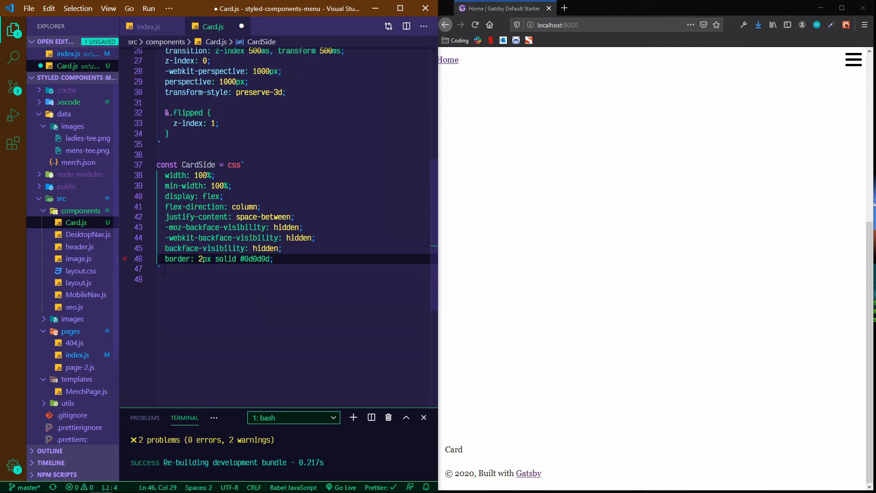
pyautogui.write('const CardFront=')
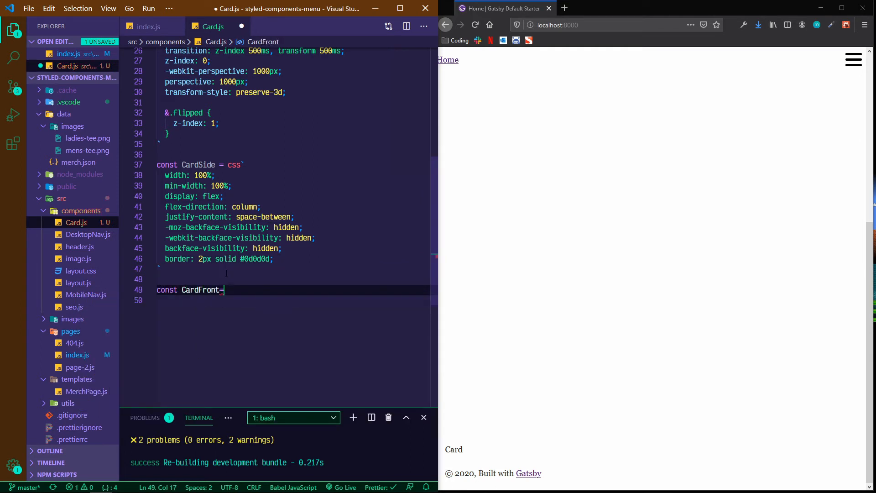
# Step: Define CardFront as a styled.div that interpolates the ${CardSide} styles
pyautogui.press('Backspace')
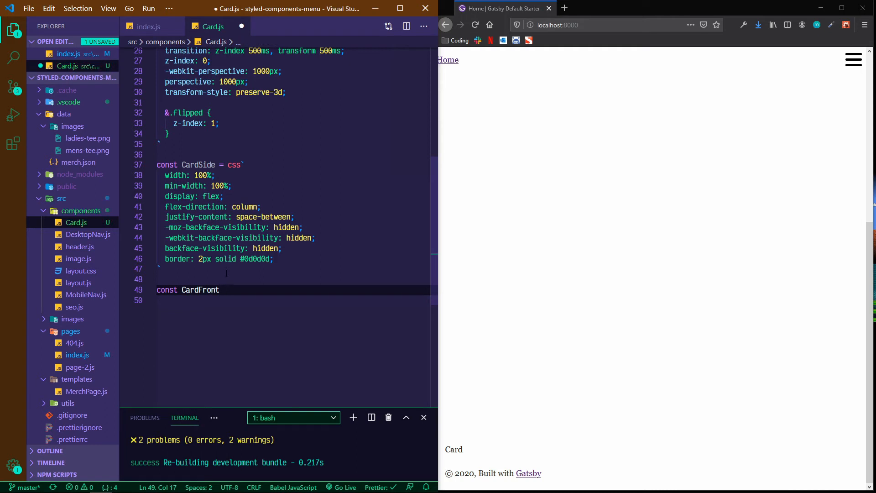
pyautogui.write('=')
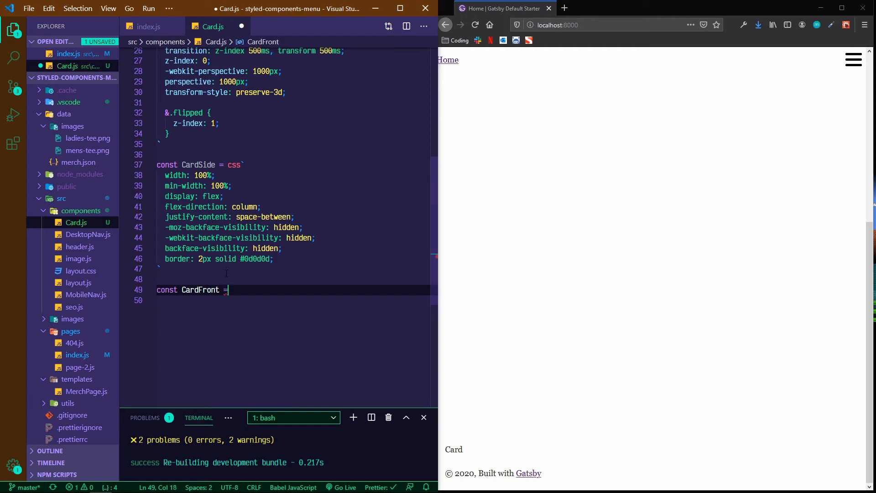
pyautogui.write('styled.div`')
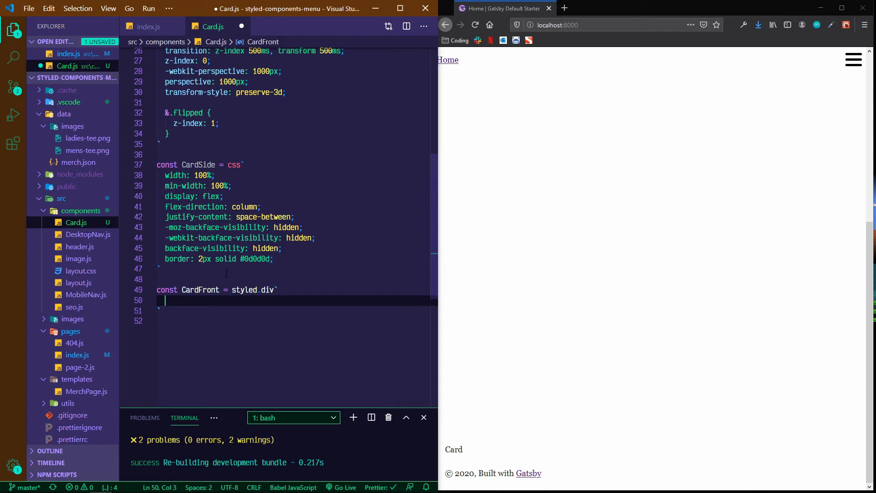
pyautogui.write('$')
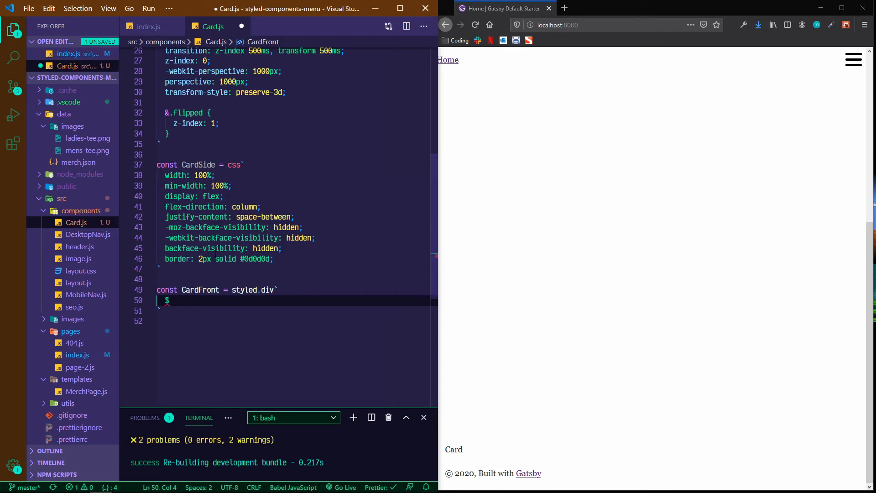
pyautogui.write('{')
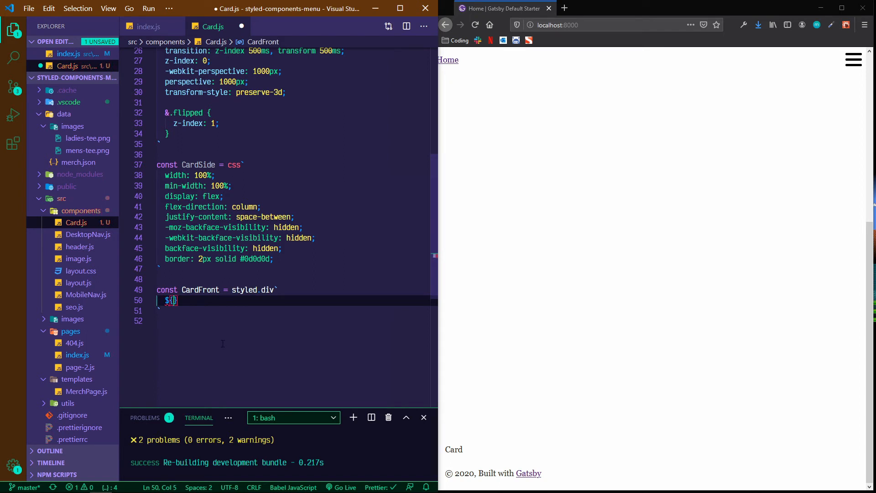
pyautogui.write('CardSide')
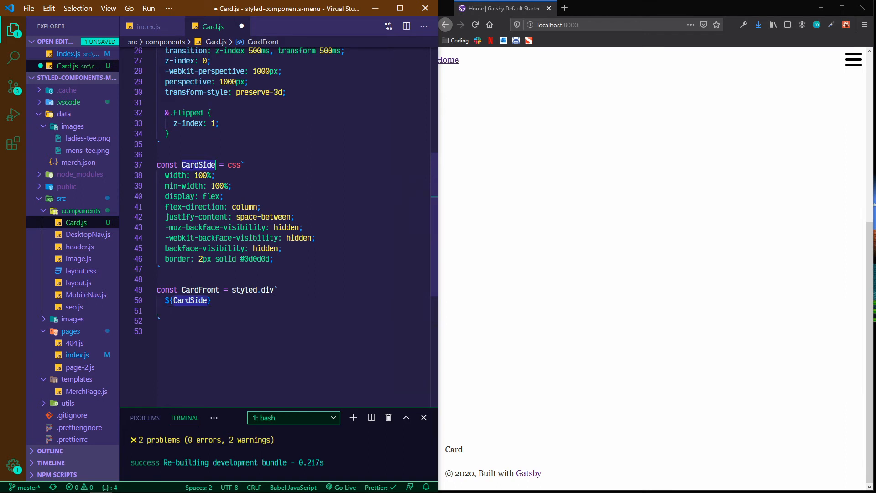
pyautogui.click(209, 290)
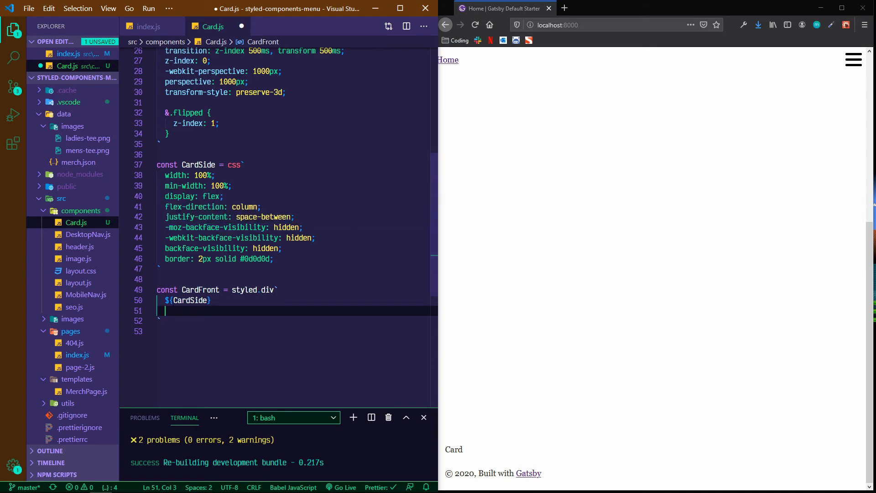
# Step: Give CardFront z-index 0 and a white background
pyautogui.write('z-index: 0')
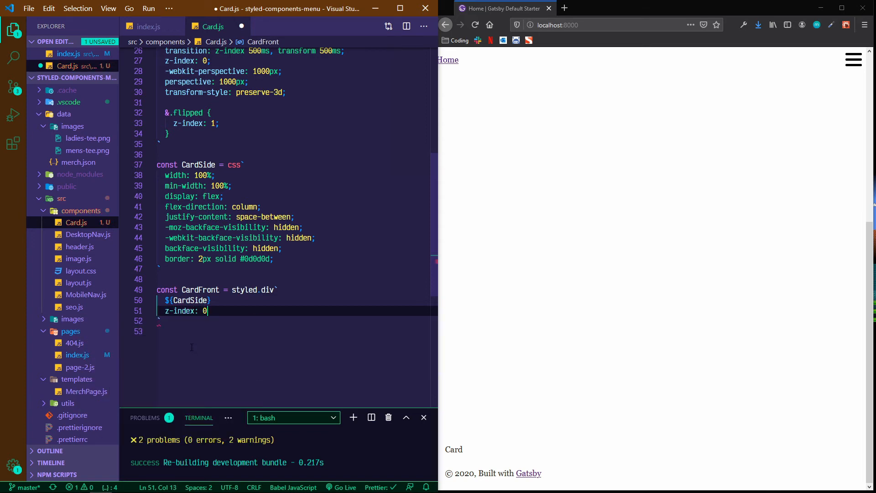
pyautogui.write(';')
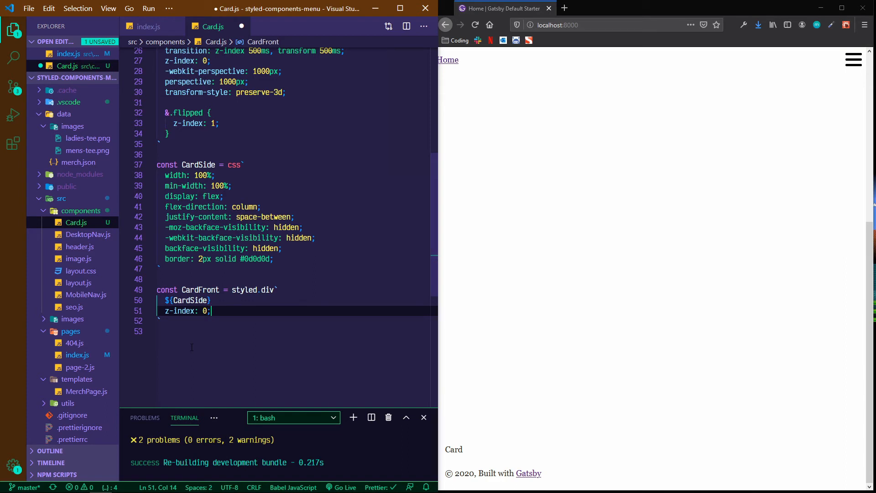
pyautogui.press('enter')
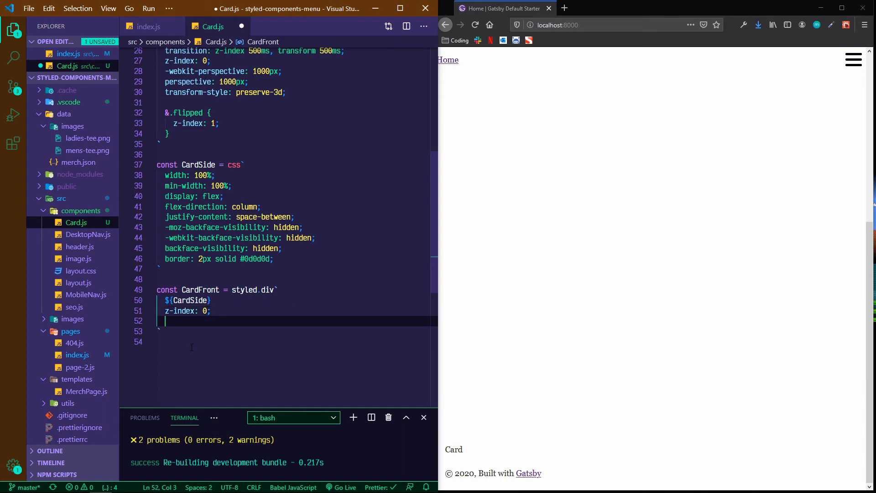
pyautogui.write('background: w')
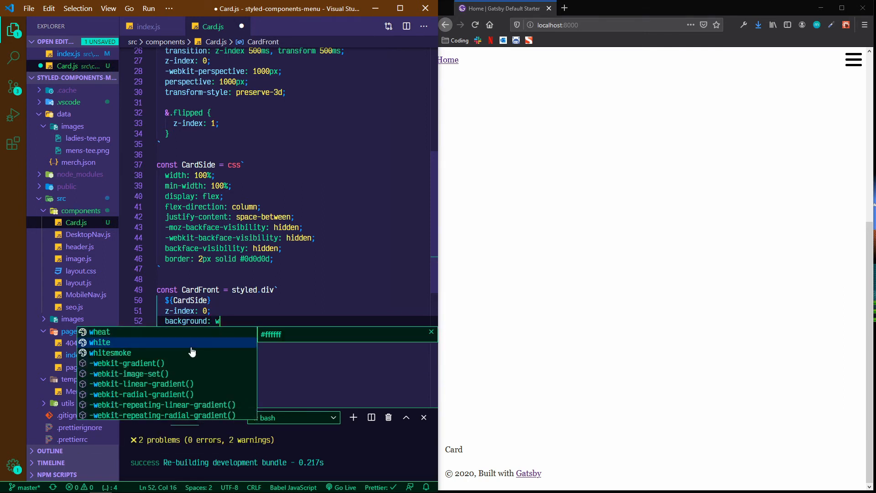
pyautogui.click(99, 341)
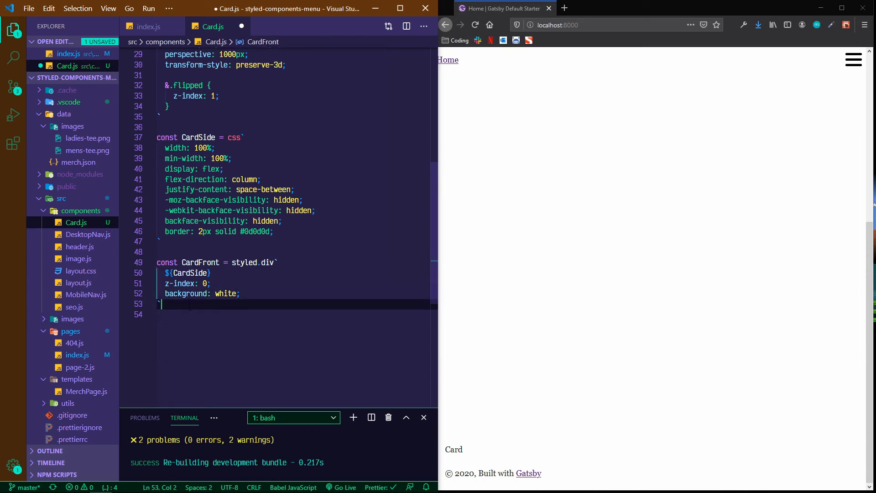
# Step: Declare CardBack as a styled.div reusing the ${CardSide} styles
pyautogui.write('const')
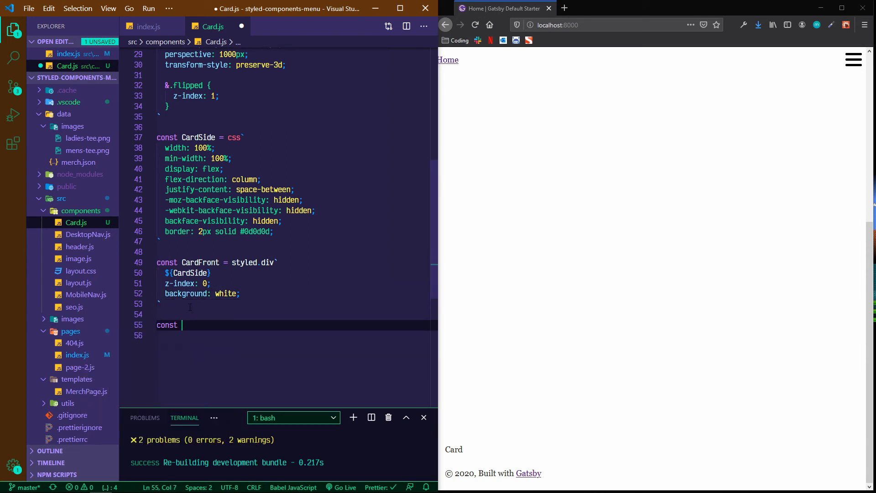
pyautogui.write('CardBack =')
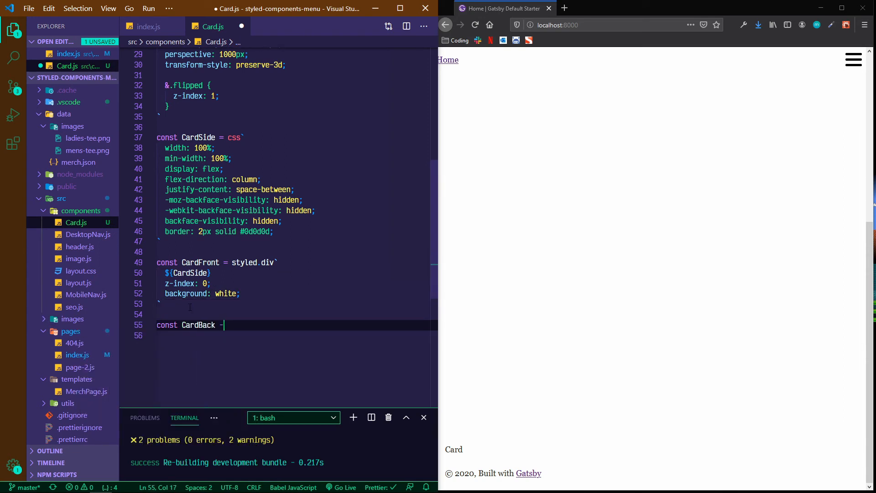
pyautogui.write('= styled/')
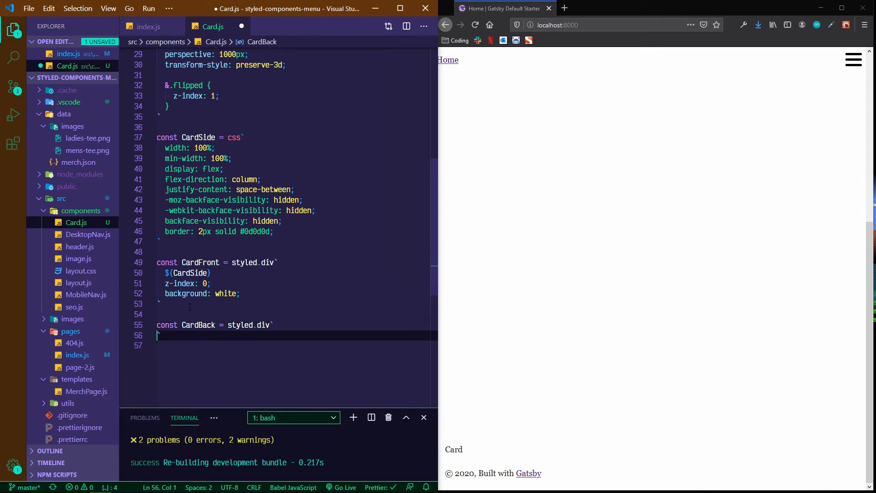
pyautogui.press('enter')
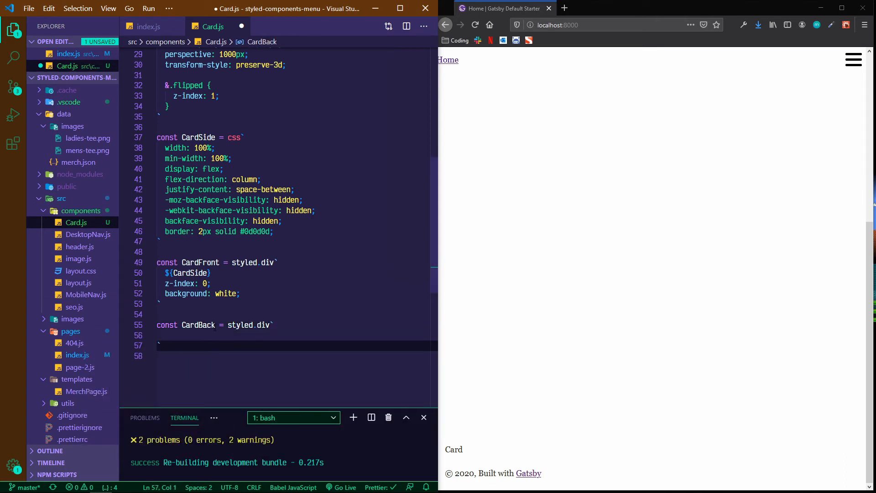
pyautogui.write('$')
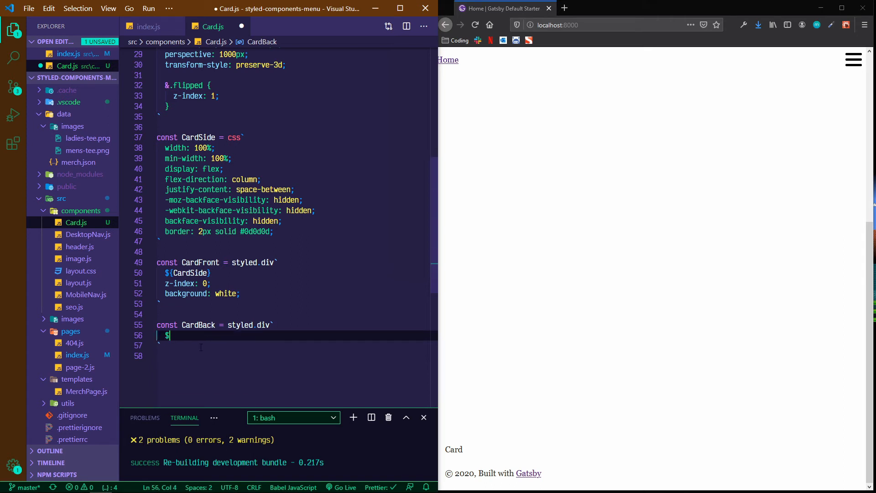
pyautogui.write('{CardSide')
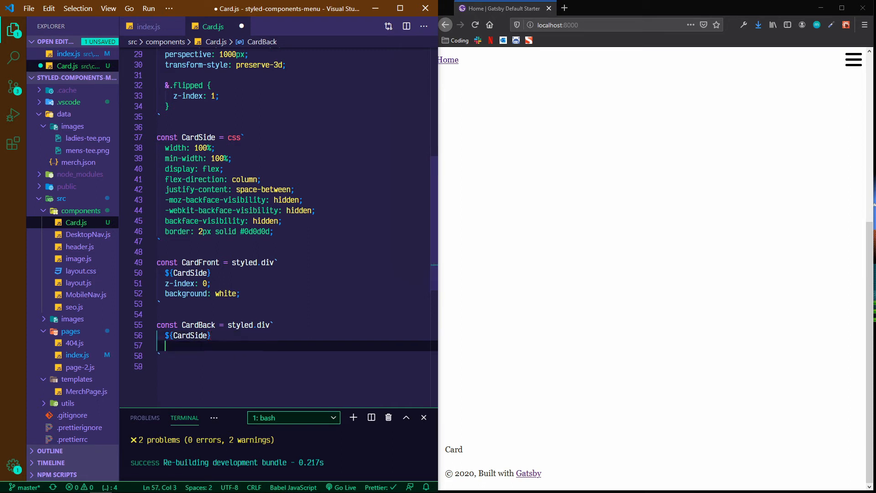
# Step: Give CardBack transform: rotateY(-180deg) translate(100%, 0)
pyautogui.write('transform:')
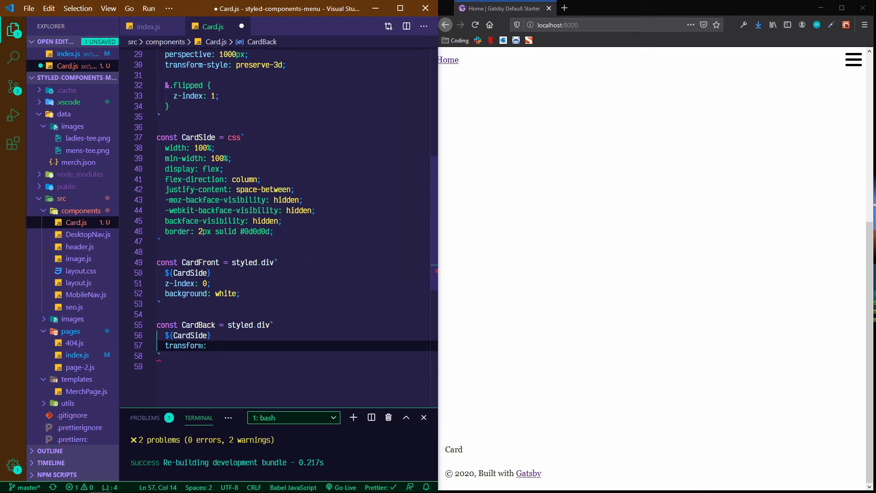
pyautogui.write('ro')
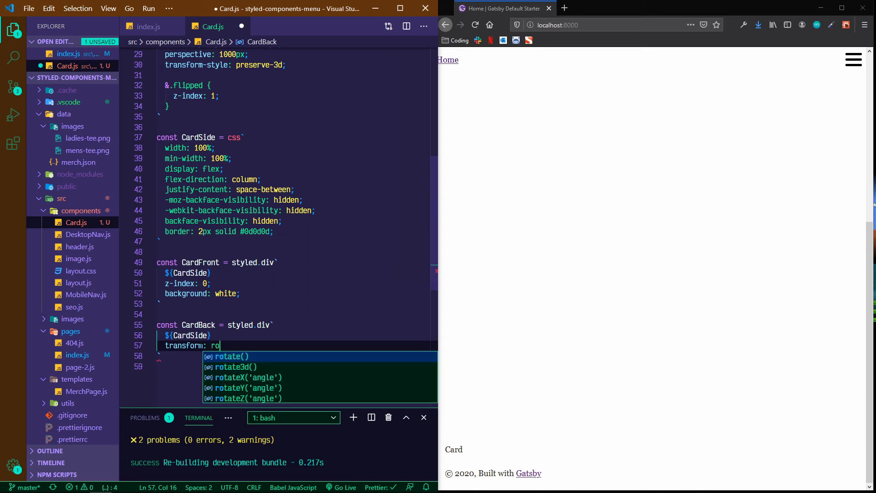
pyautogui.write("ateY('angle')(-1")
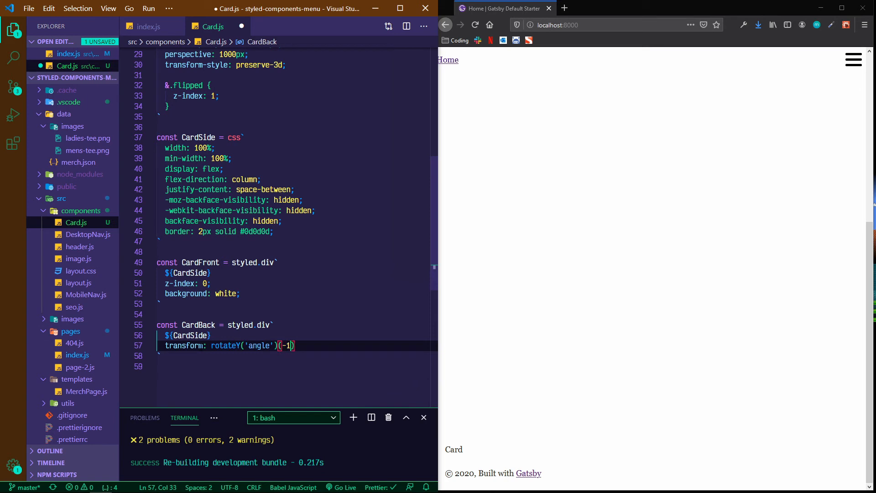
pyautogui.press('Backspace')
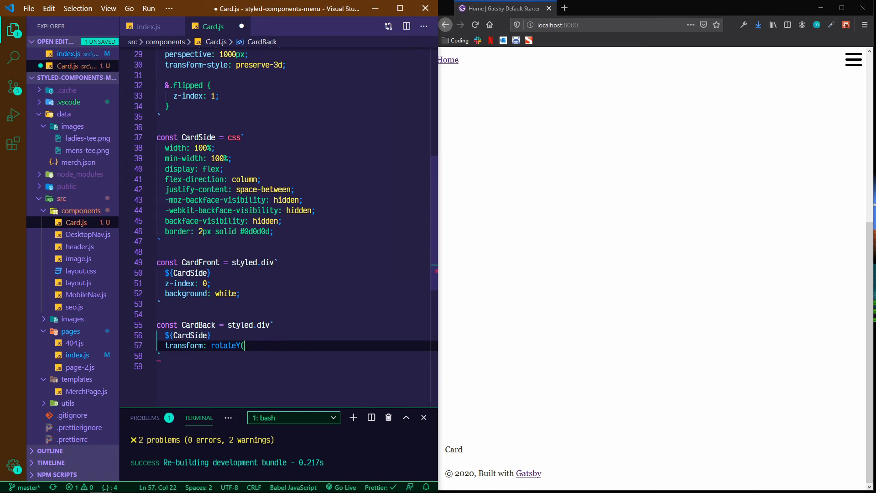
pyautogui.write('-180deg')
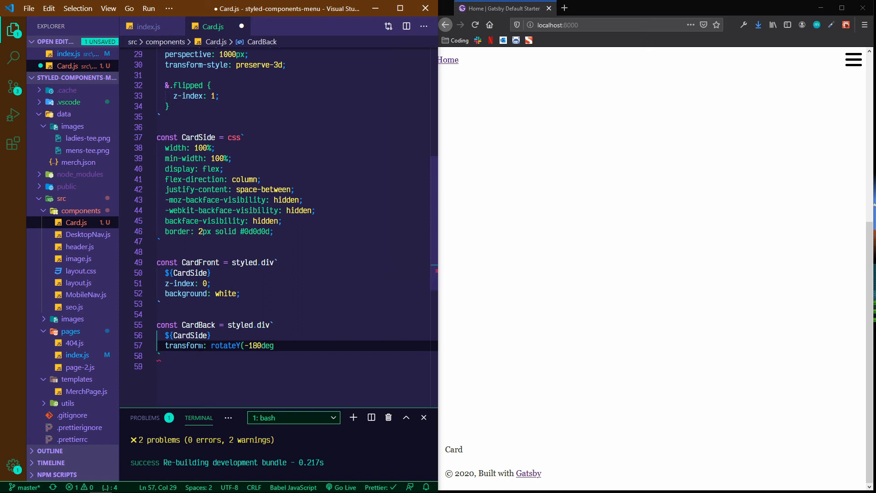
pyautogui.write(')')
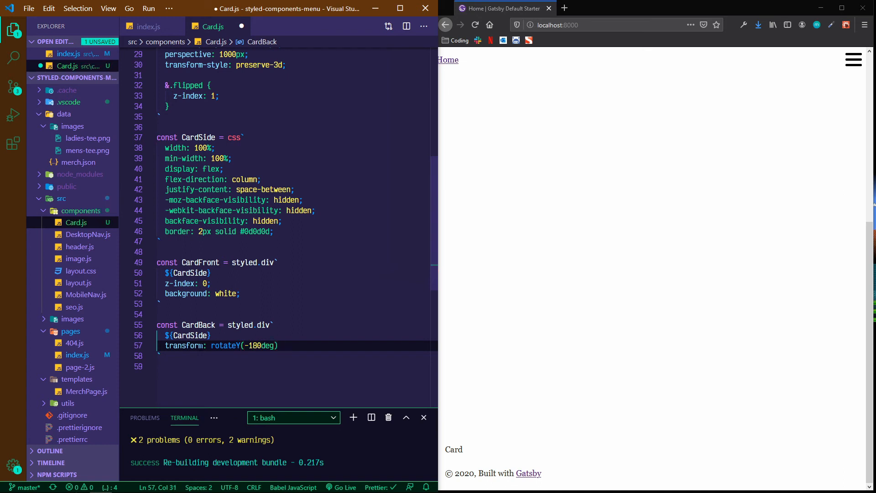
pyautogui.write('translate()')
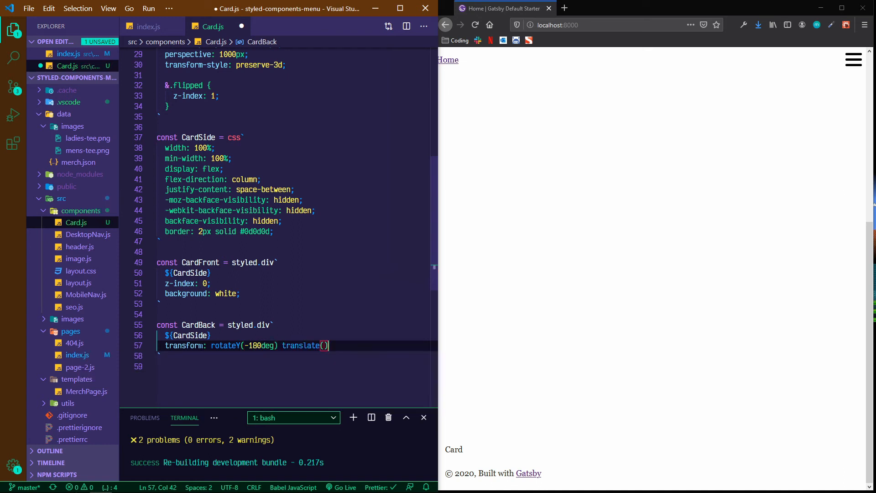
pyautogui.write('100%, 0')
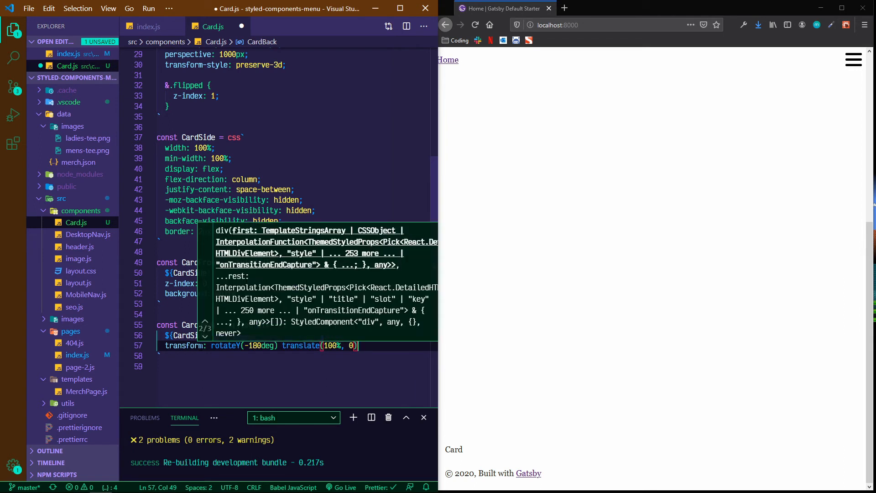
# Step: Set CardBack's background to #d7d7d7 and z-index to 1
pyautogui.write('background:')
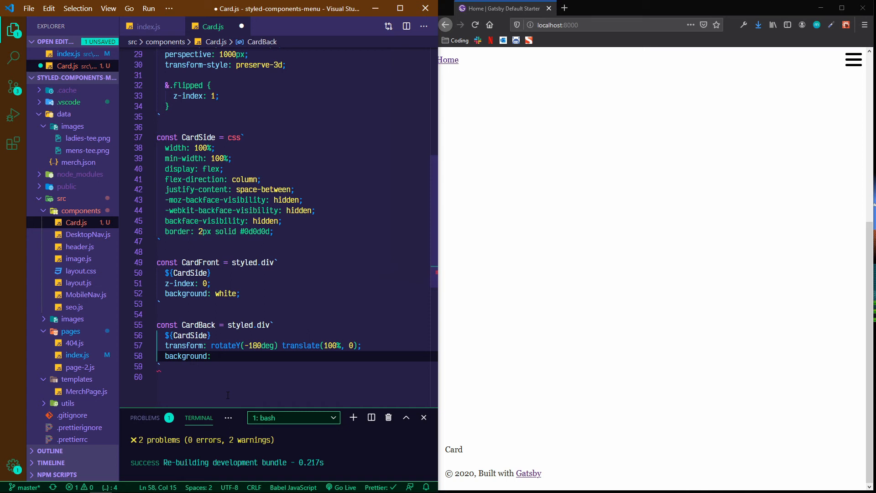
pyautogui.write('#')
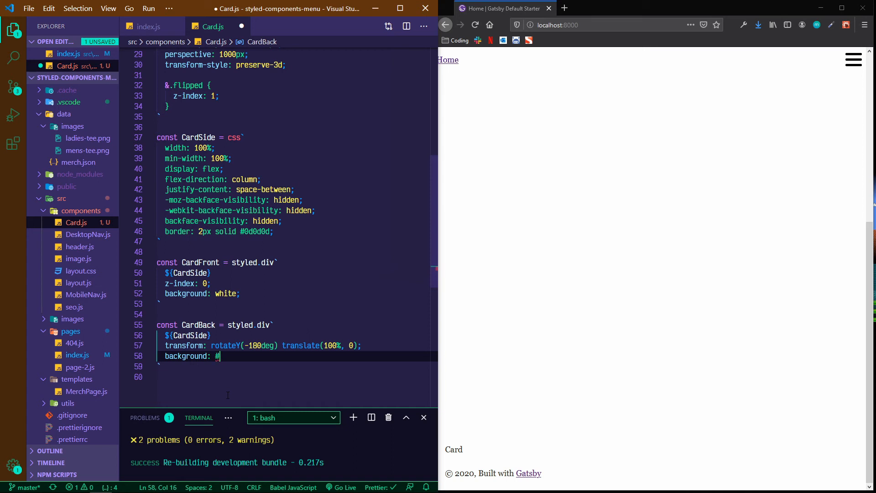
pyautogui.write('f7f7f')
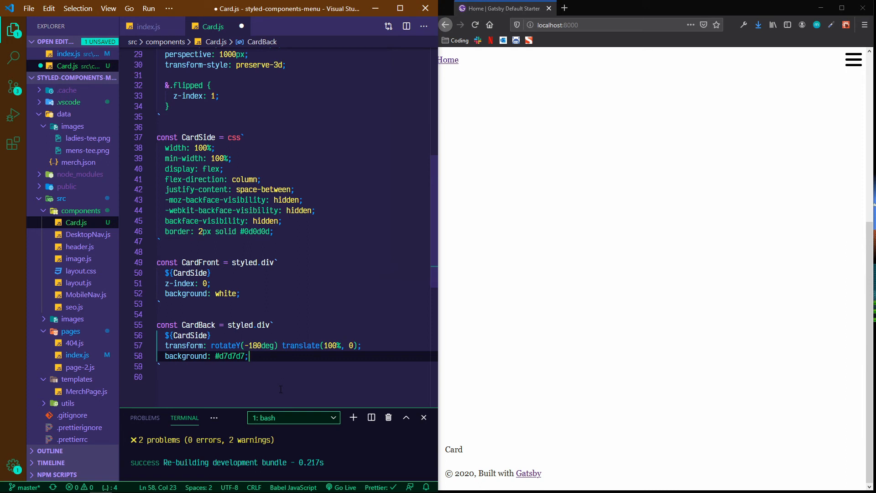
pyautogui.write('z-index:')
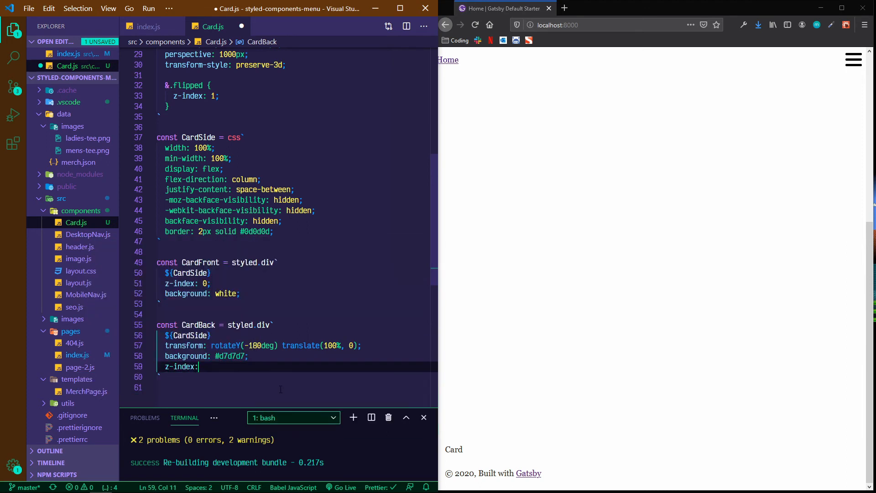
pyautogui.write('1;')
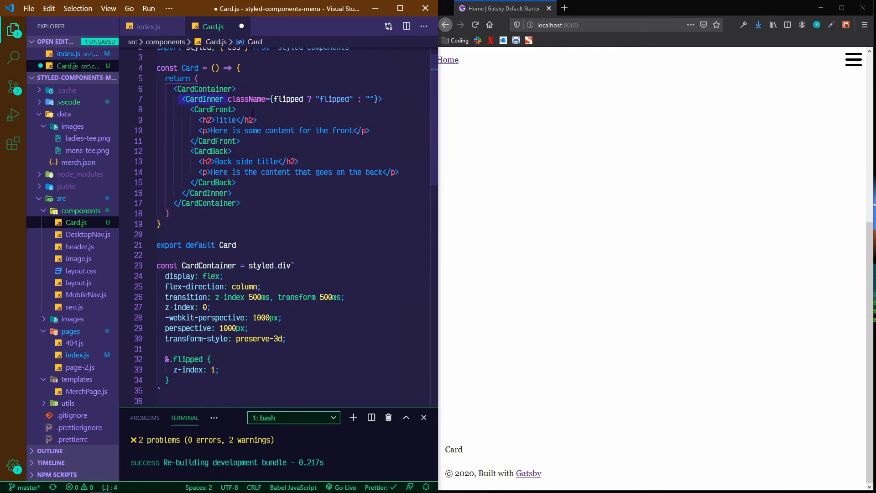
# Step: Declare CardInner with flex: 1, display flex and a 500ms transform transition
pyautogui.scroll(-3)
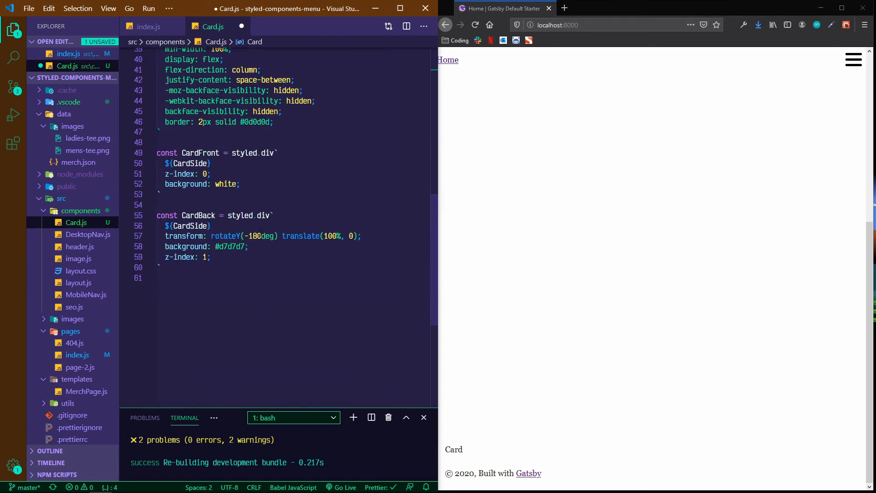
pyautogui.write('const CardInner =')
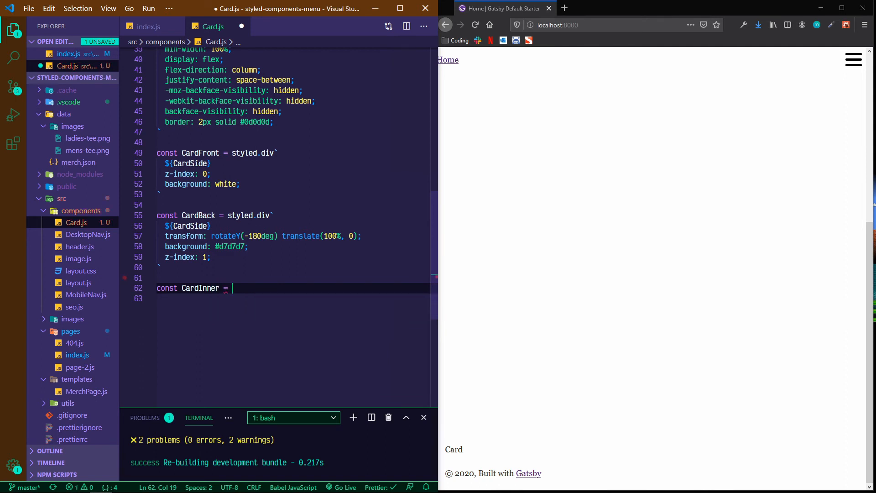
pyautogui.write('styled.div`')
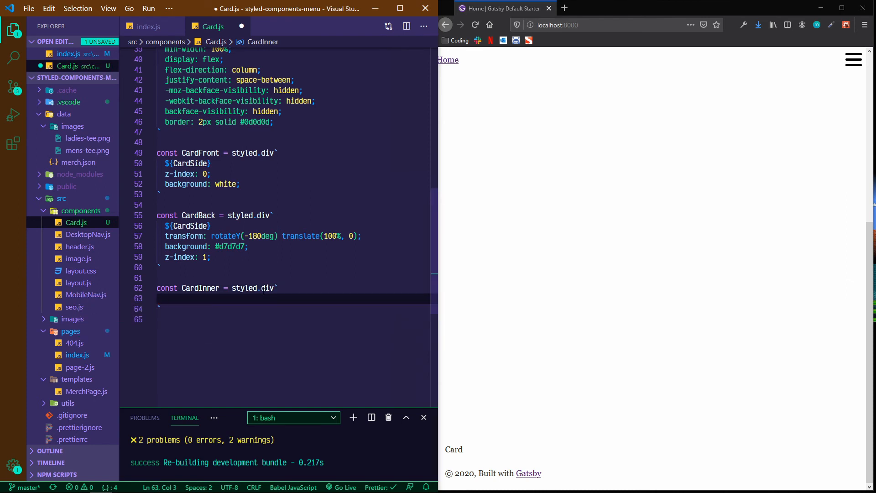
pyautogui.write('flex: 1;')
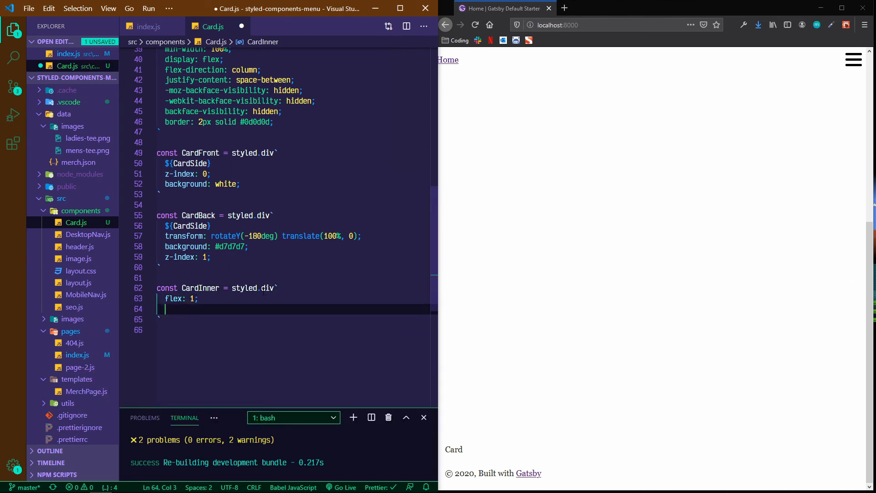
pyautogui.write('display: fl')
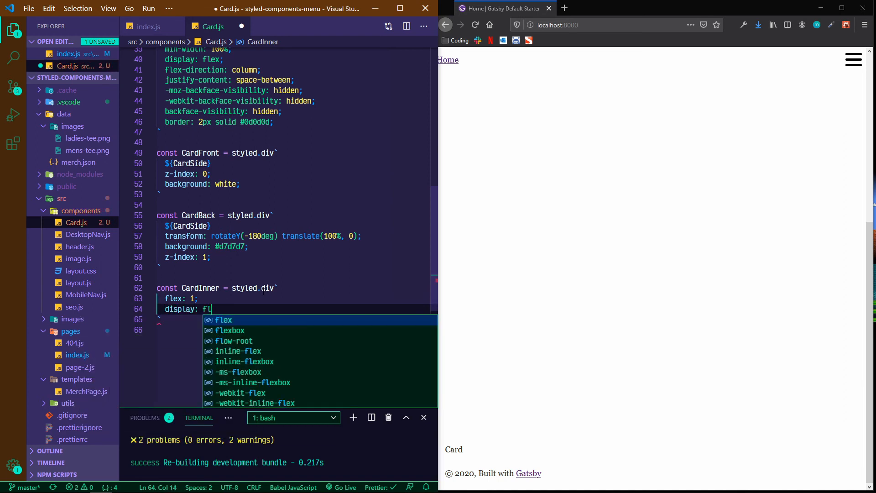
pyautogui.press('Enter')
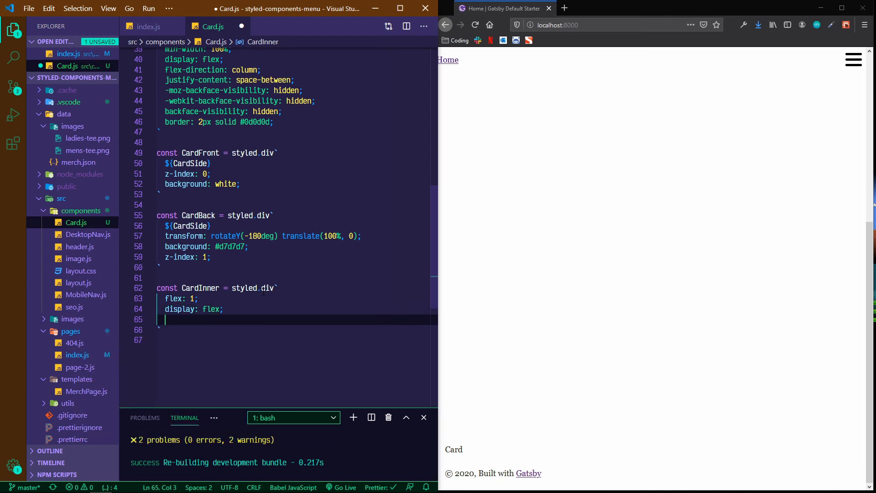
pyautogui.write('transition: t')
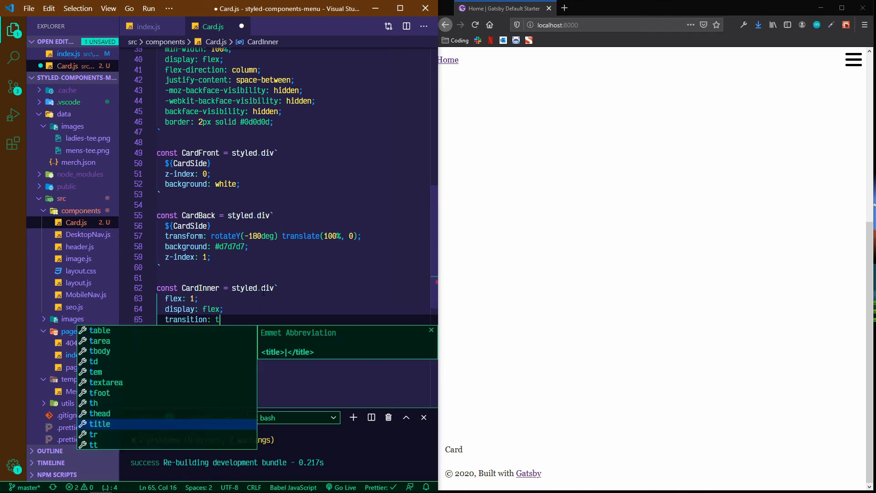
pyautogui.write('ransform 500')
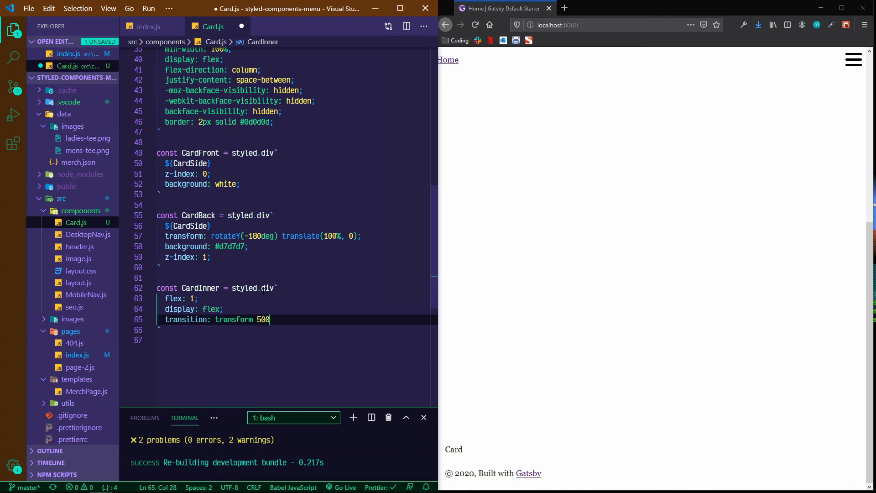
pyautogui.write('ms;')
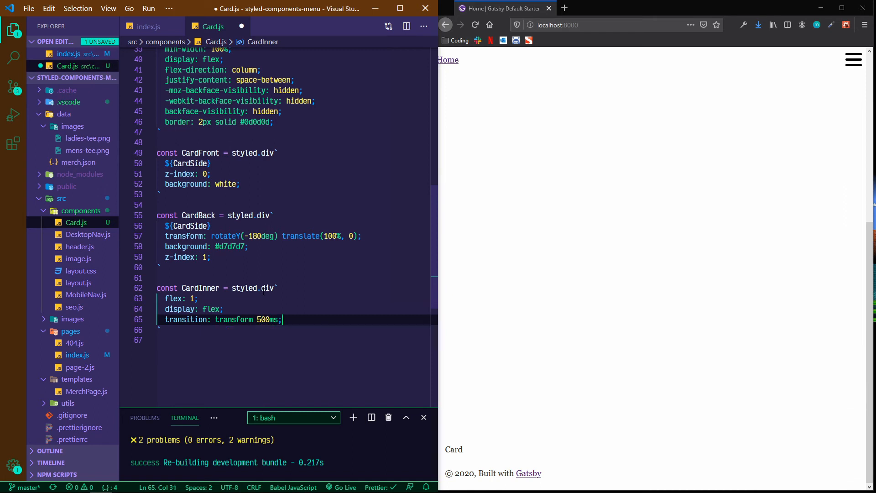
# Step: Add transform-style: preserve-3d and a &.flipped rule with rotateY(180deg) to CardInner
pyautogui.write('transform-style:')
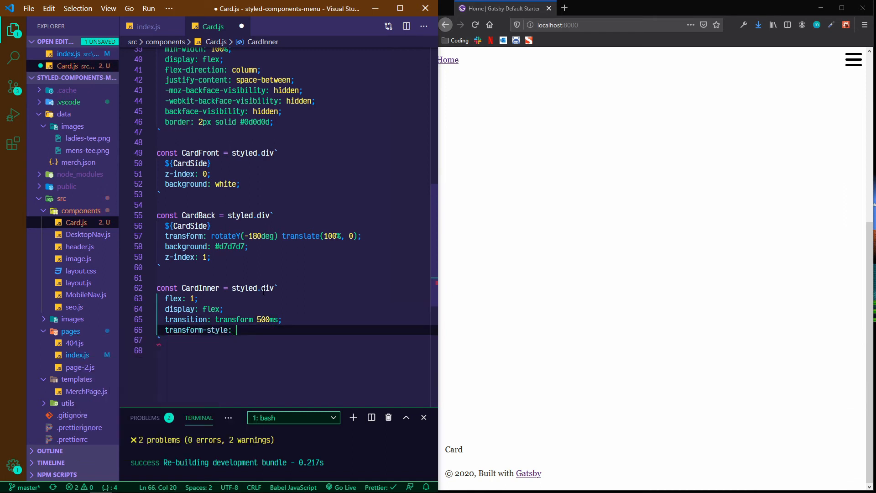
pyautogui.write('preserve-3d')
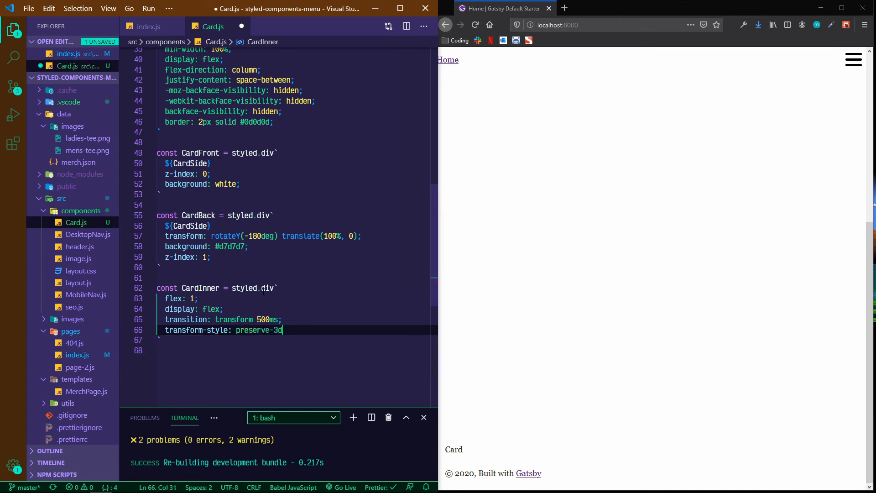
pyautogui.write(';')
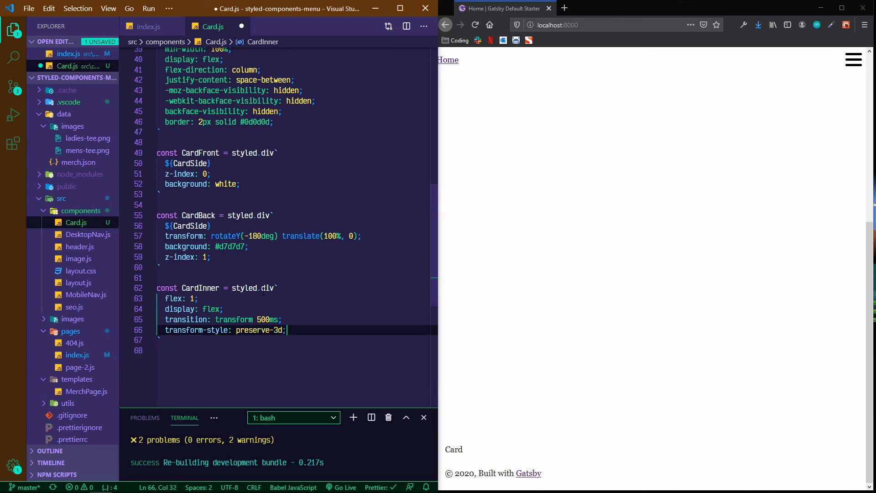
pyautogui.press('Enter')
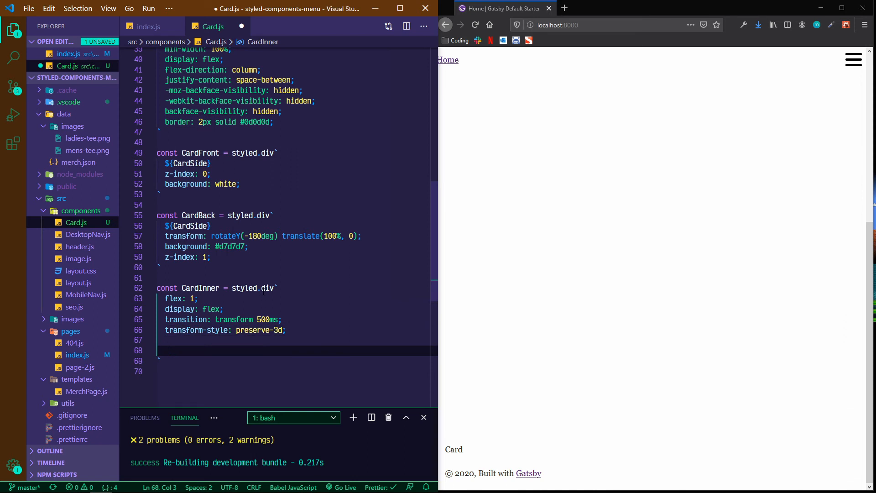
pyautogui.write('&.flipped {')
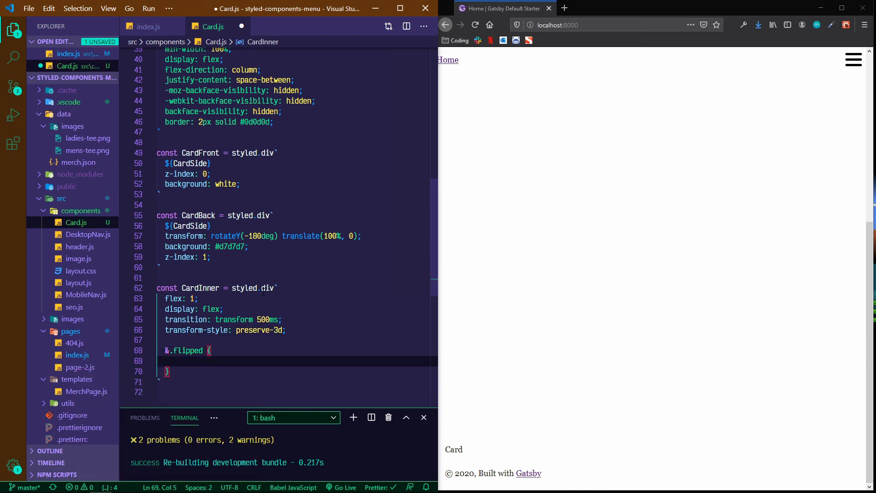
pyautogui.write('transform-style,')
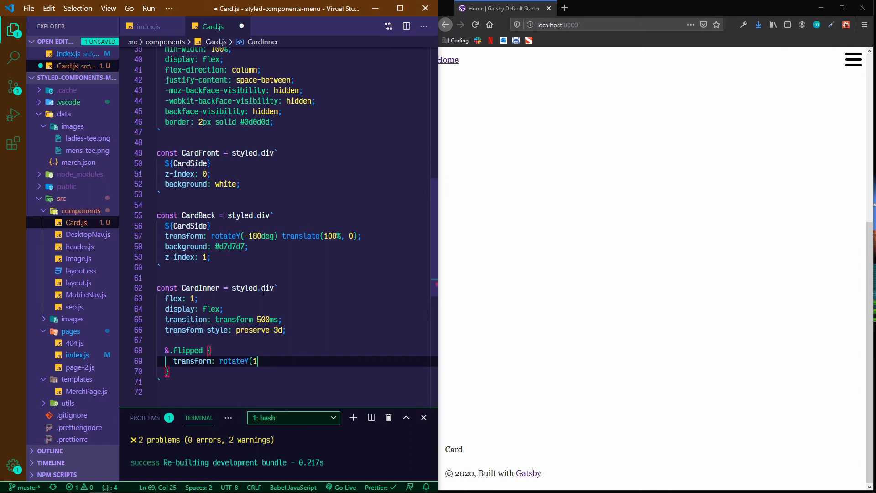
pyautogui.write('80deg)')
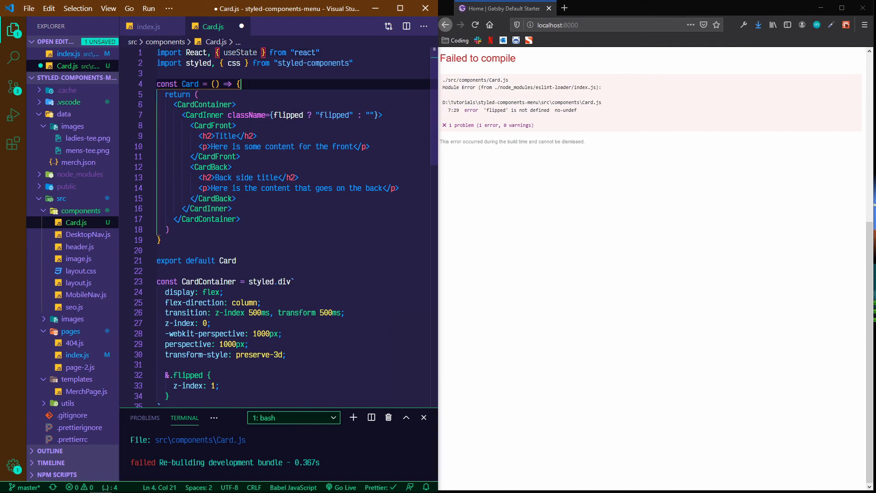
# Step: Declare const [flipped, setFlipped] = useState(false) above Card's return statement
pyautogui.press('enter')
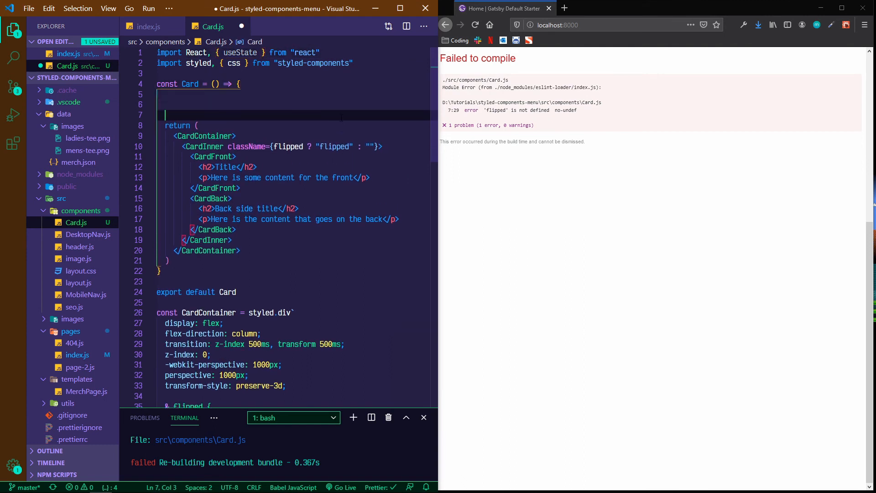
pyautogui.write('coin')
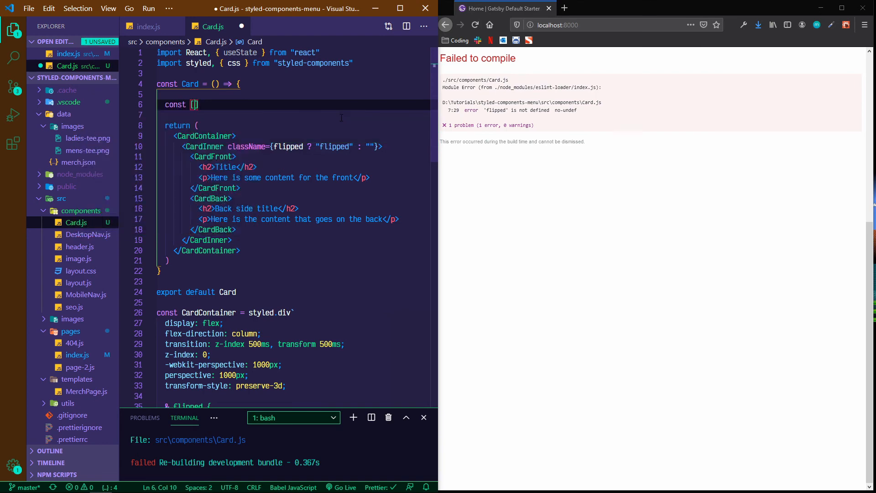
pyautogui.write('flipped, setFlipped')
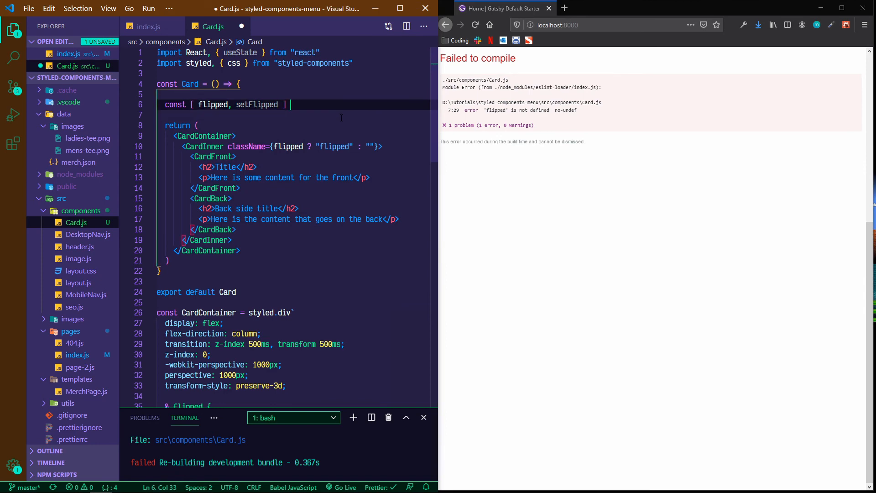
pyautogui.write('= useStat')
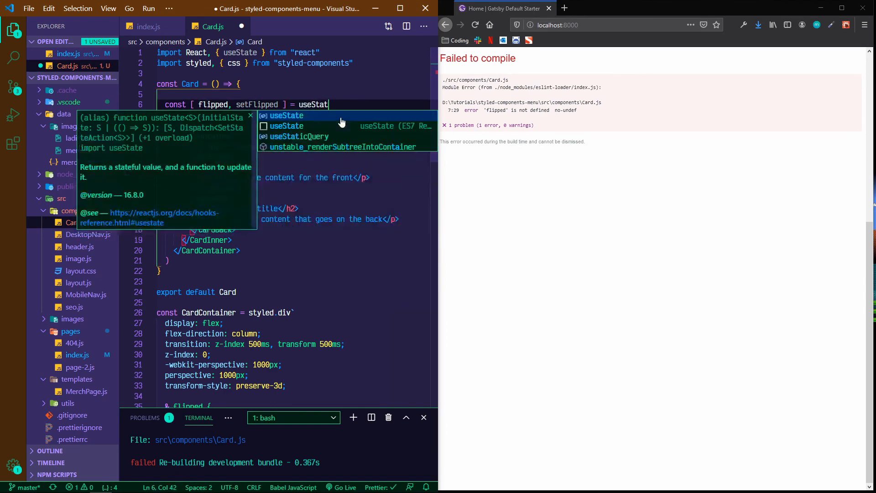
pyautogui.write('(false)')
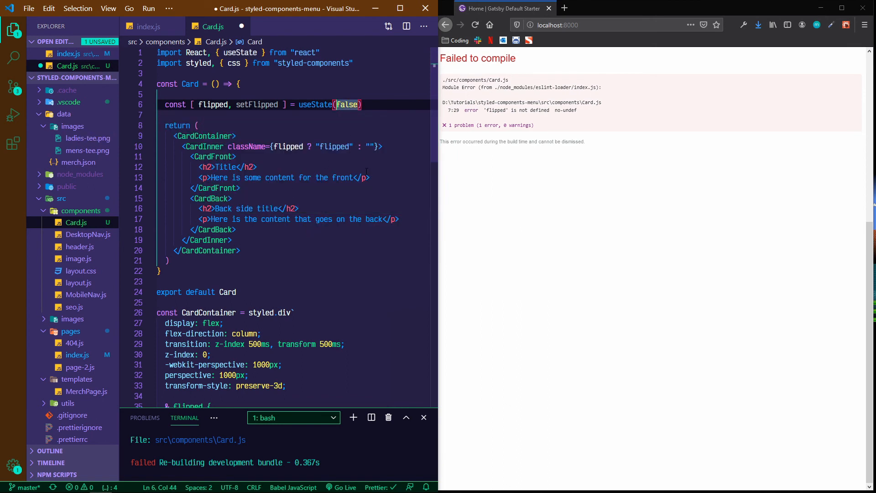
pyautogui.click(368, 177)
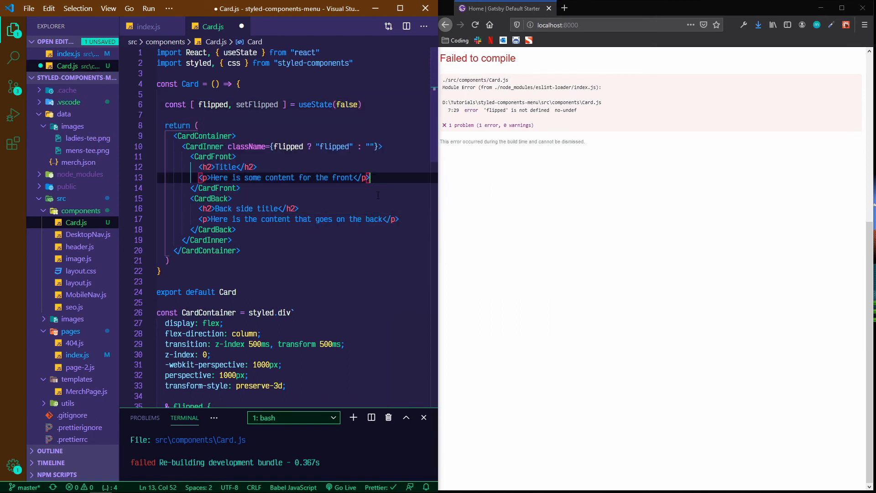
# Step: Add a Flip button after the front paragraph with onClick={() => setFlipped(true)}
pyautogui.write('<button >Flip</button>')
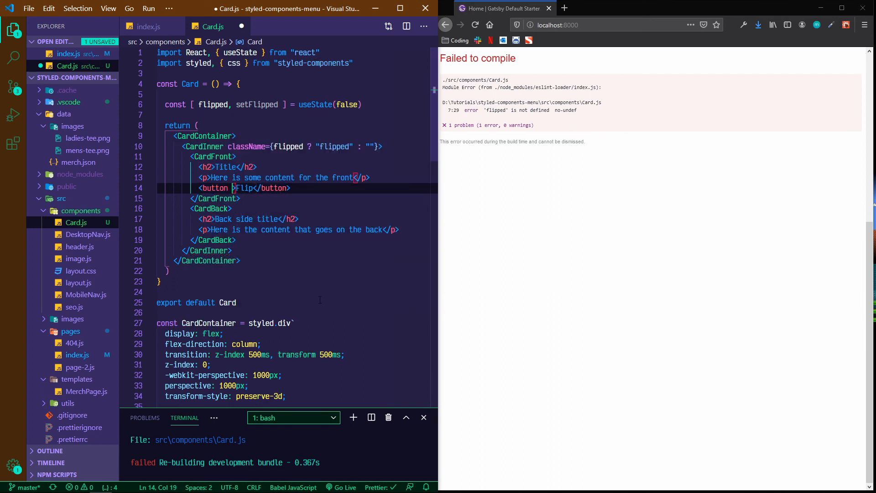
pyautogui.write('onClick={()')
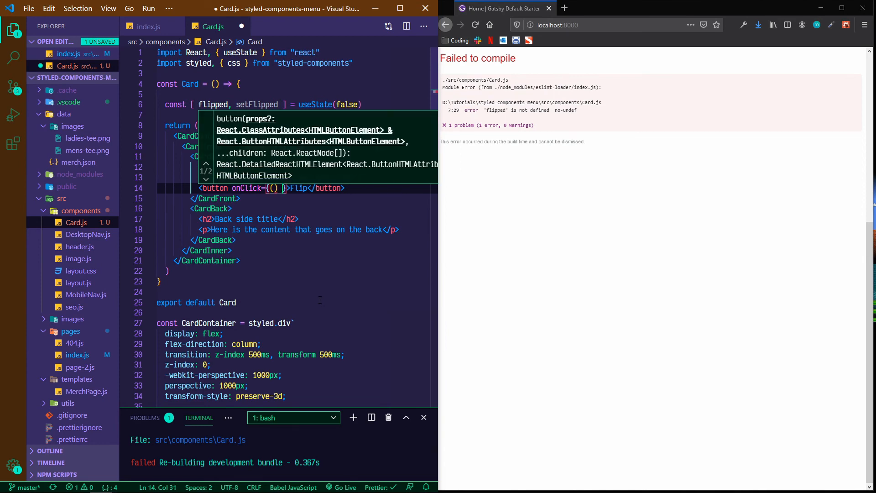
pyautogui.write('=>')
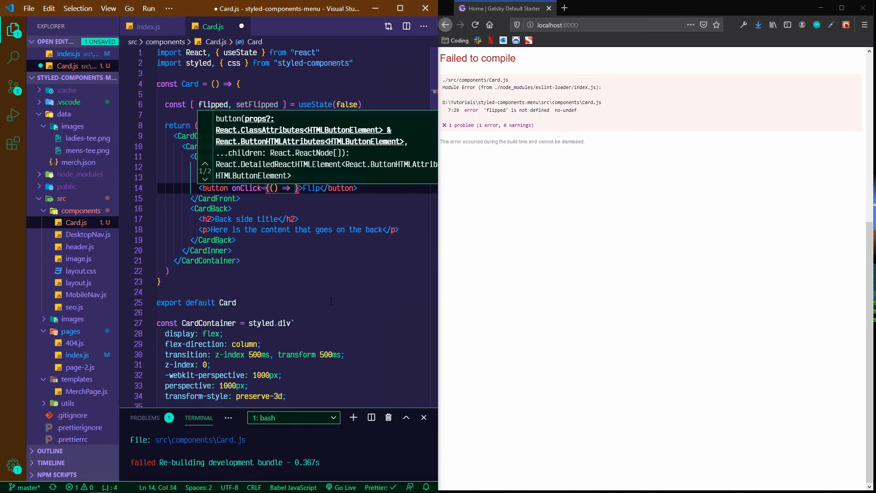
pyautogui.write('setFlipped(true')
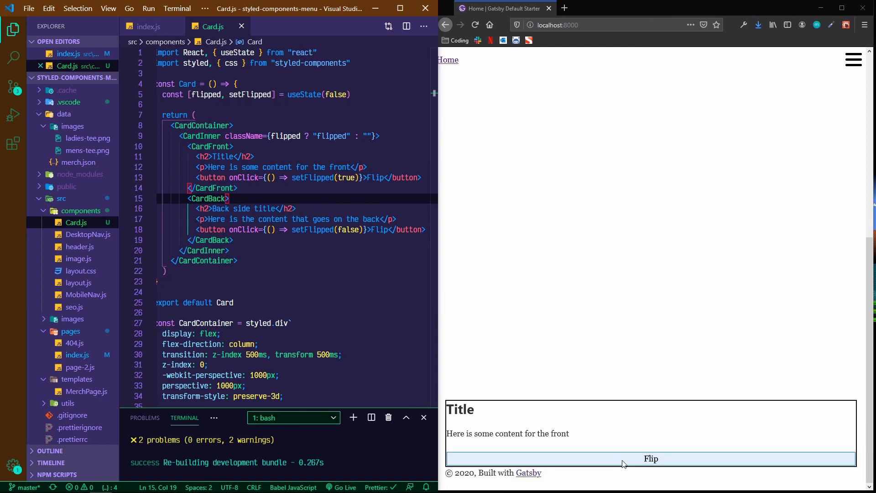
pyautogui.click(650, 458)
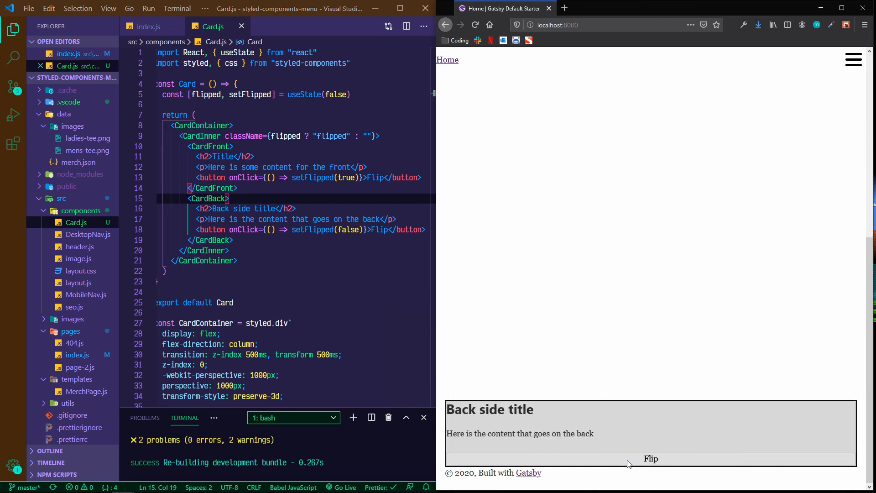
pyautogui.click(650, 458)
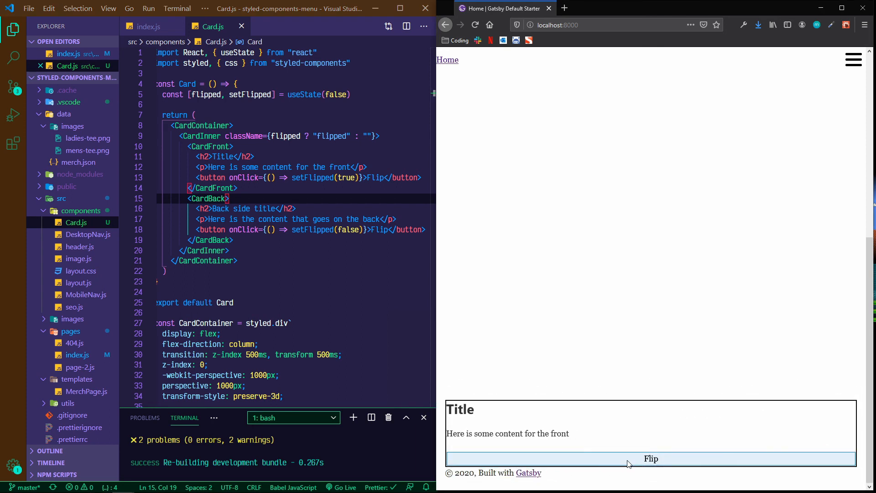
pyautogui.scroll(-3)
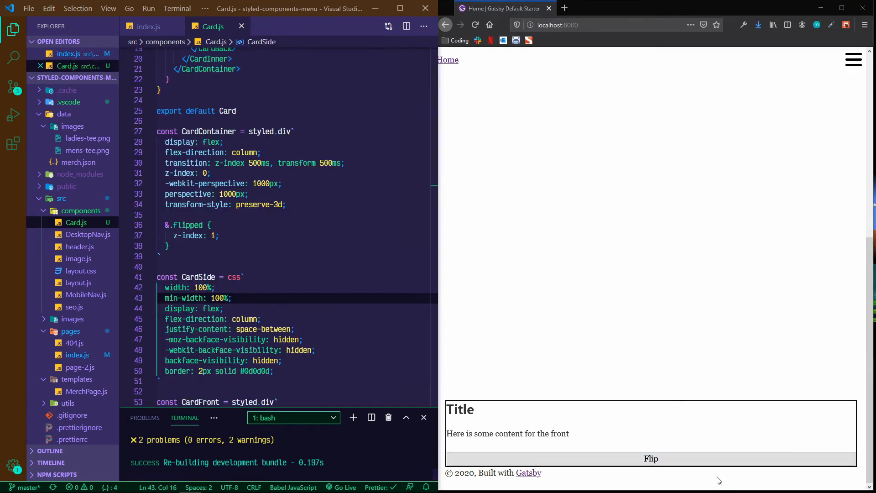
pyautogui.moveTo(673, 384)
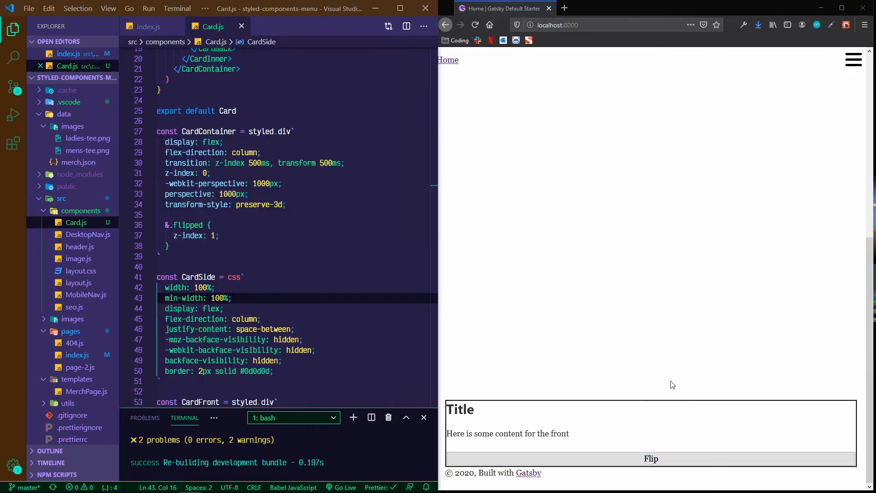
pyautogui.moveTo(605, 184)
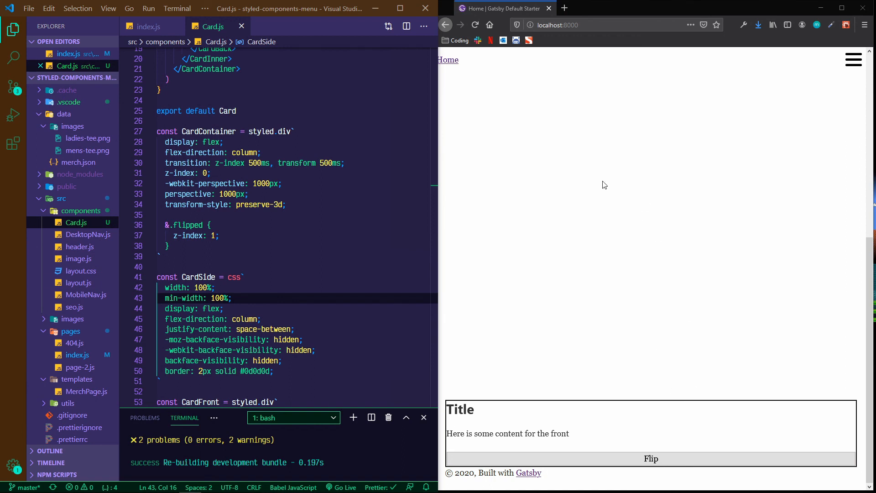
pyautogui.moveTo(605, 427)
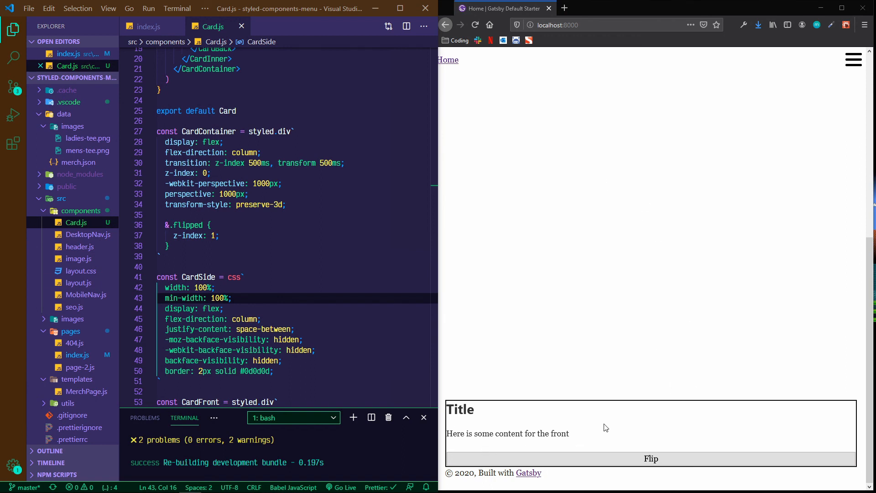
pyautogui.moveTo(507, 431)
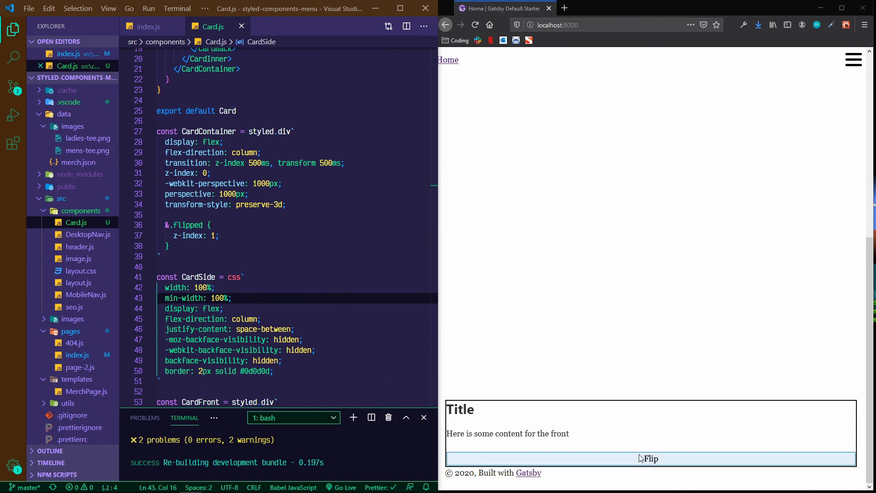
pyautogui.moveTo(702, 345)
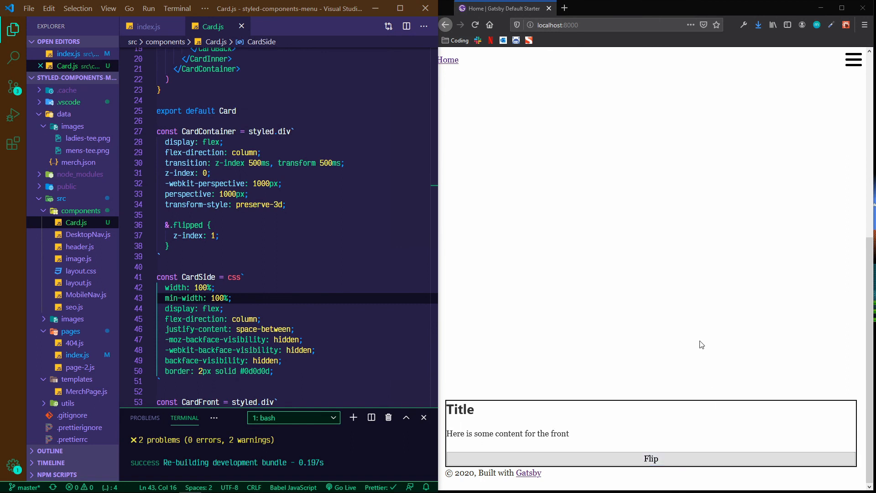
pyautogui.moveTo(576, 301)
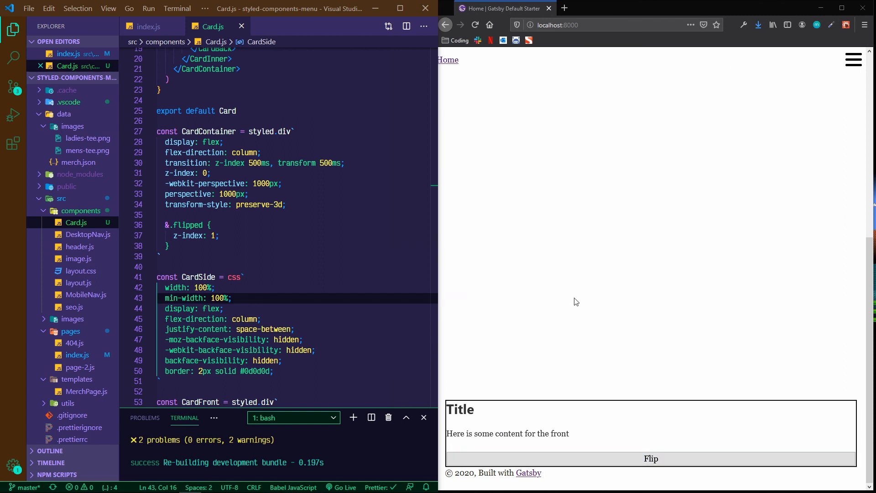
pyautogui.moveTo(632, 297)
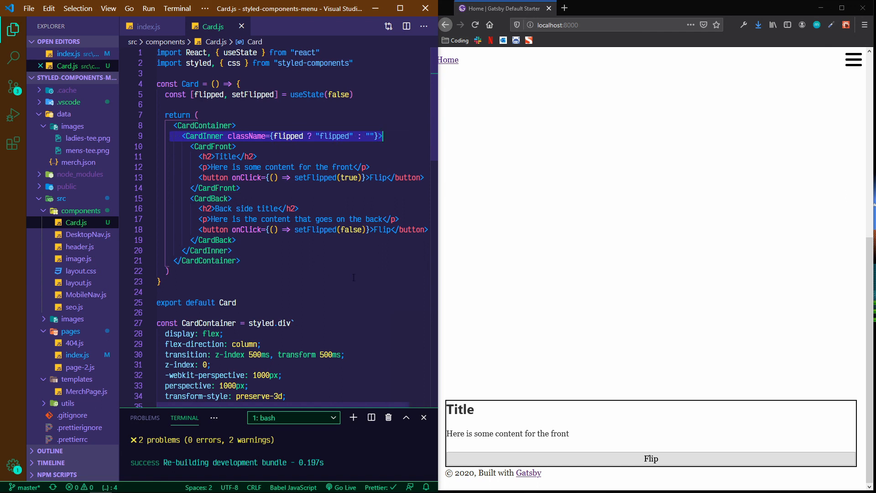
pyautogui.scroll(-3)
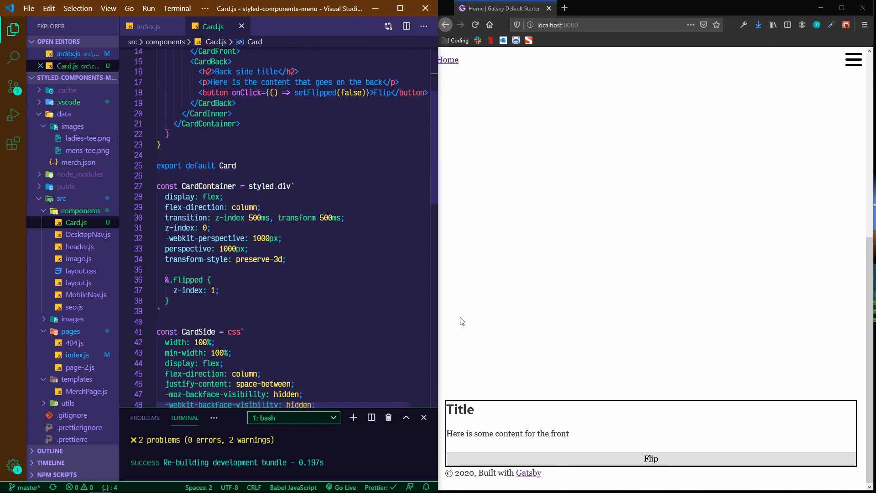
pyautogui.moveTo(550, 423)
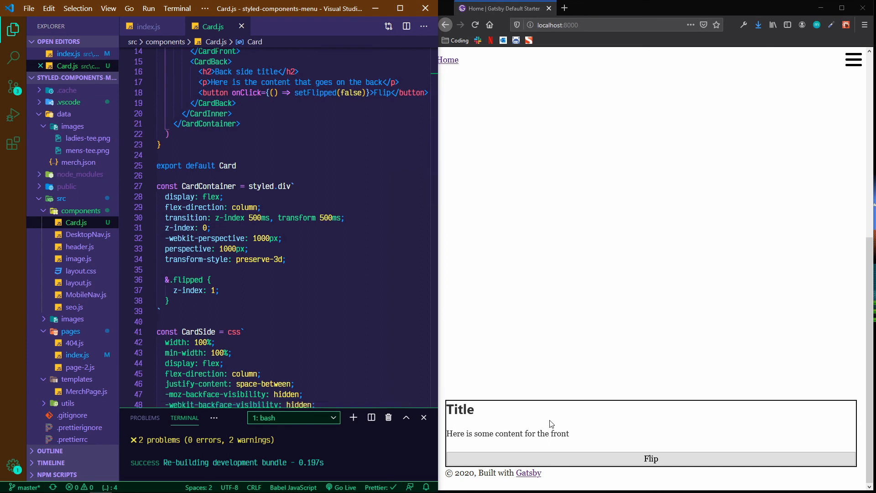